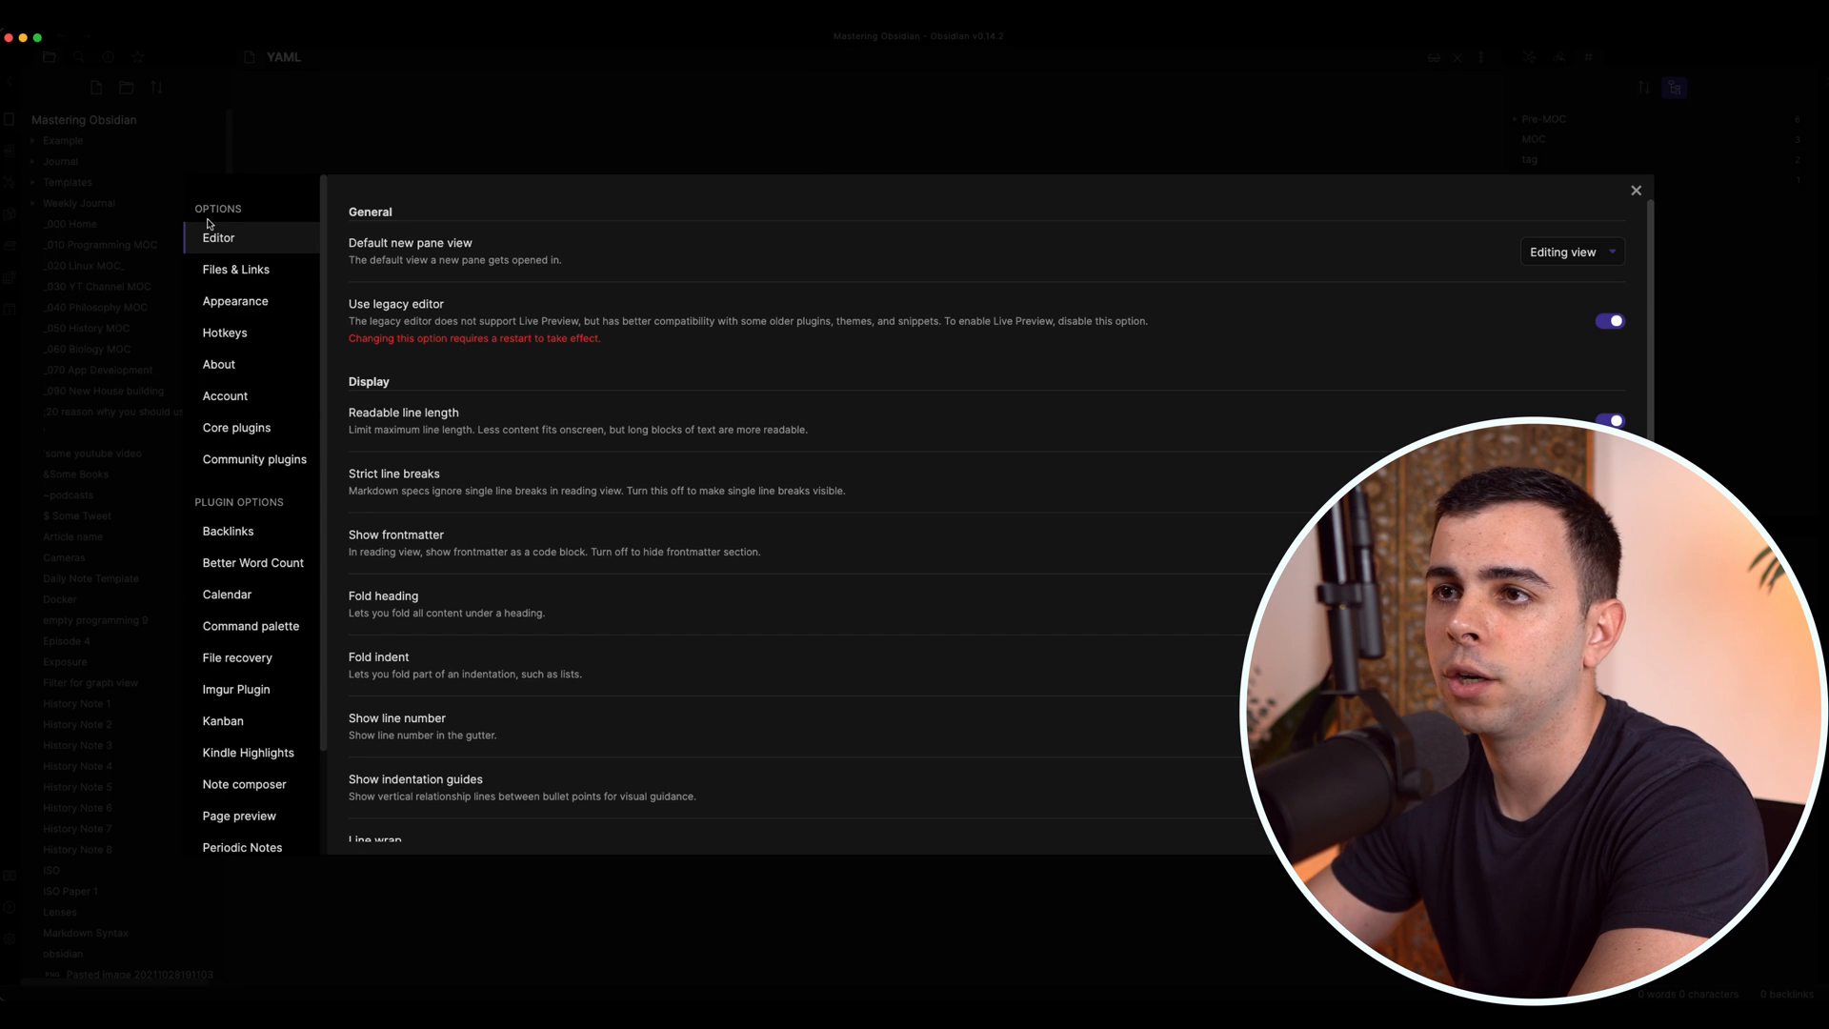
mouse_move(422, 759)
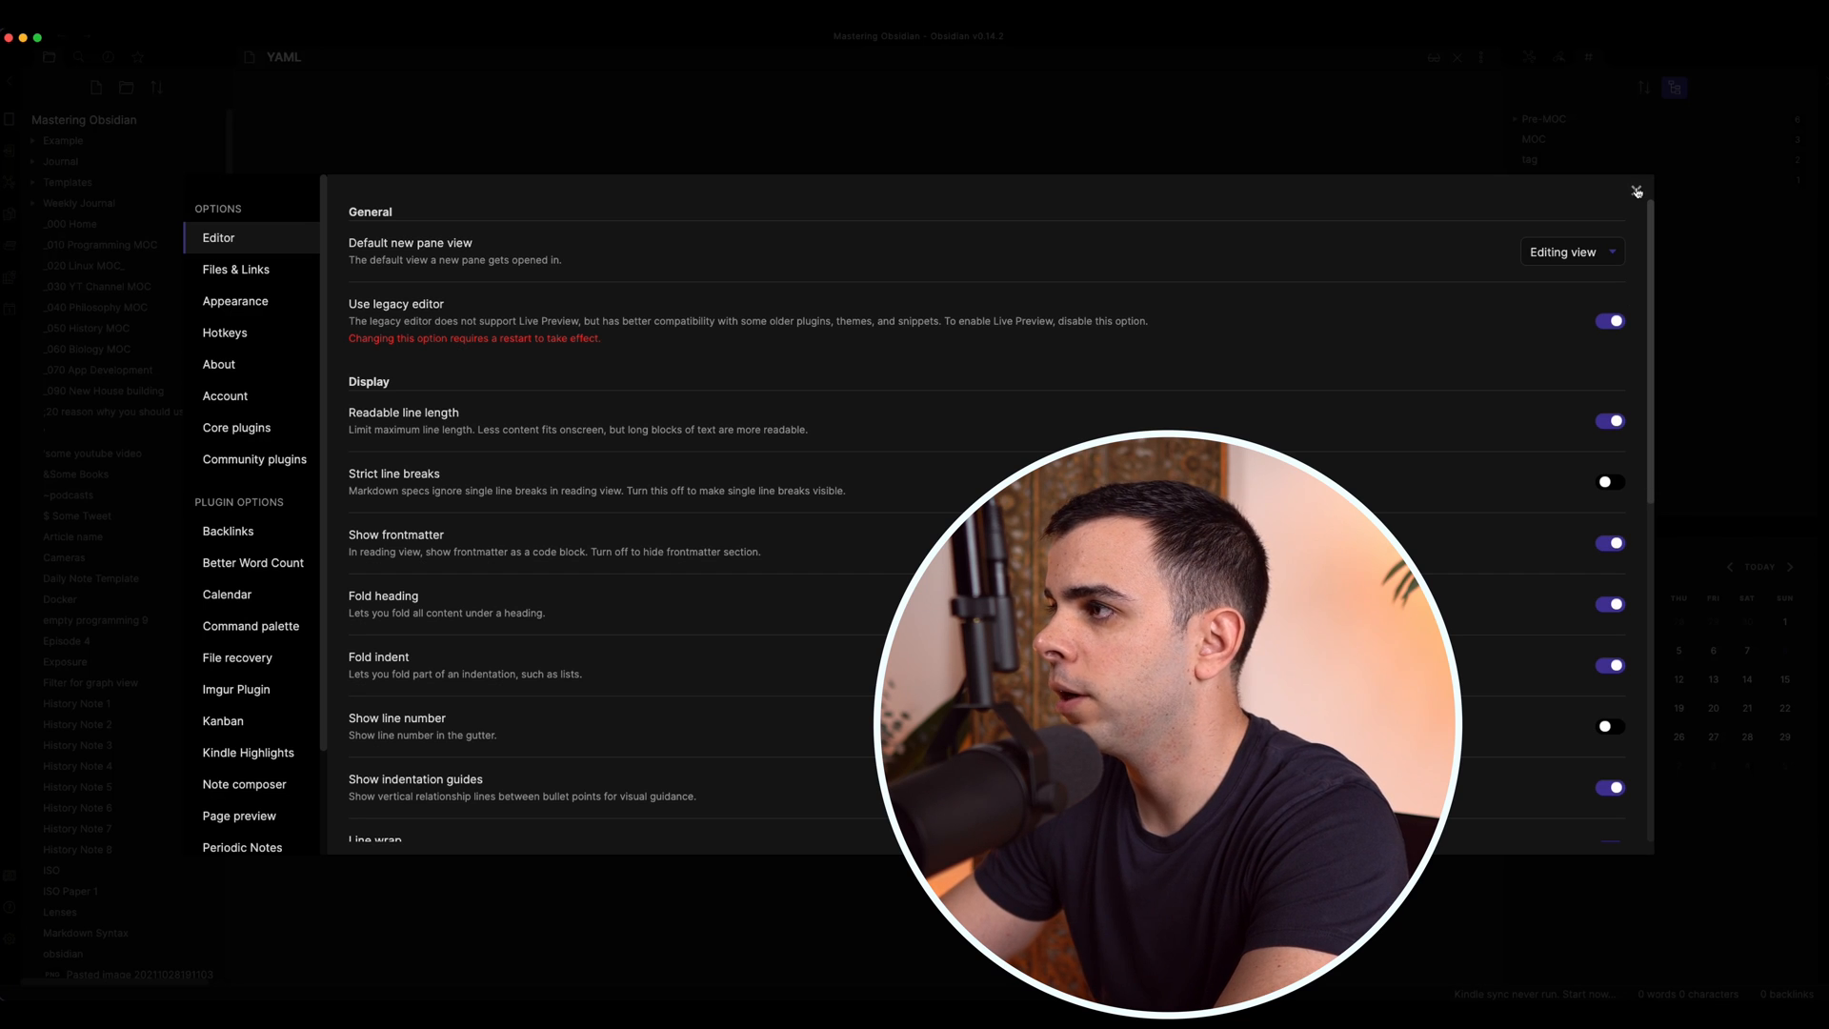
Close the Settings window to return to the YAML note.
left_click(1636, 191)
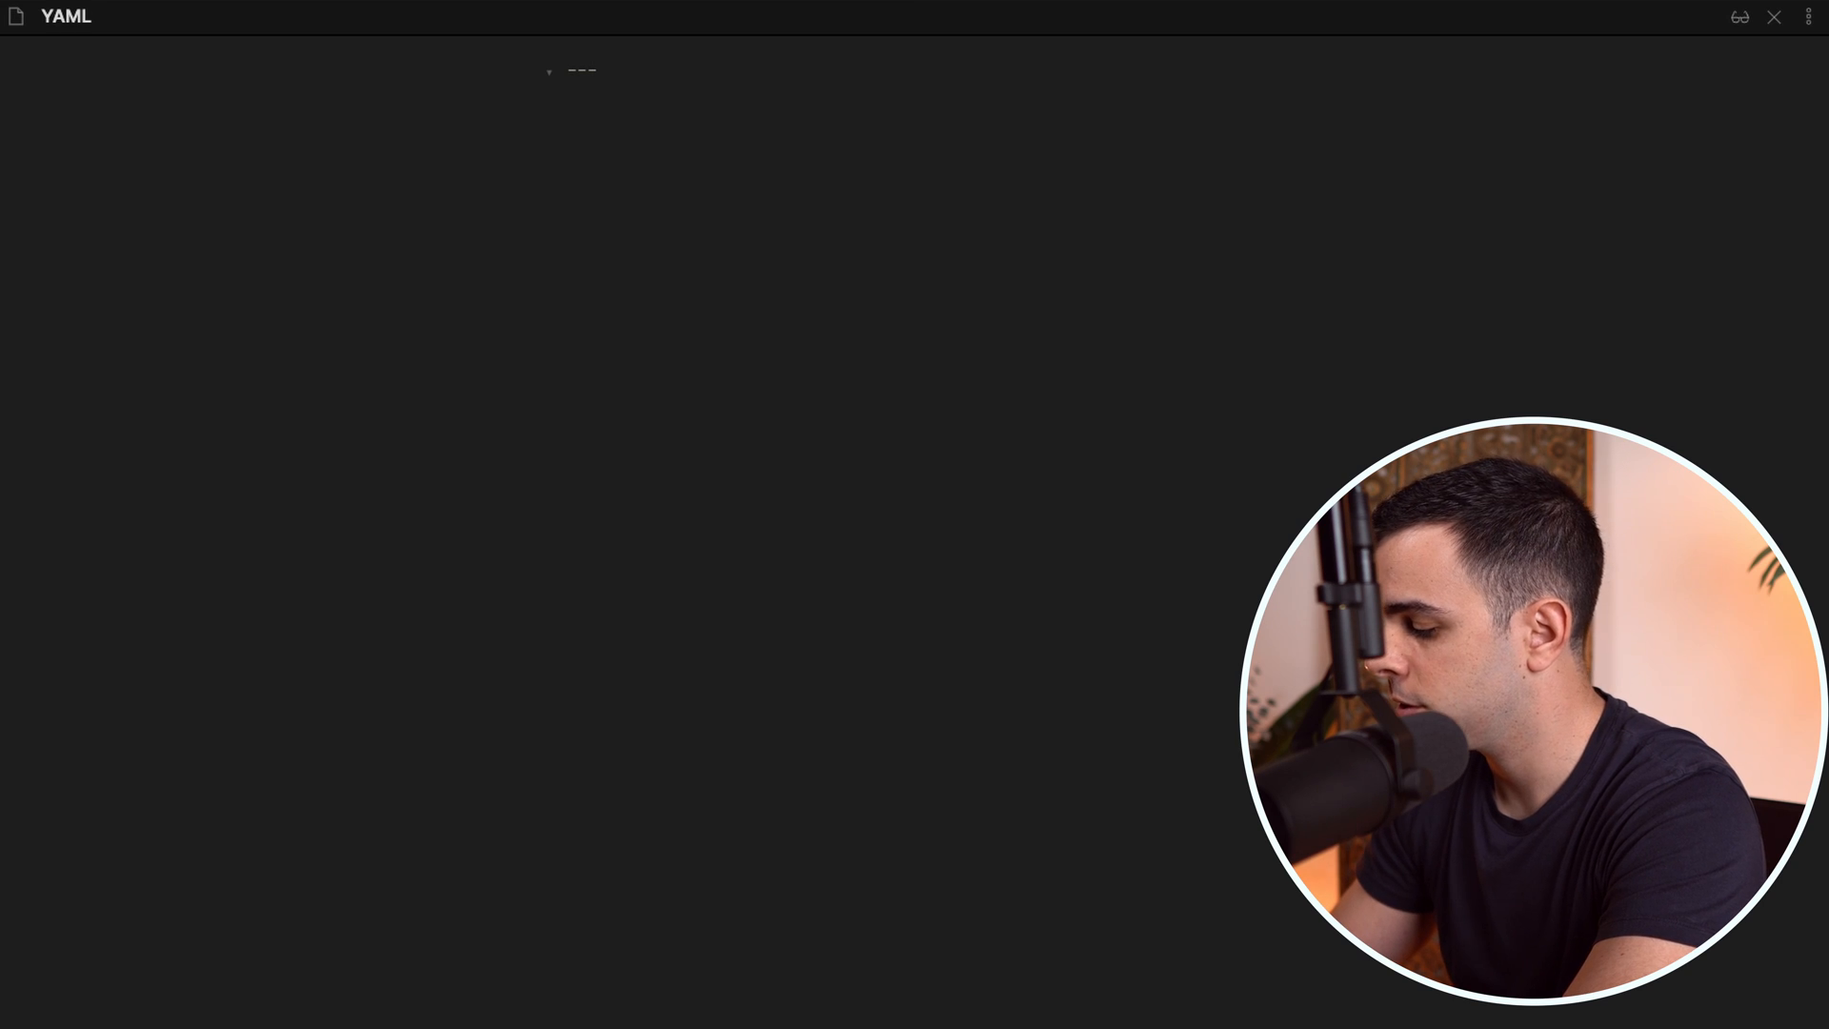
Write frontmatter 'tags: Evergreen_notes' and 'Alias: Our Yaml', then find the note by alias in the quick switcher.
type("---")
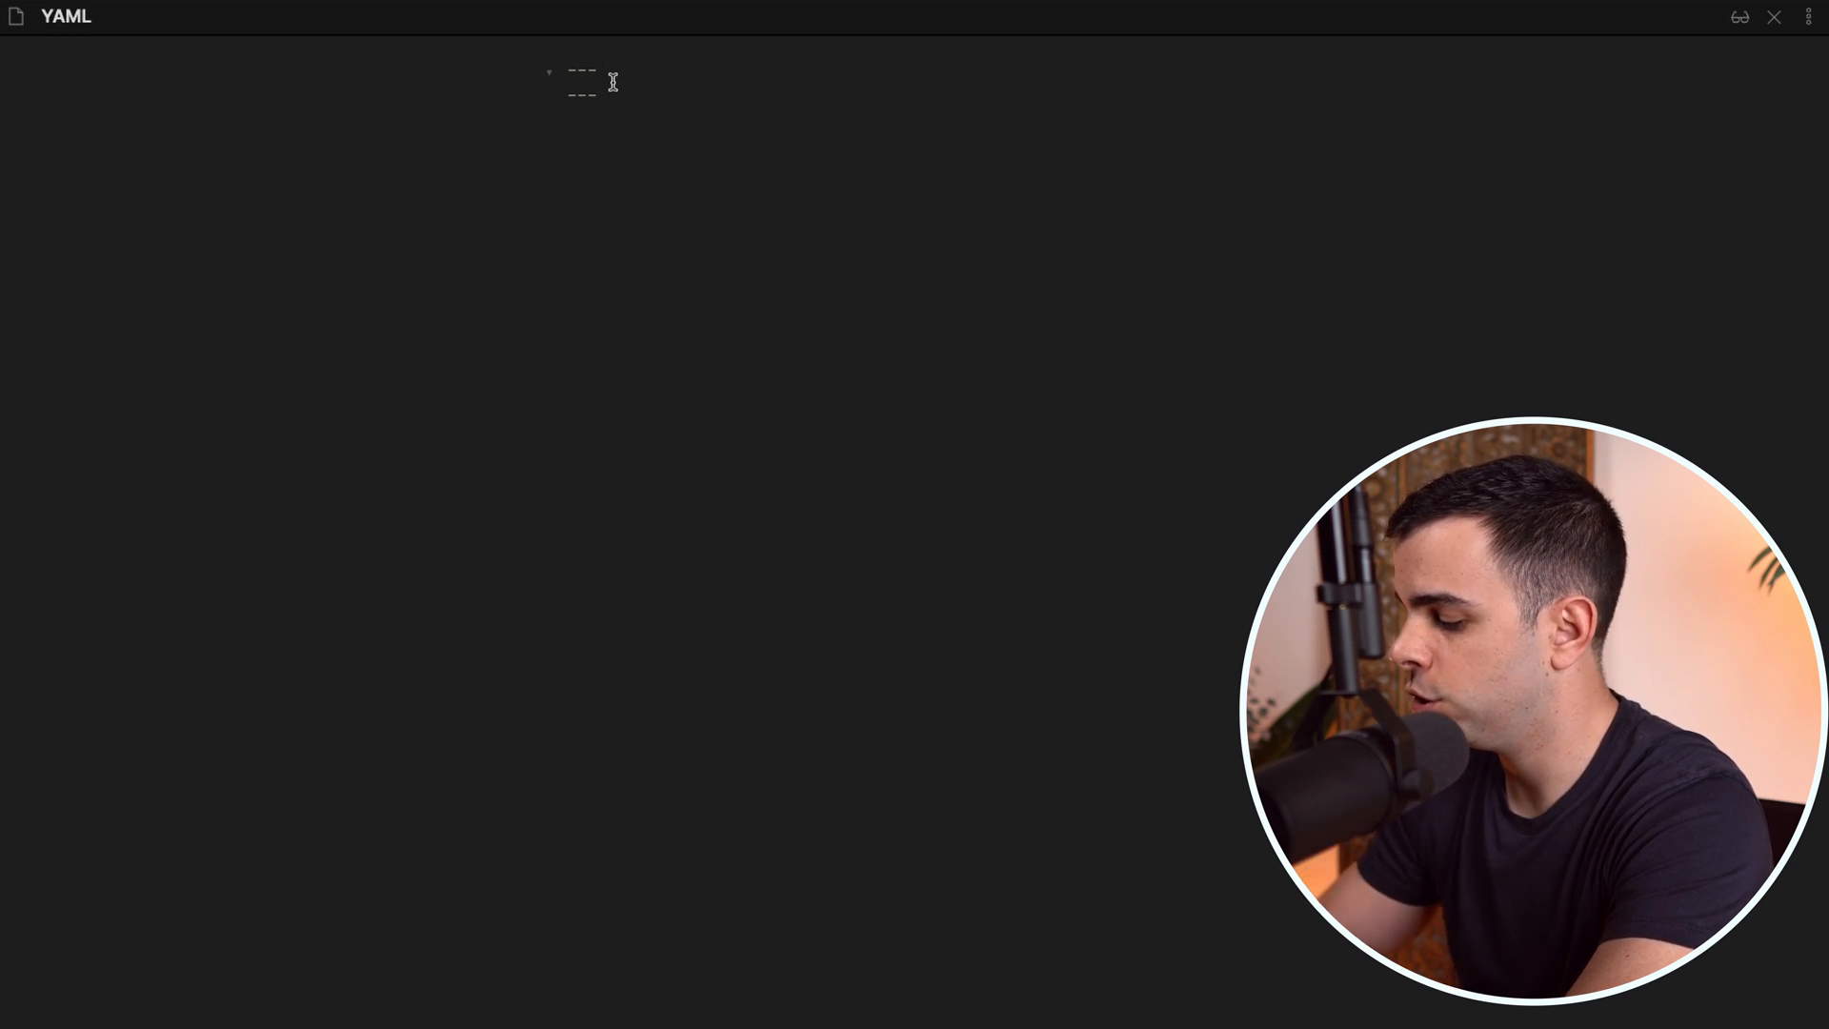
key("Enter")
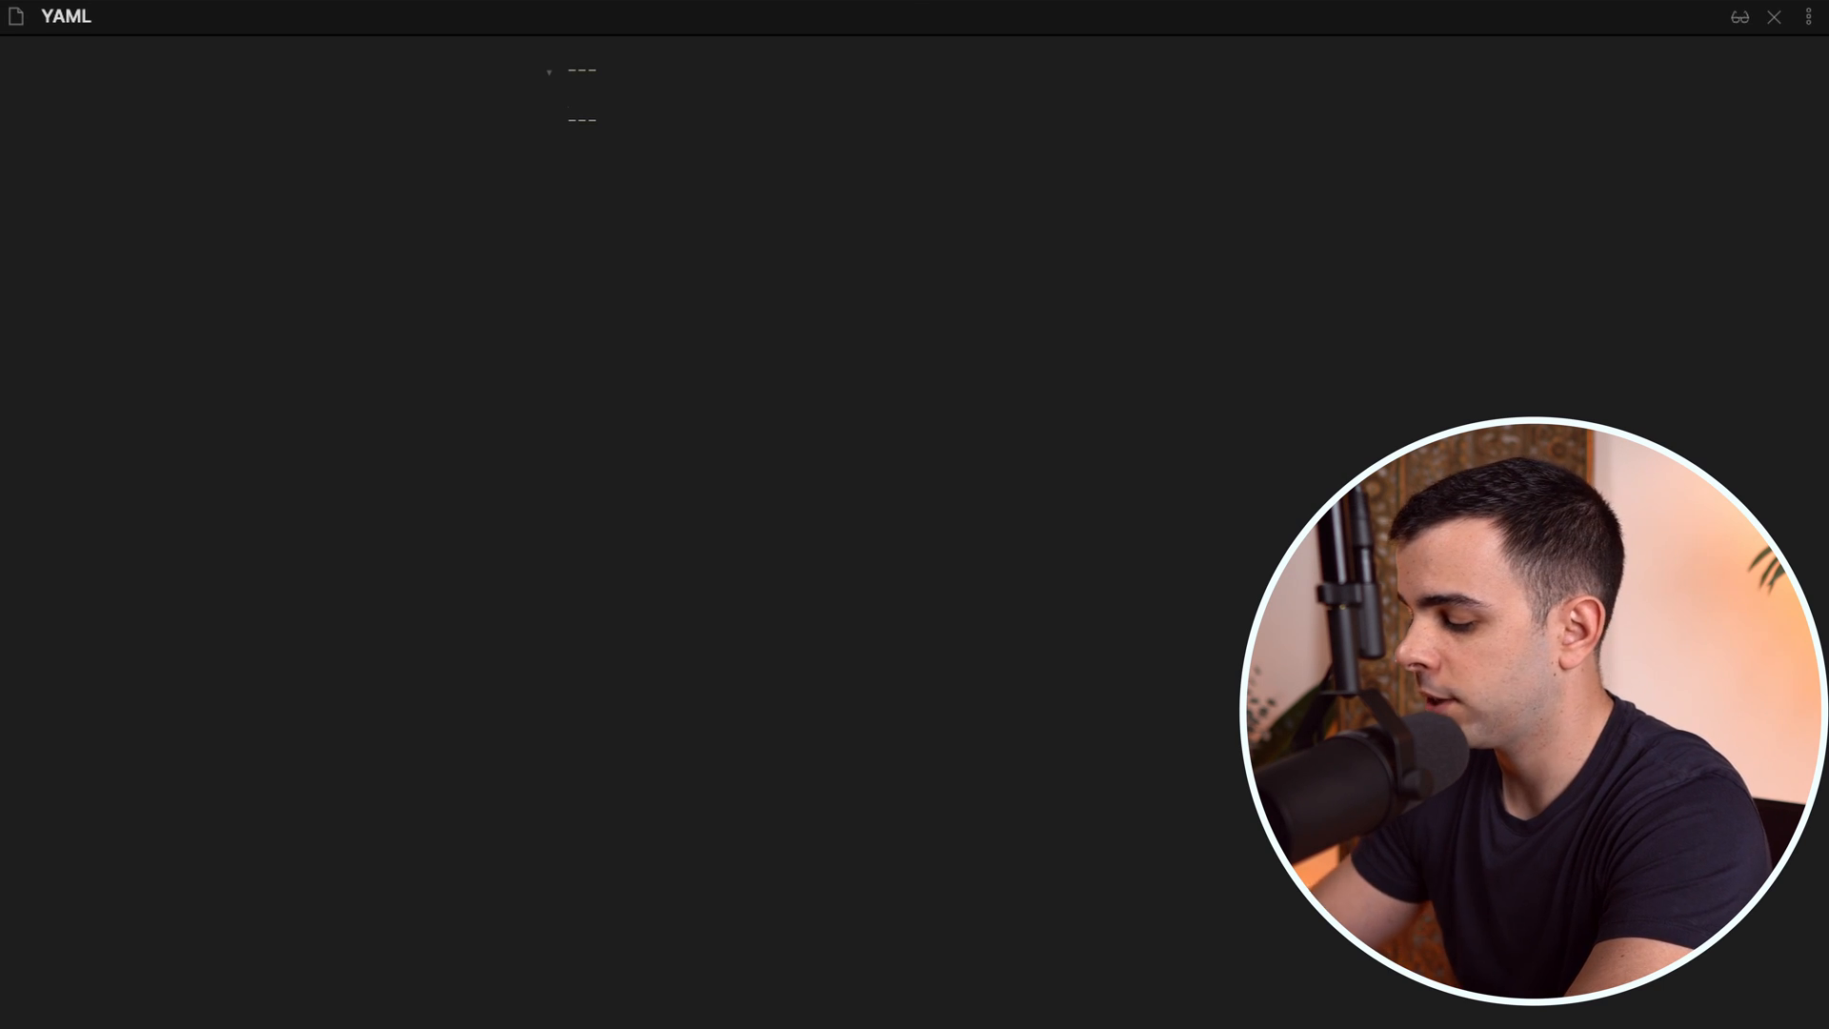
type("tags: Ever")
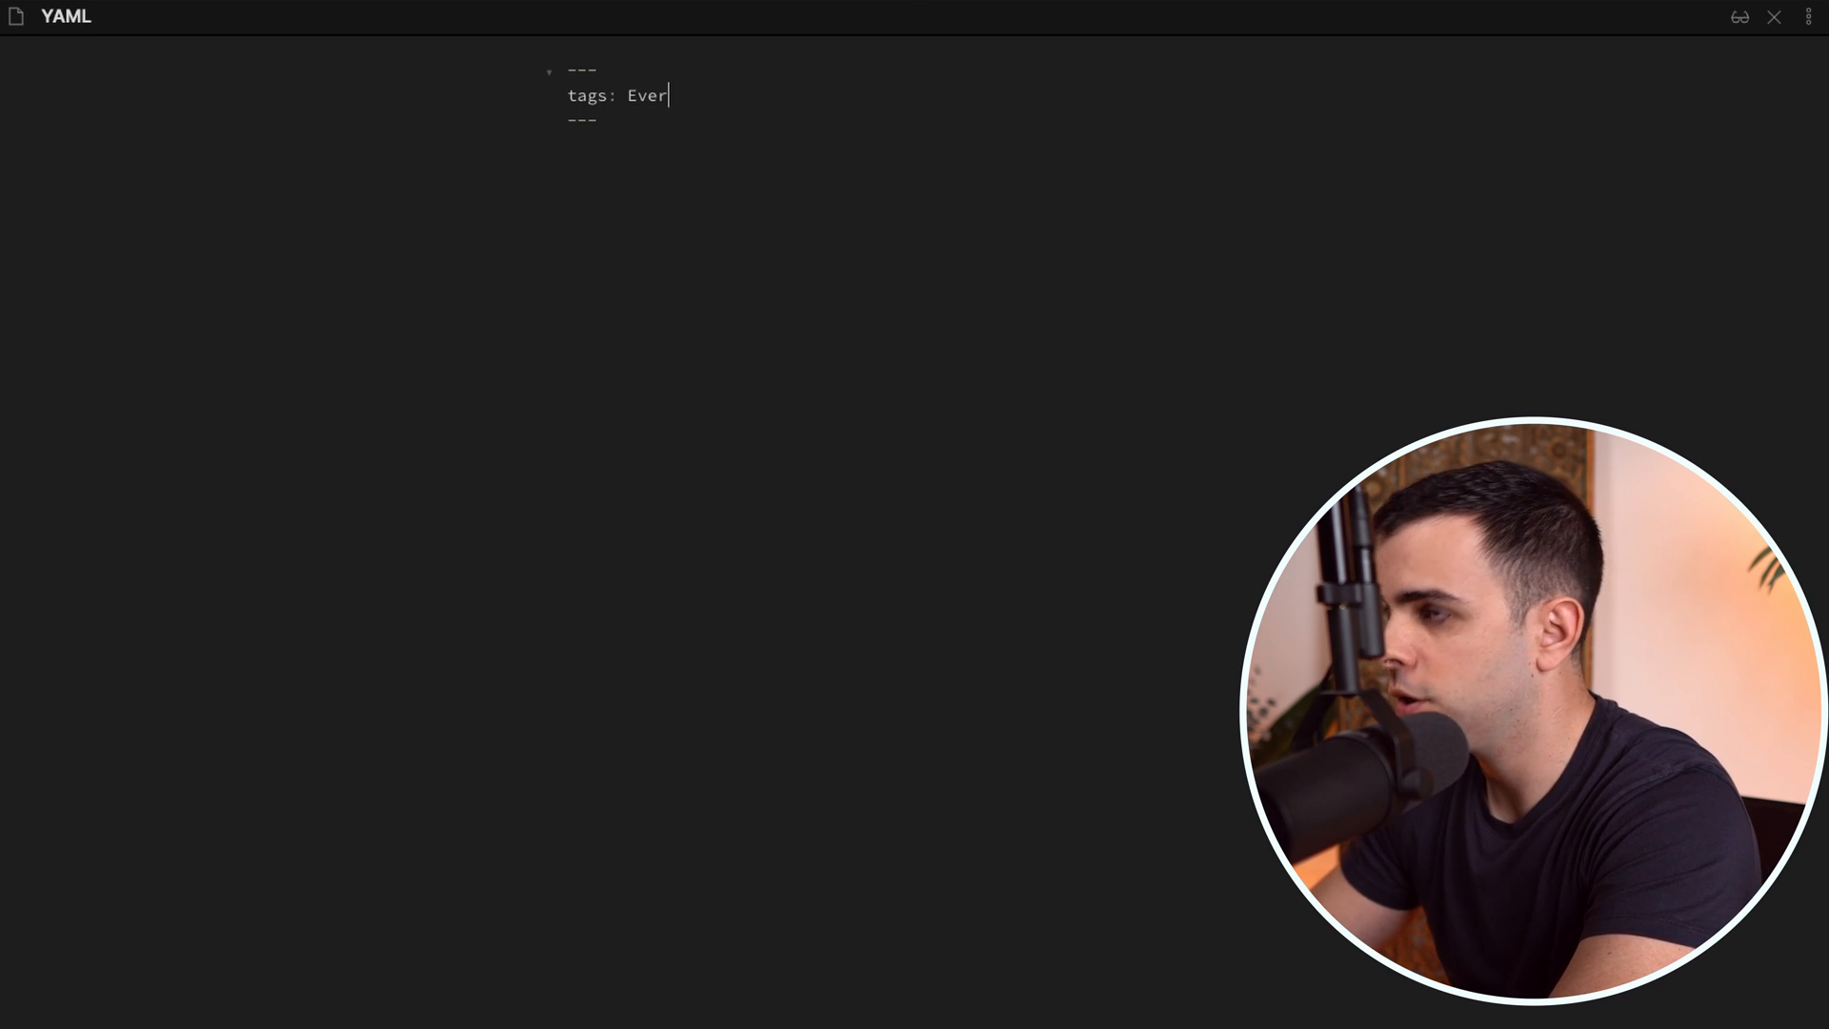
type("green_notes")
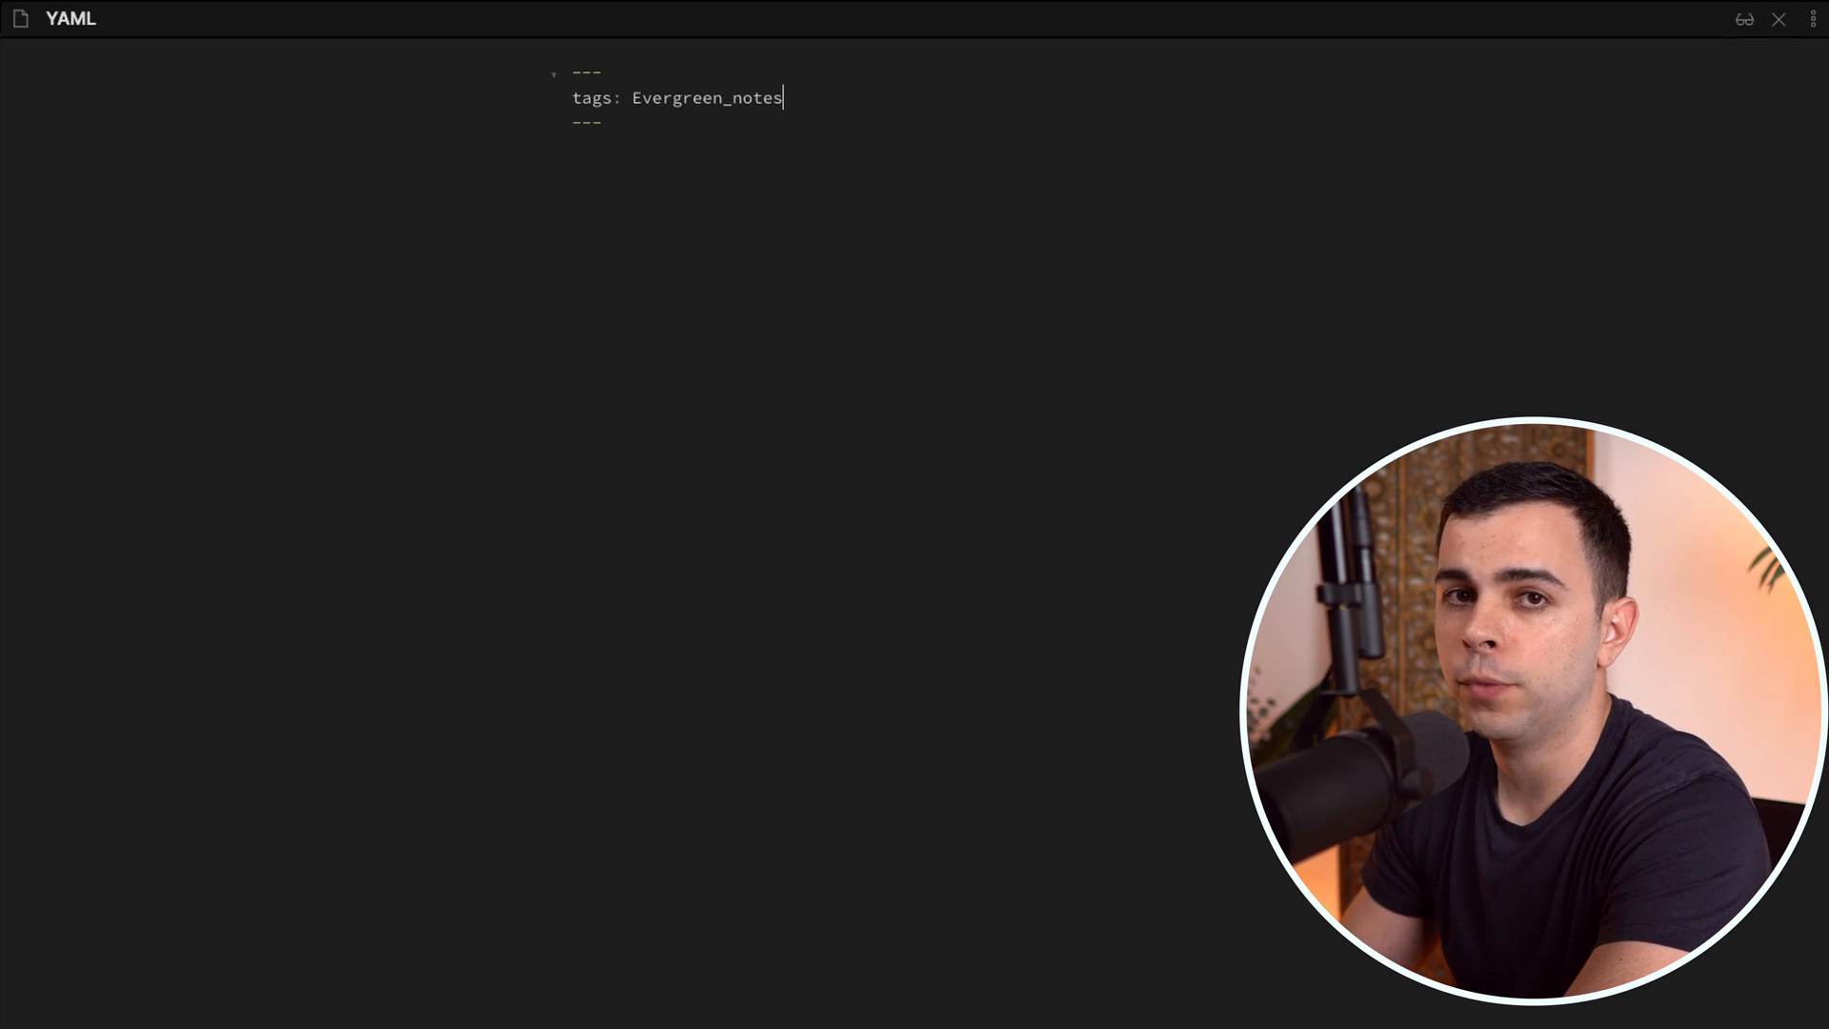
type("Alias")
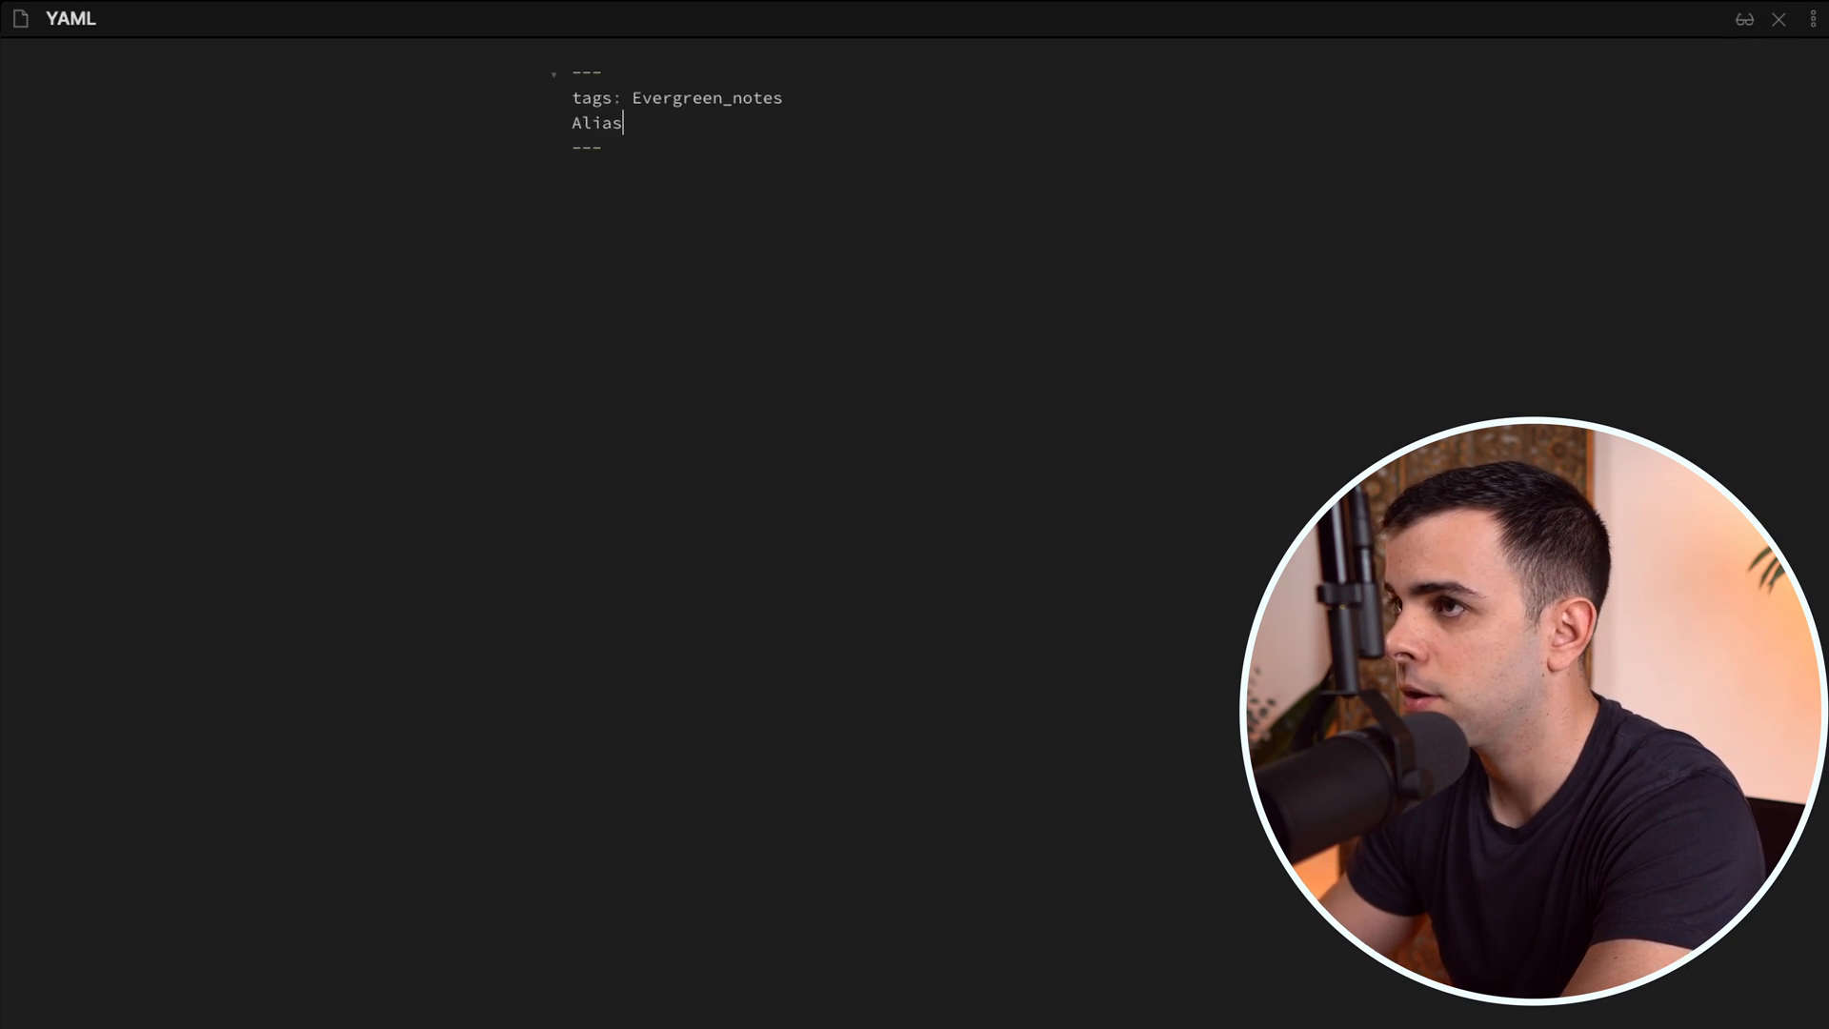
type(": Our Yaml")
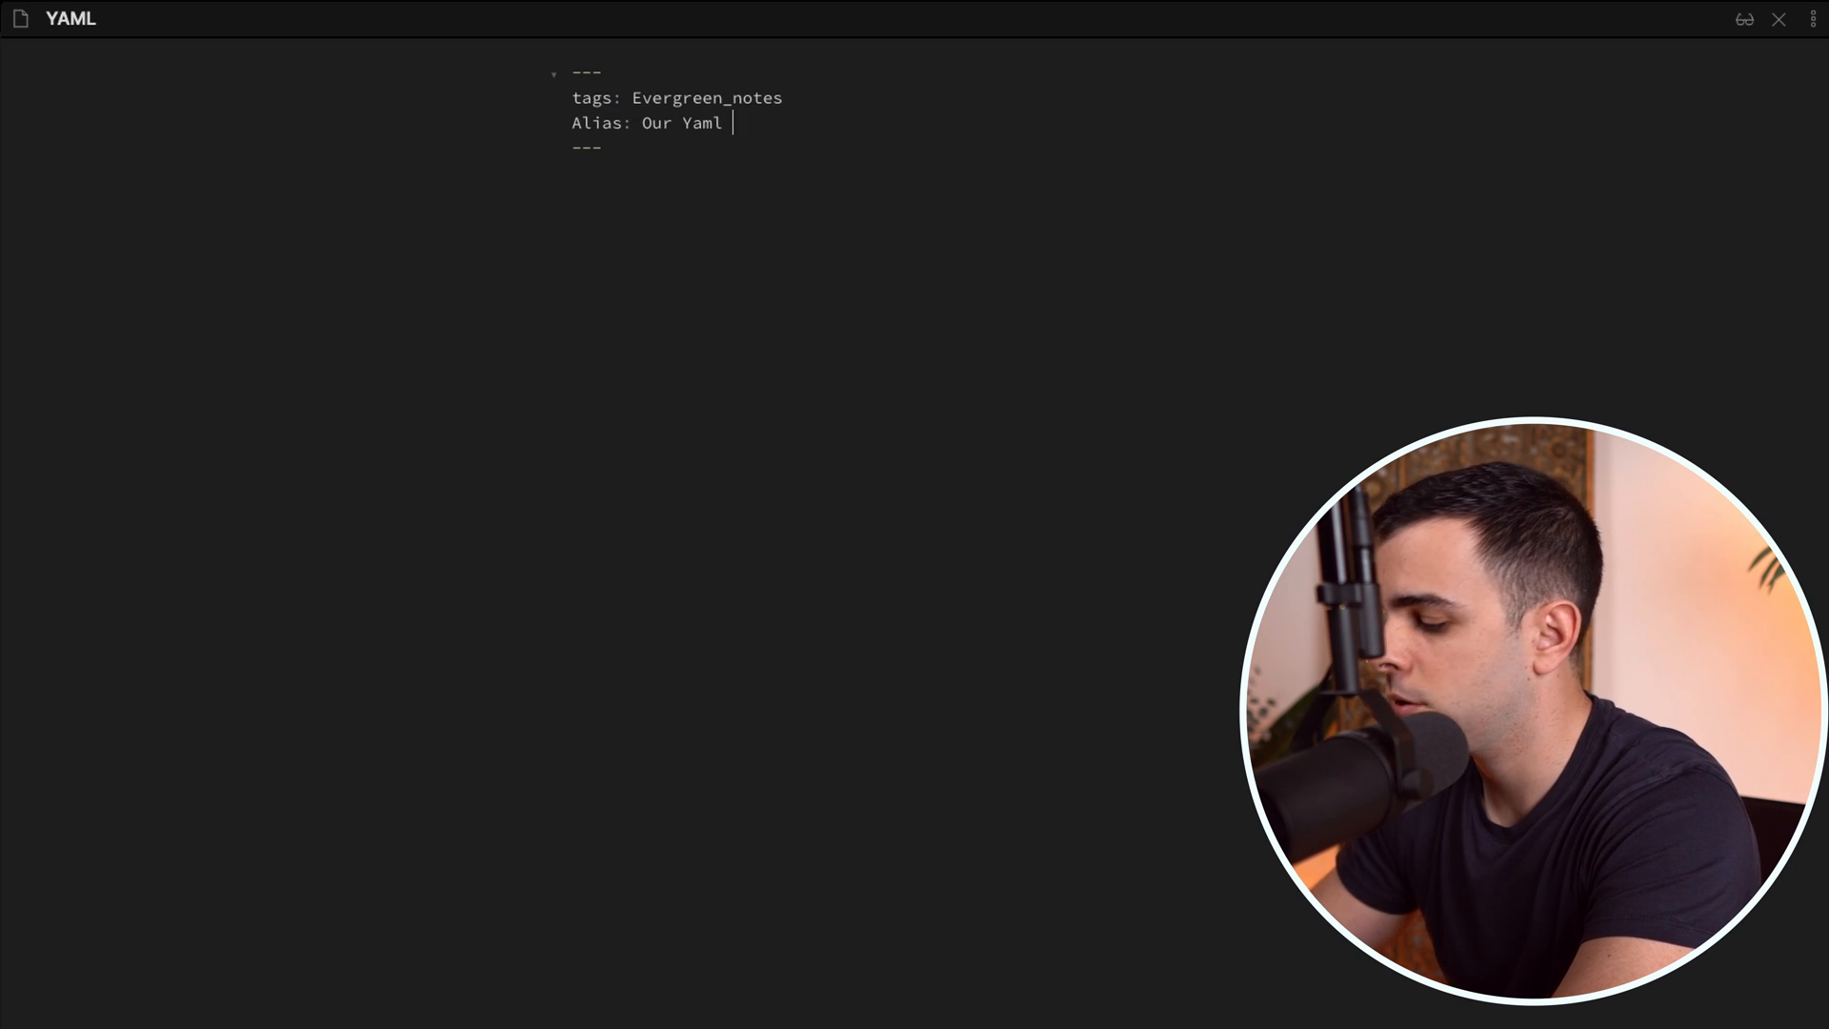
key("ctrl+o")
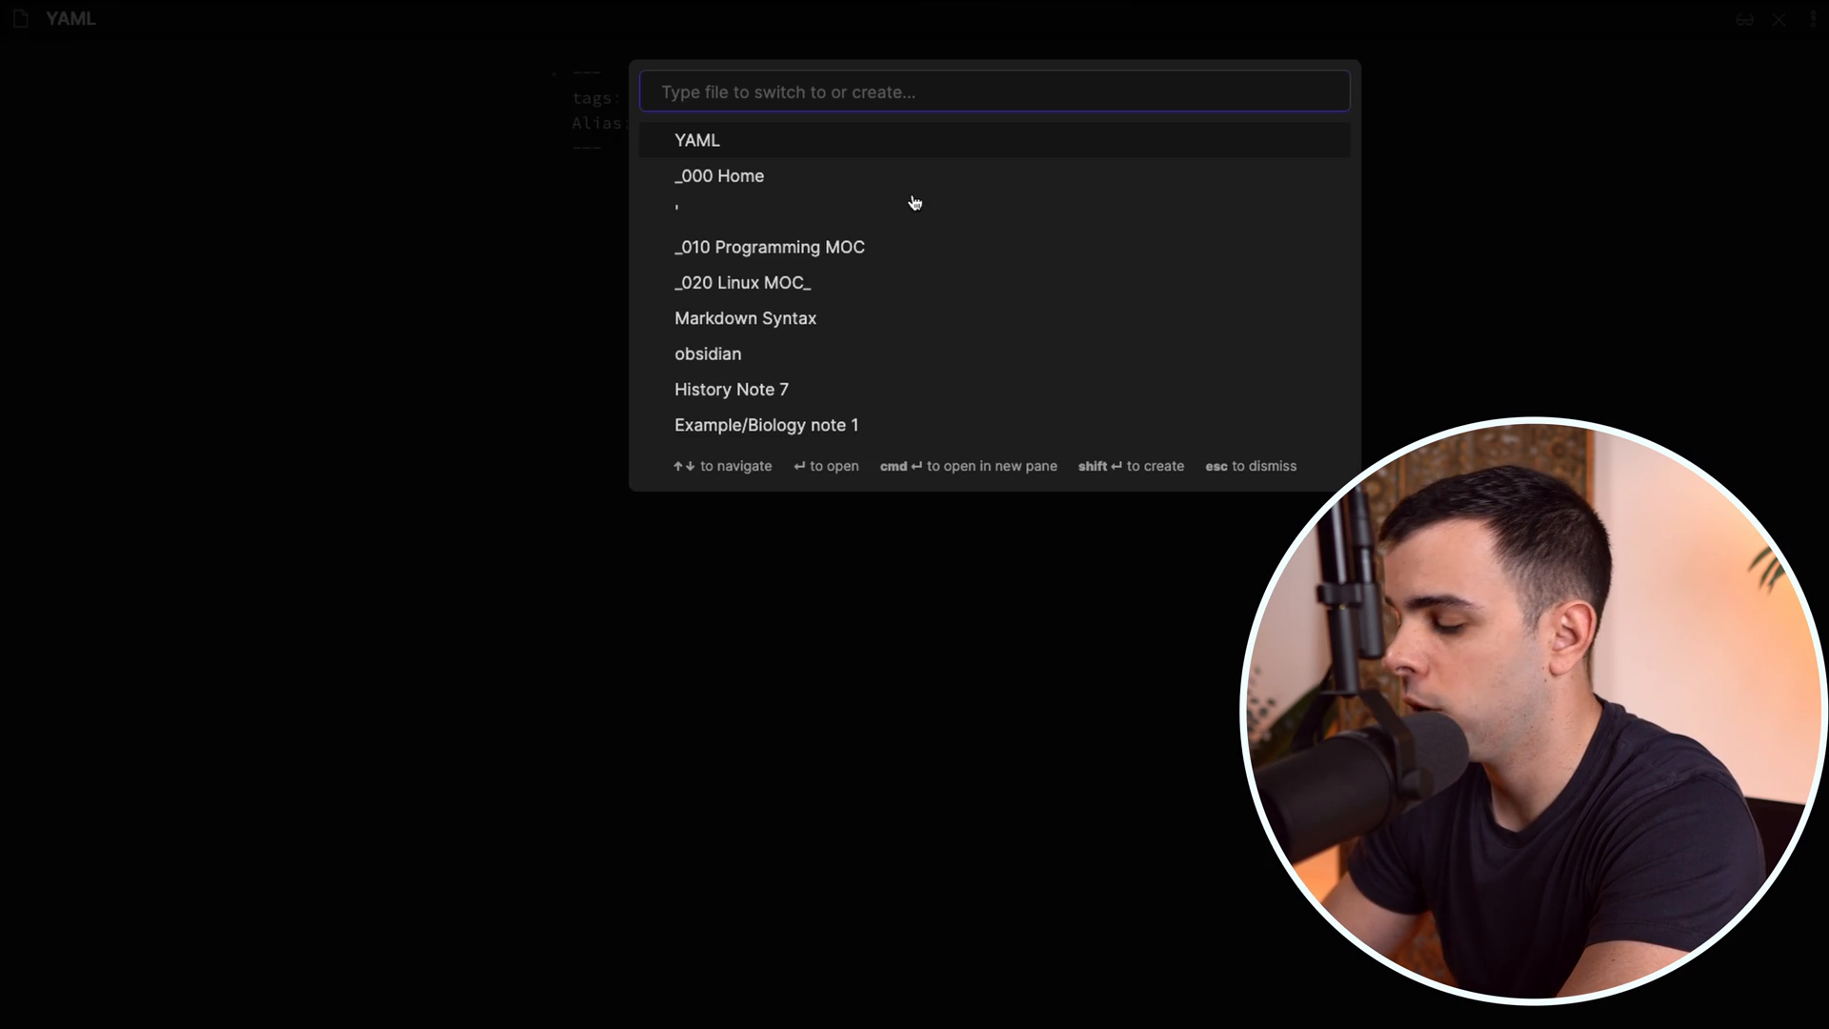
type("our ya")
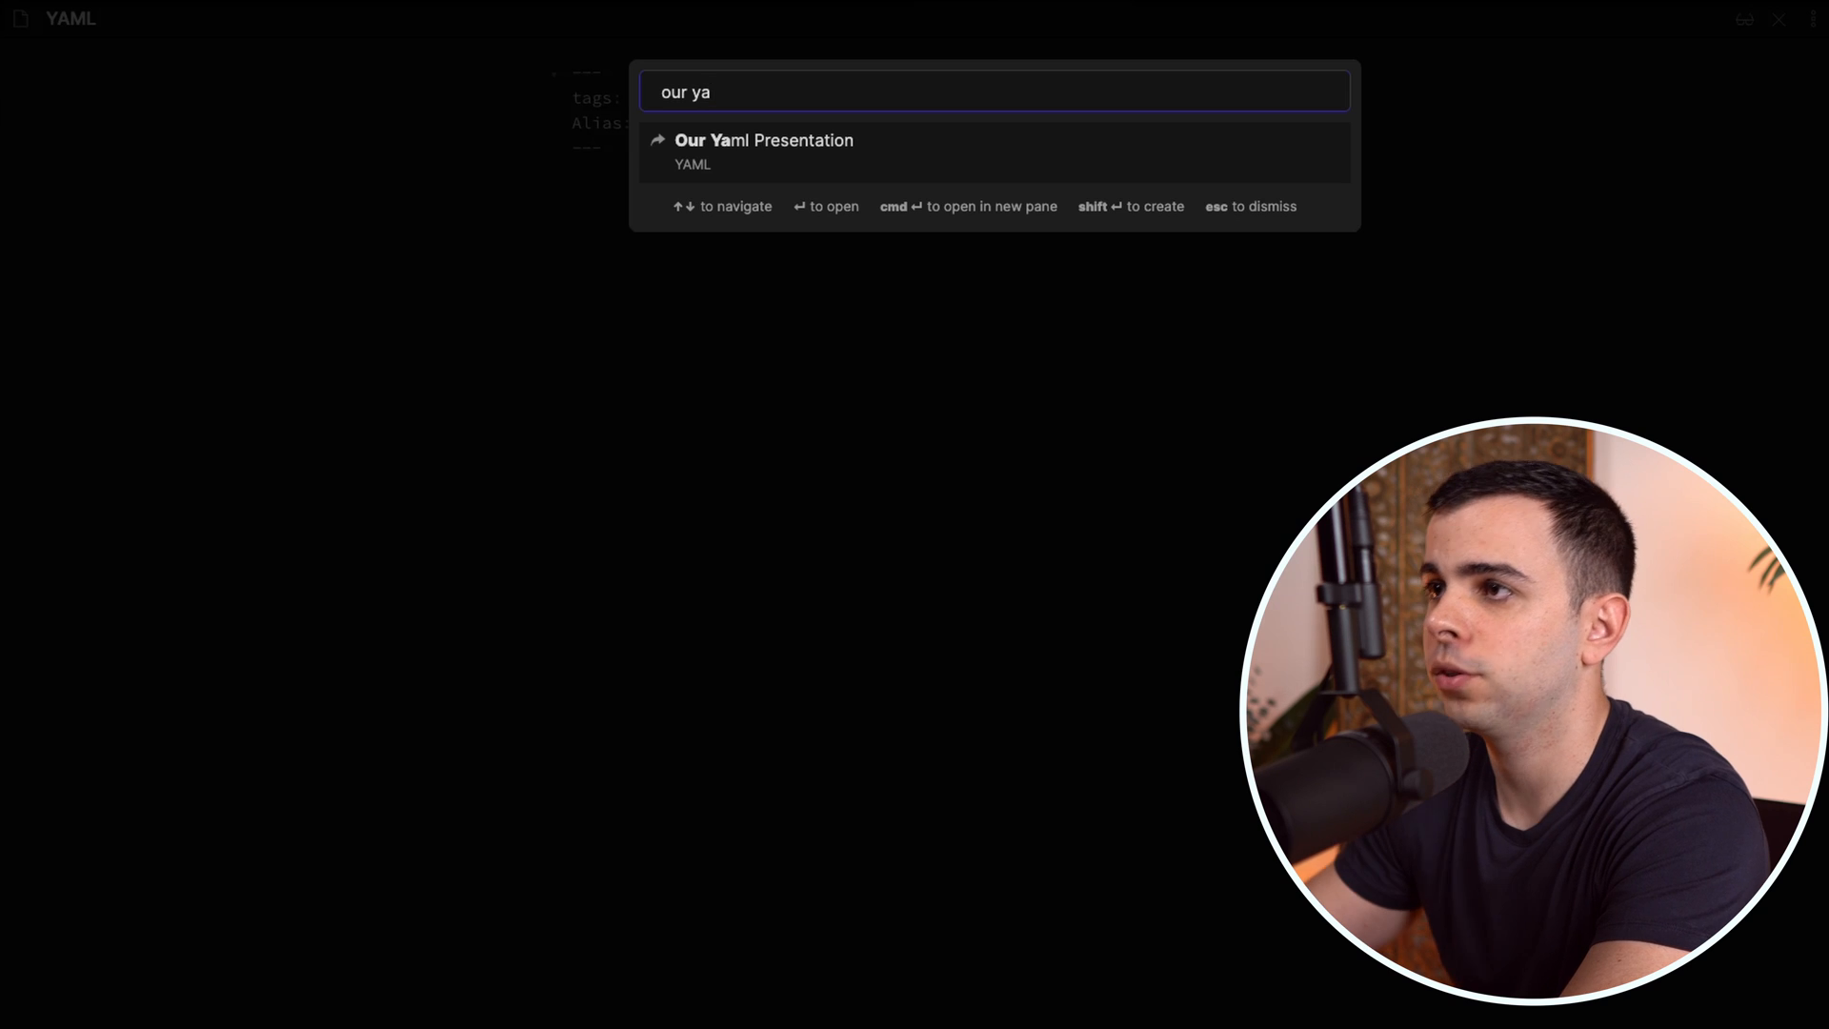
mouse_move(727, 169)
type("ty")
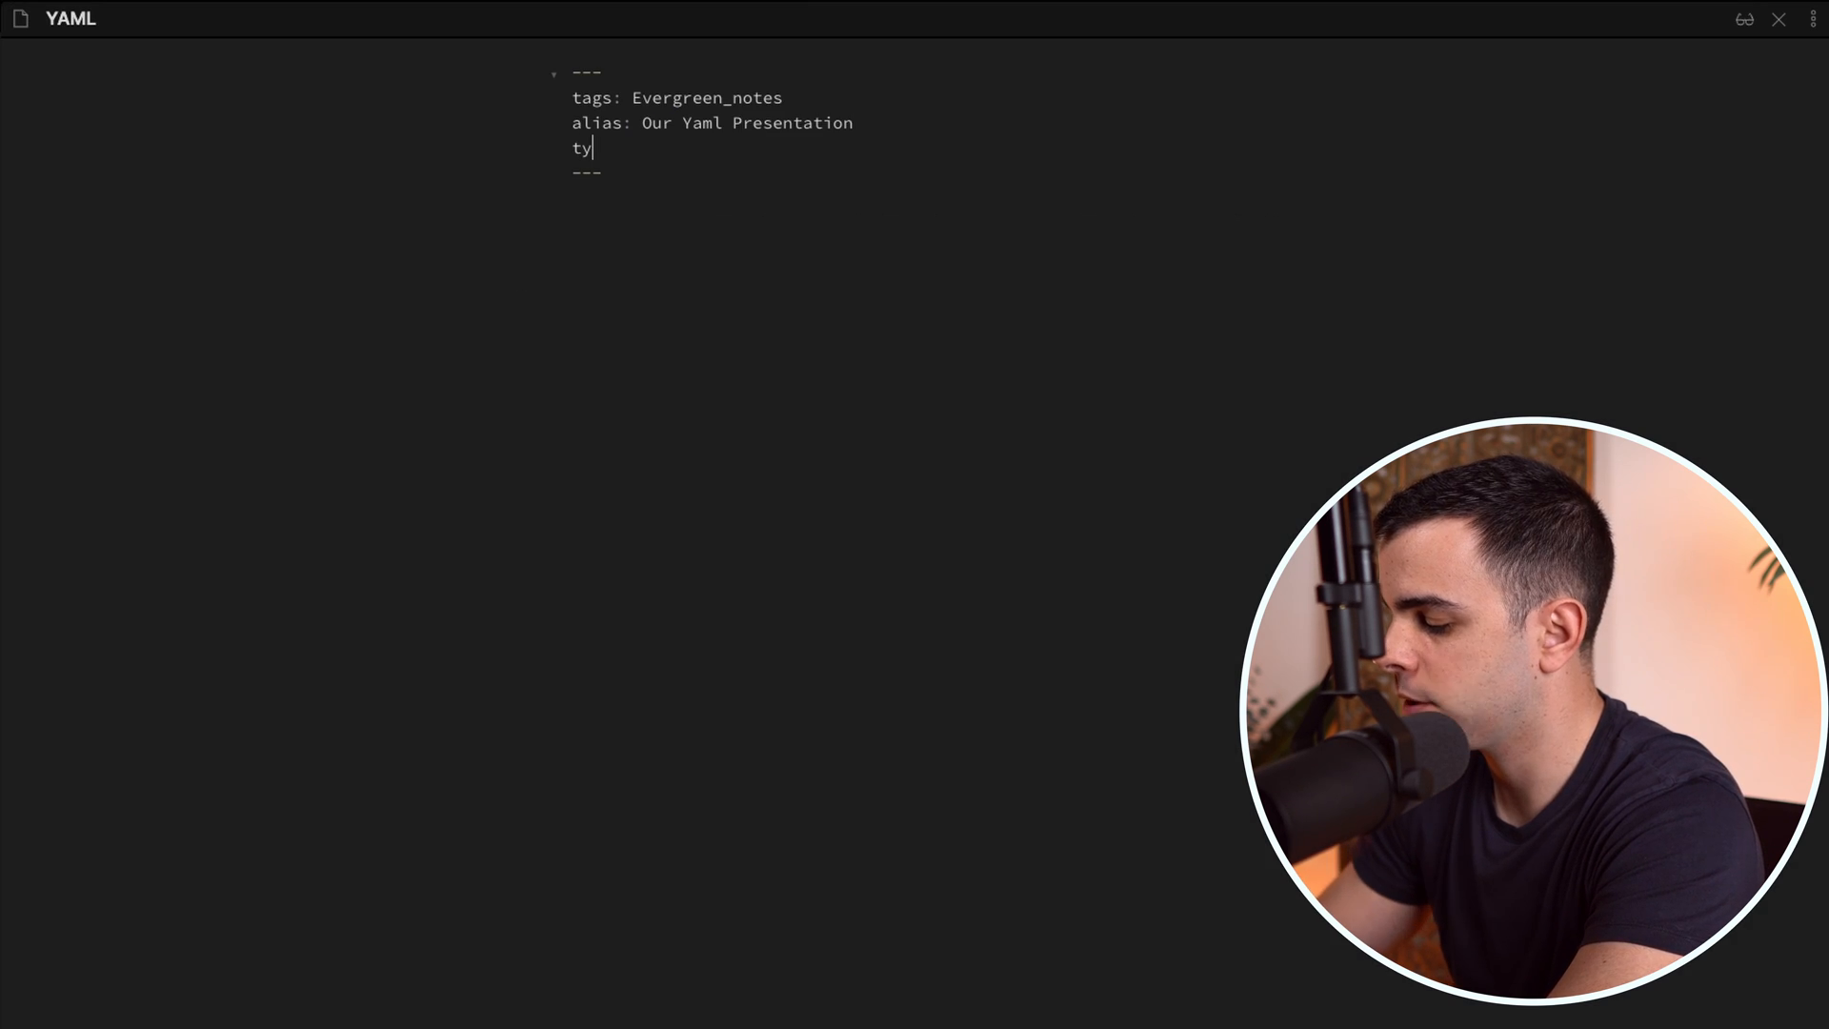
Add 'type: Youtube' and preview the note's alias and tag metadata in reading view, then resume editing.
type("pe: Youtube")
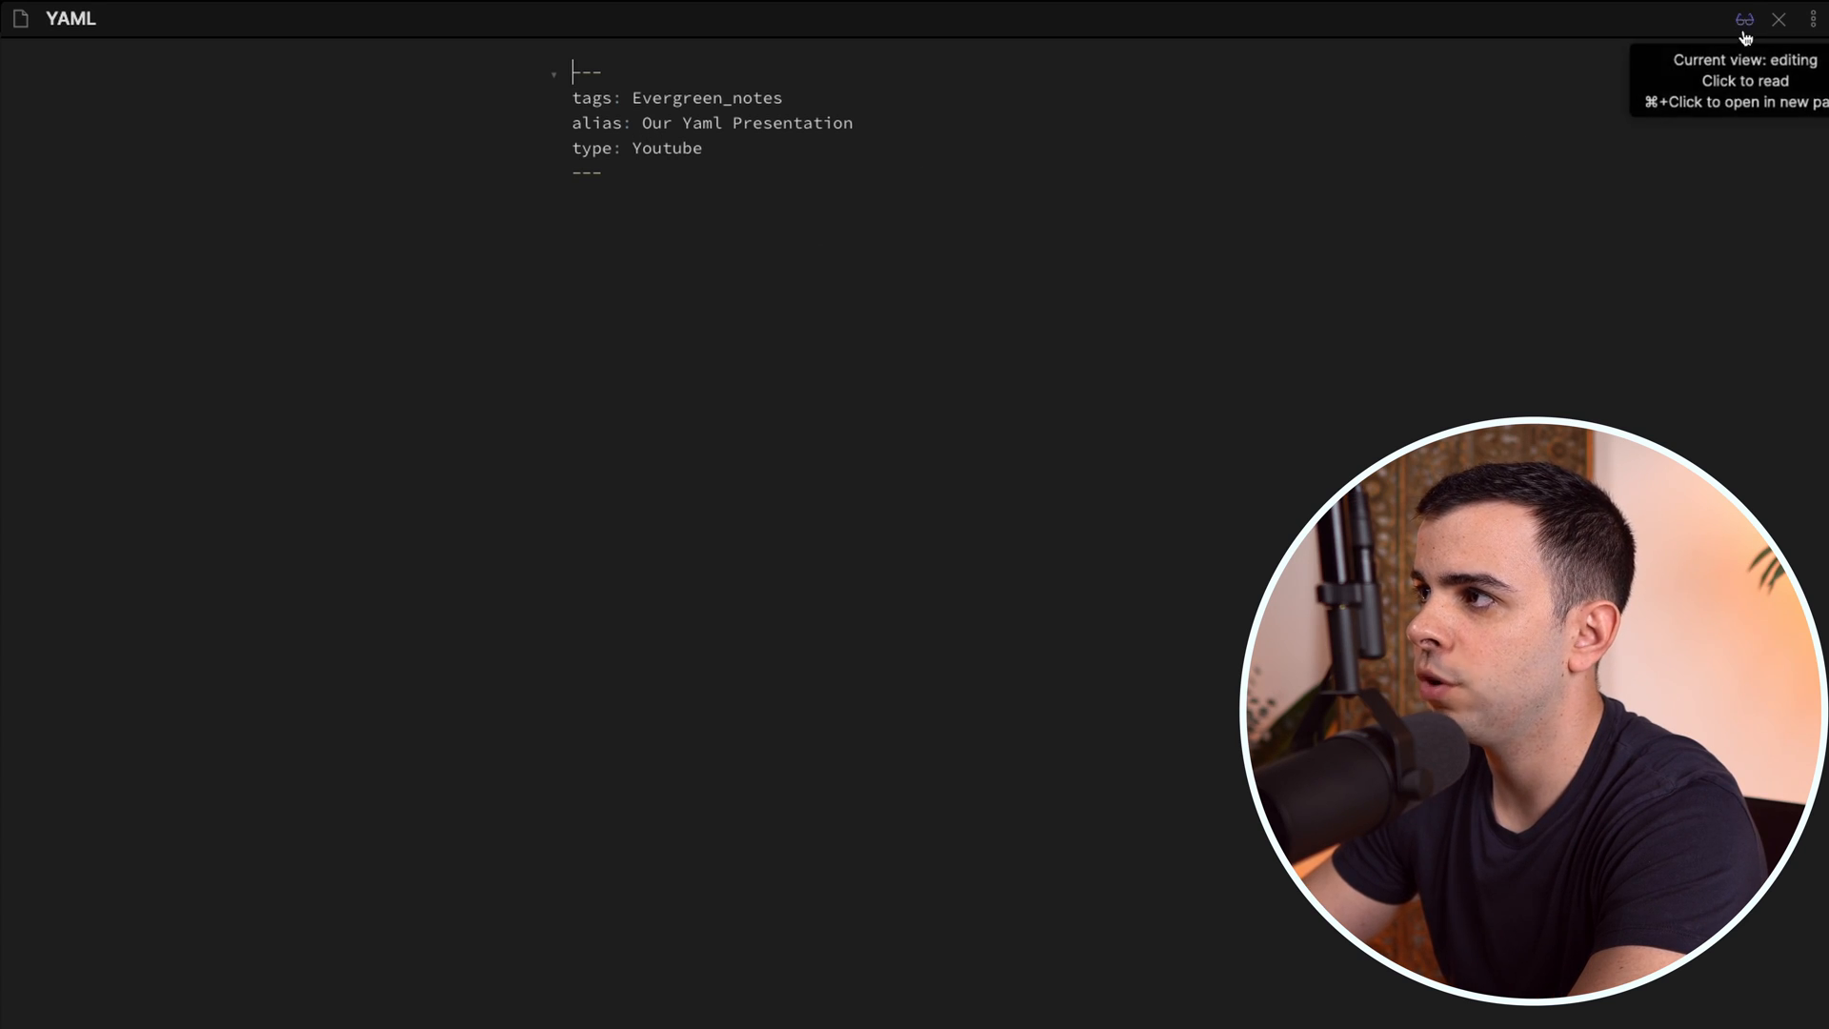
left_click(1746, 19)
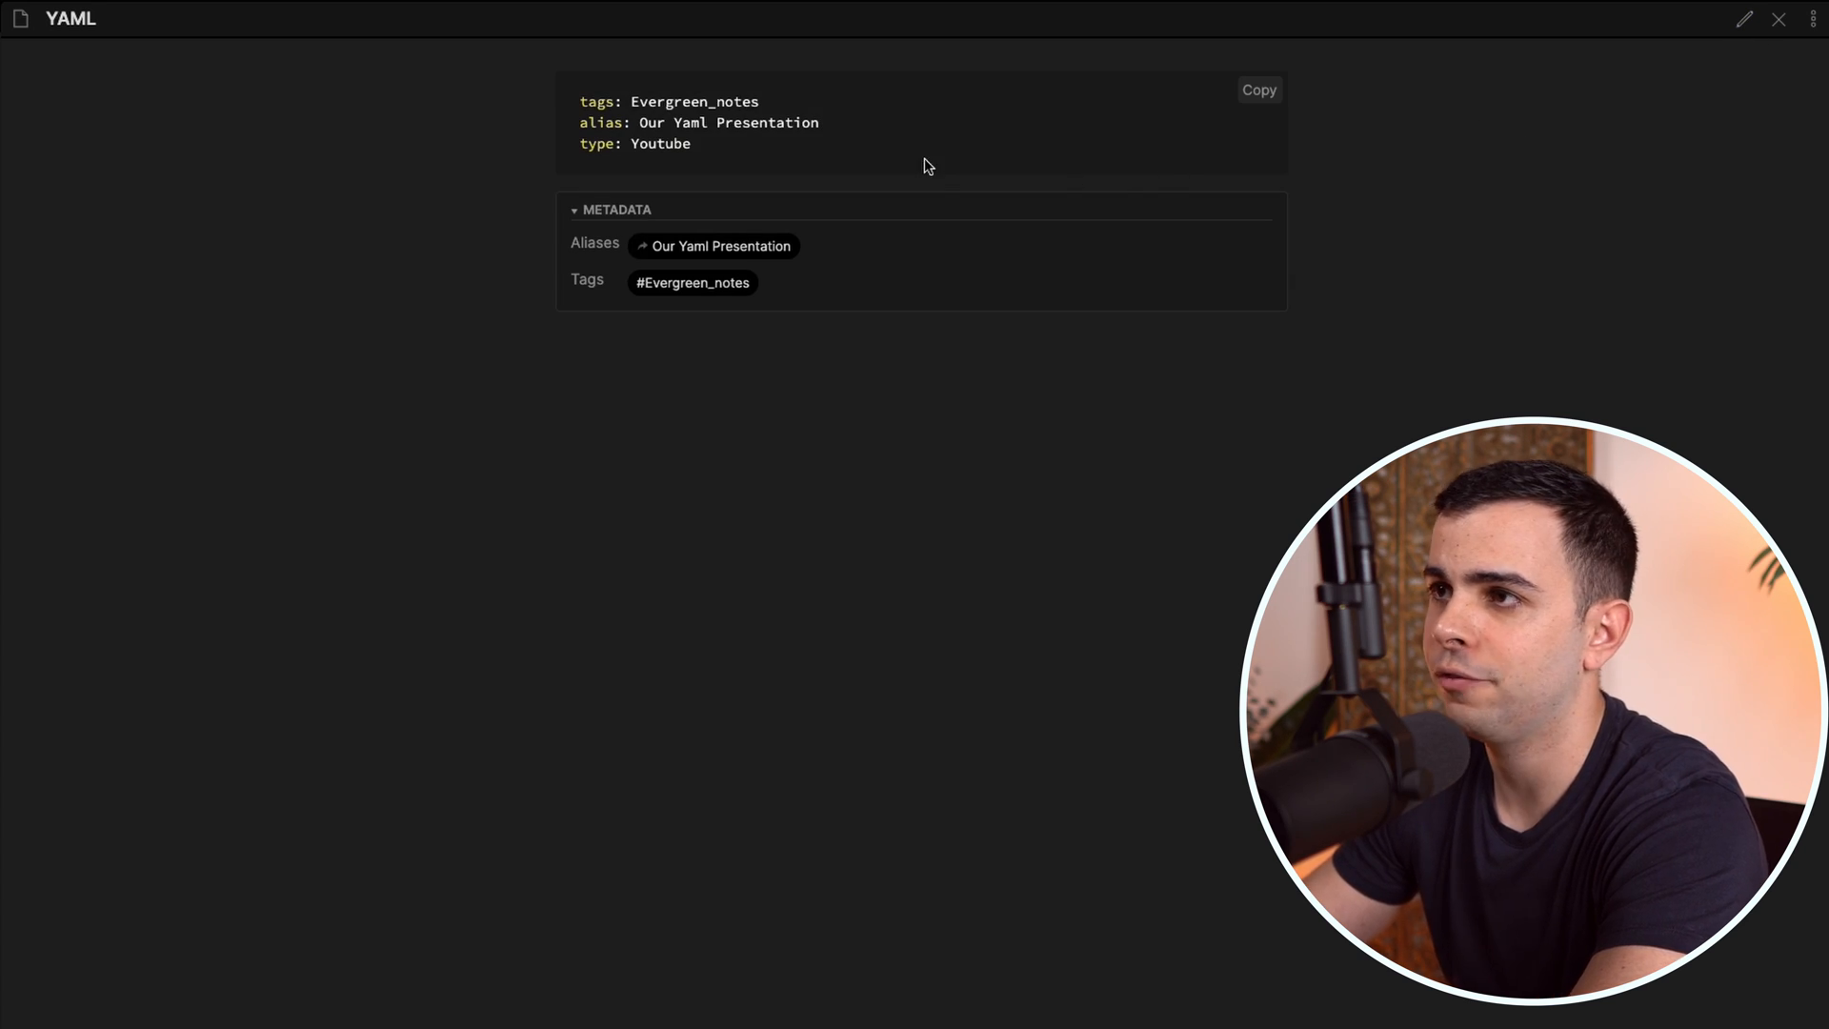
mouse_move(949, 152)
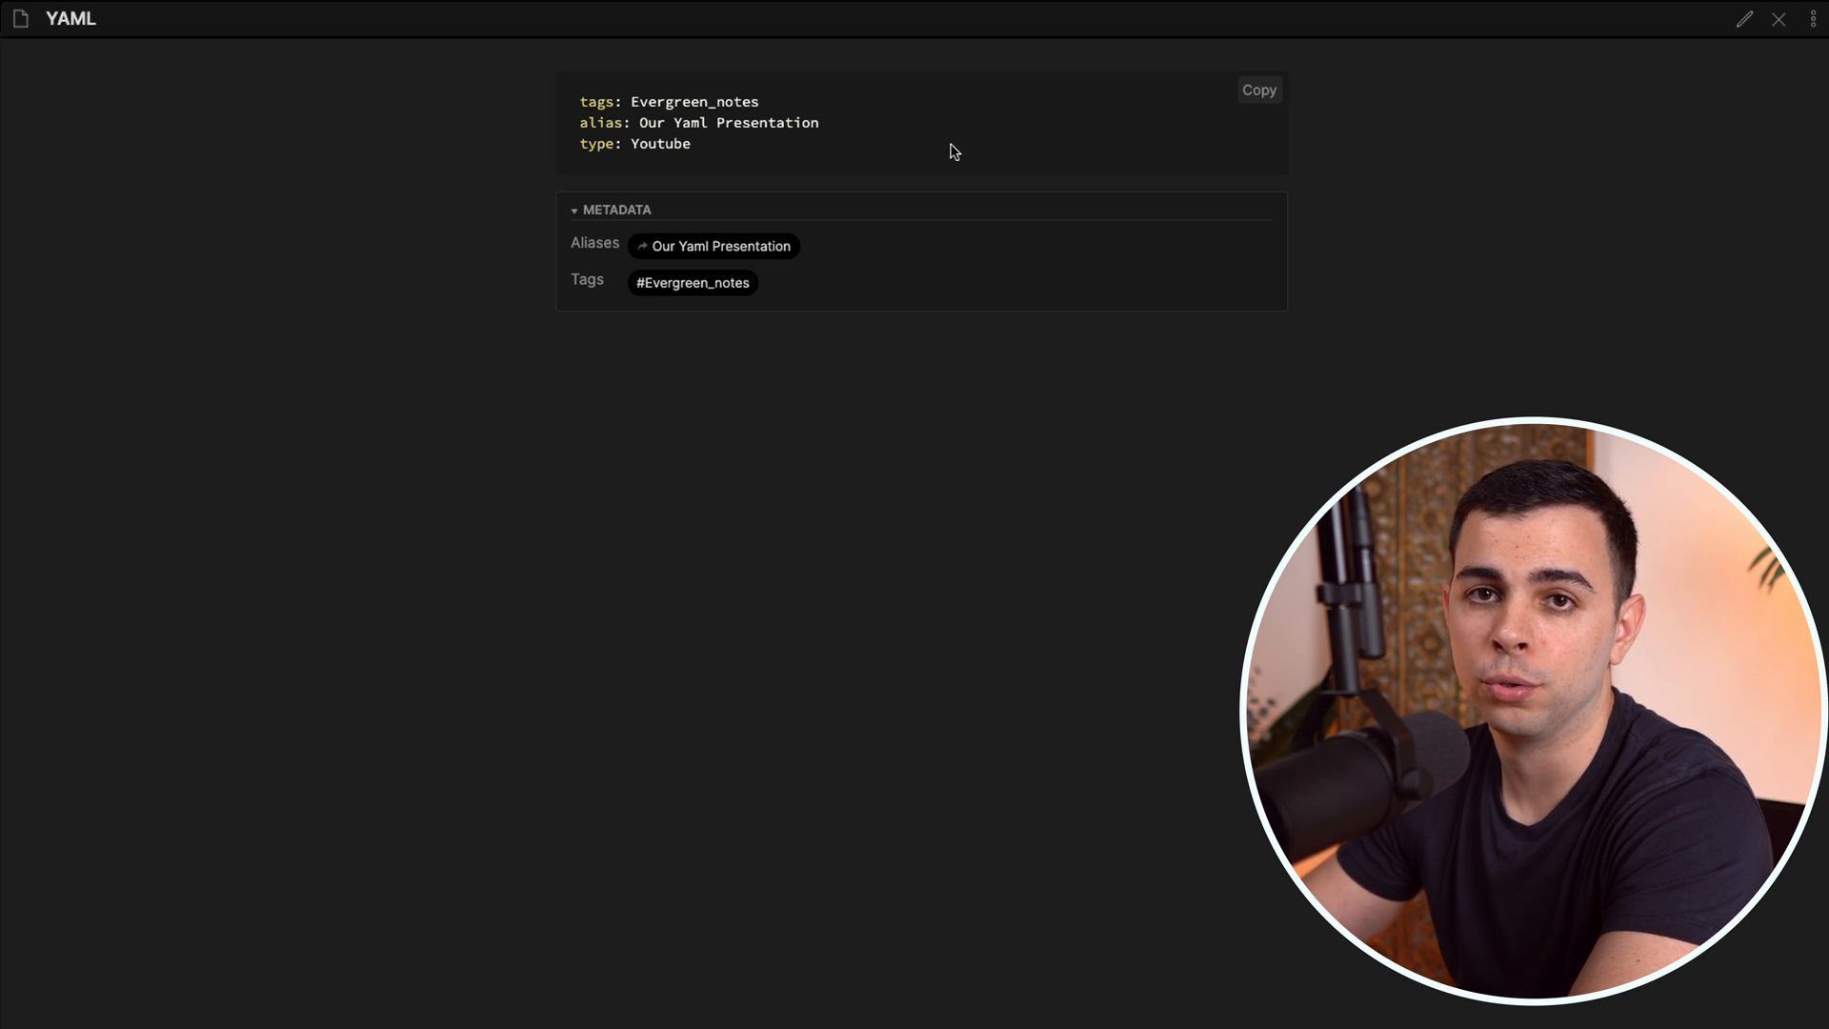
left_click(1742, 19)
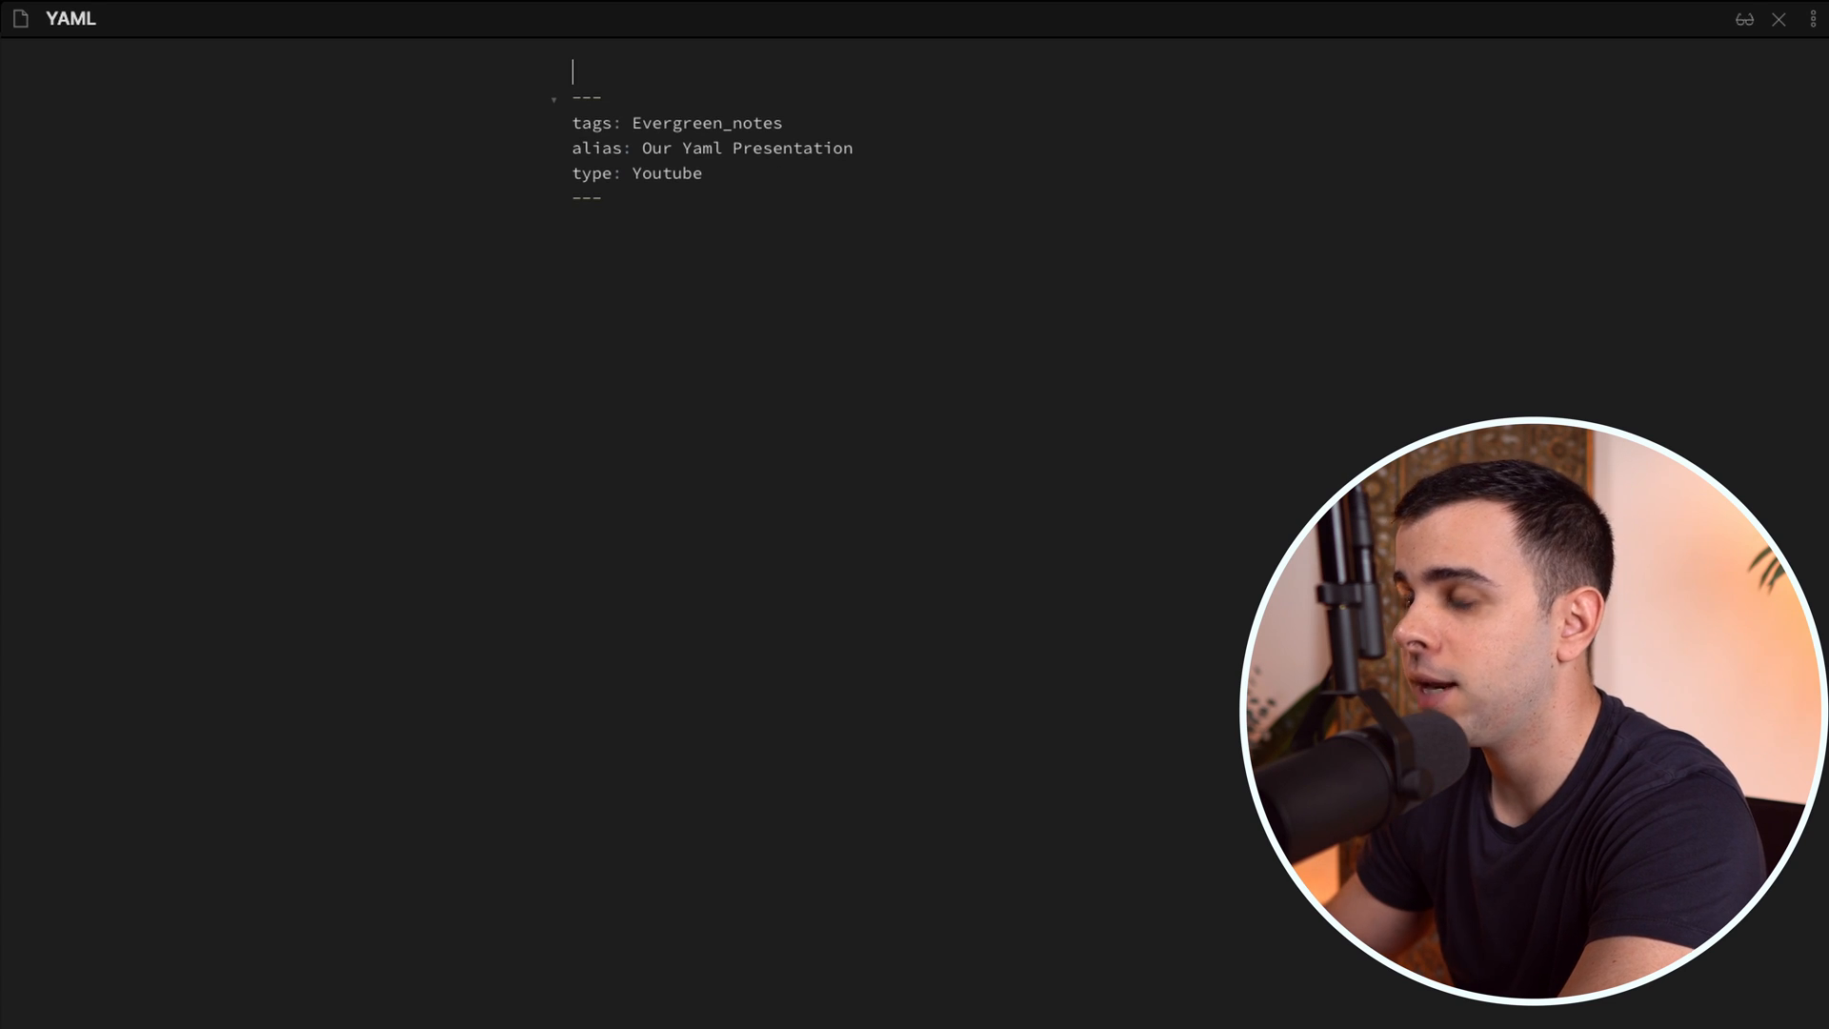
Test text above the frontmatter breaking the metadata, then tidy the tags line and re-check the preview.
type("A")
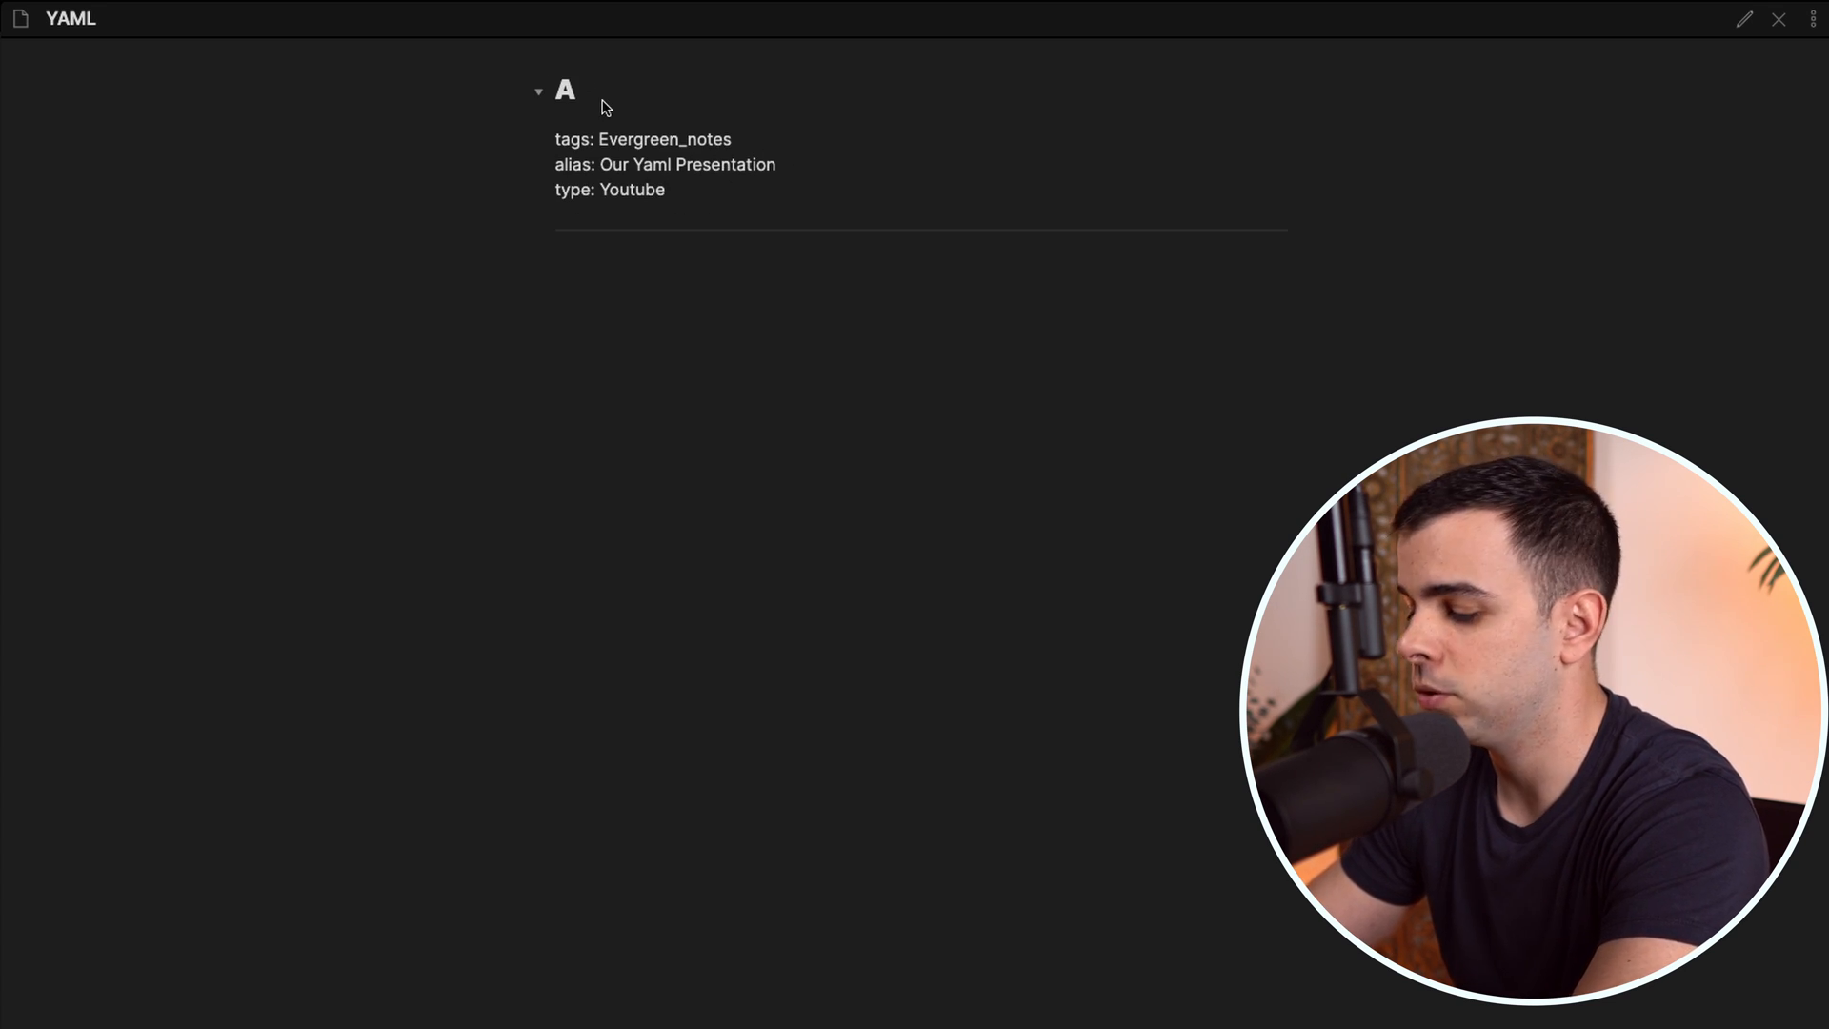
left_click(1742, 19)
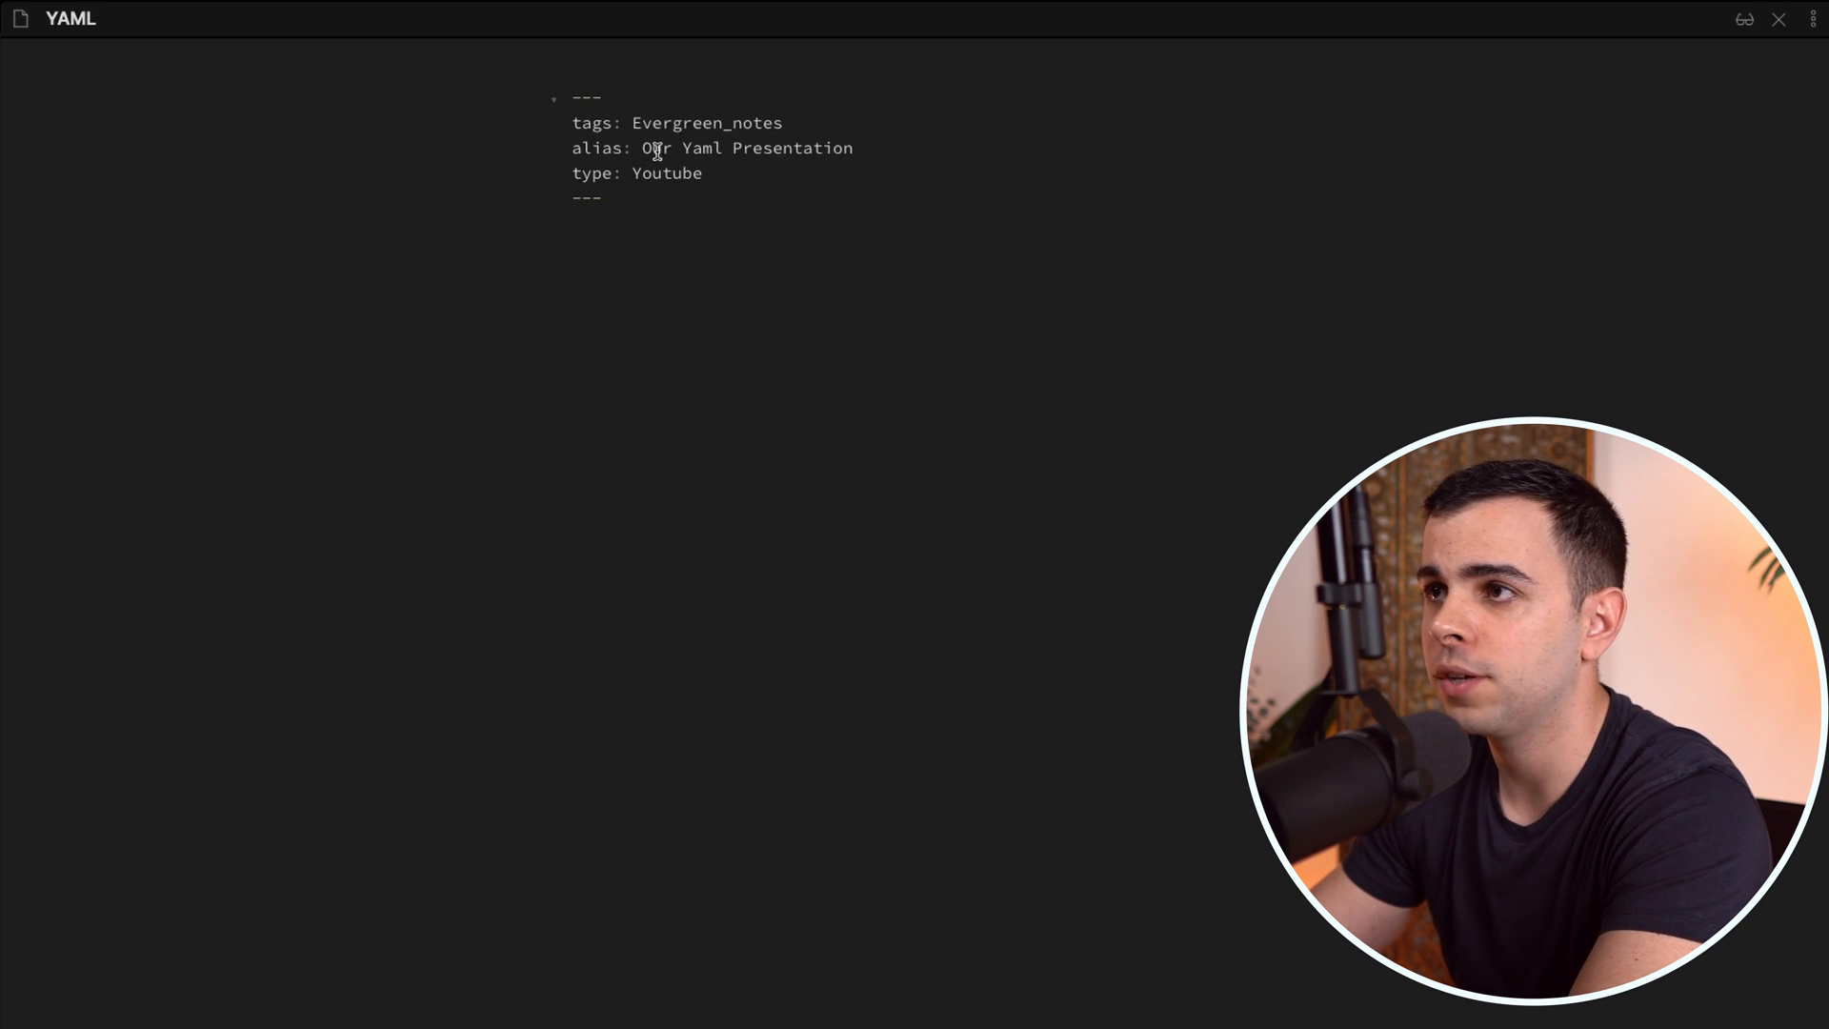
left_click(627, 123)
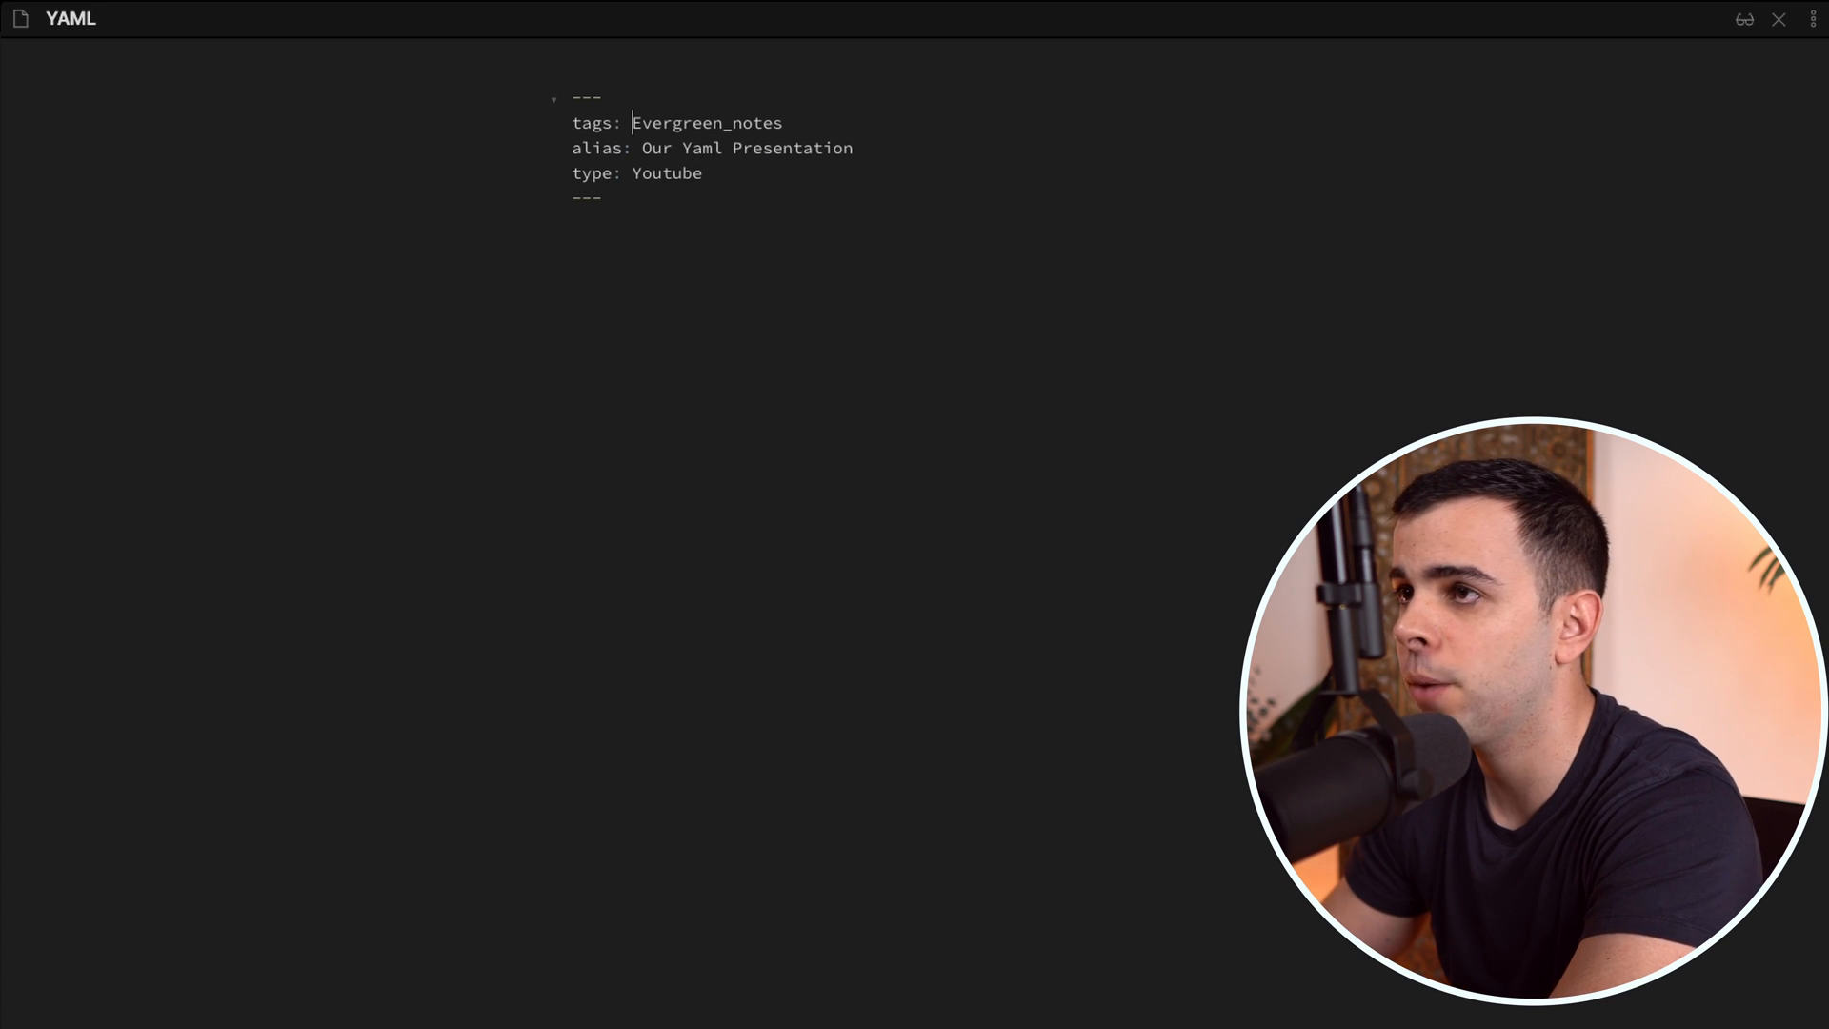
key("Backspace")
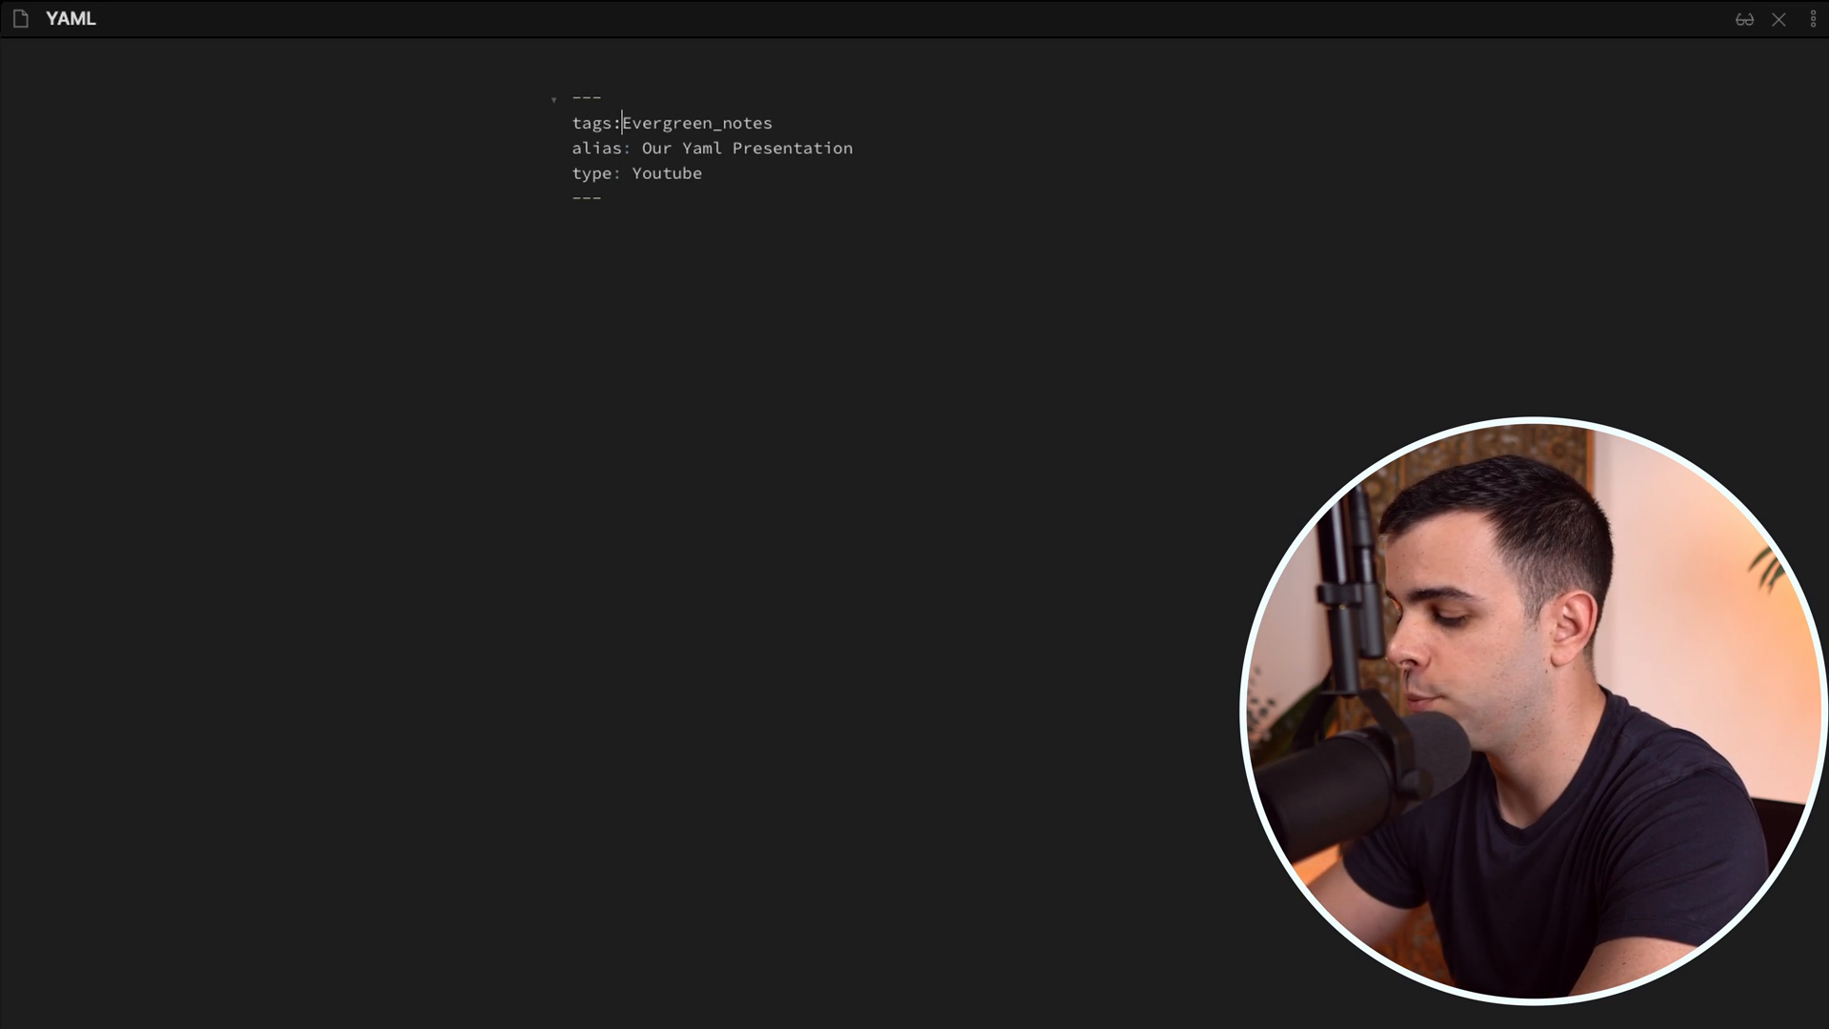
left_click(1743, 19)
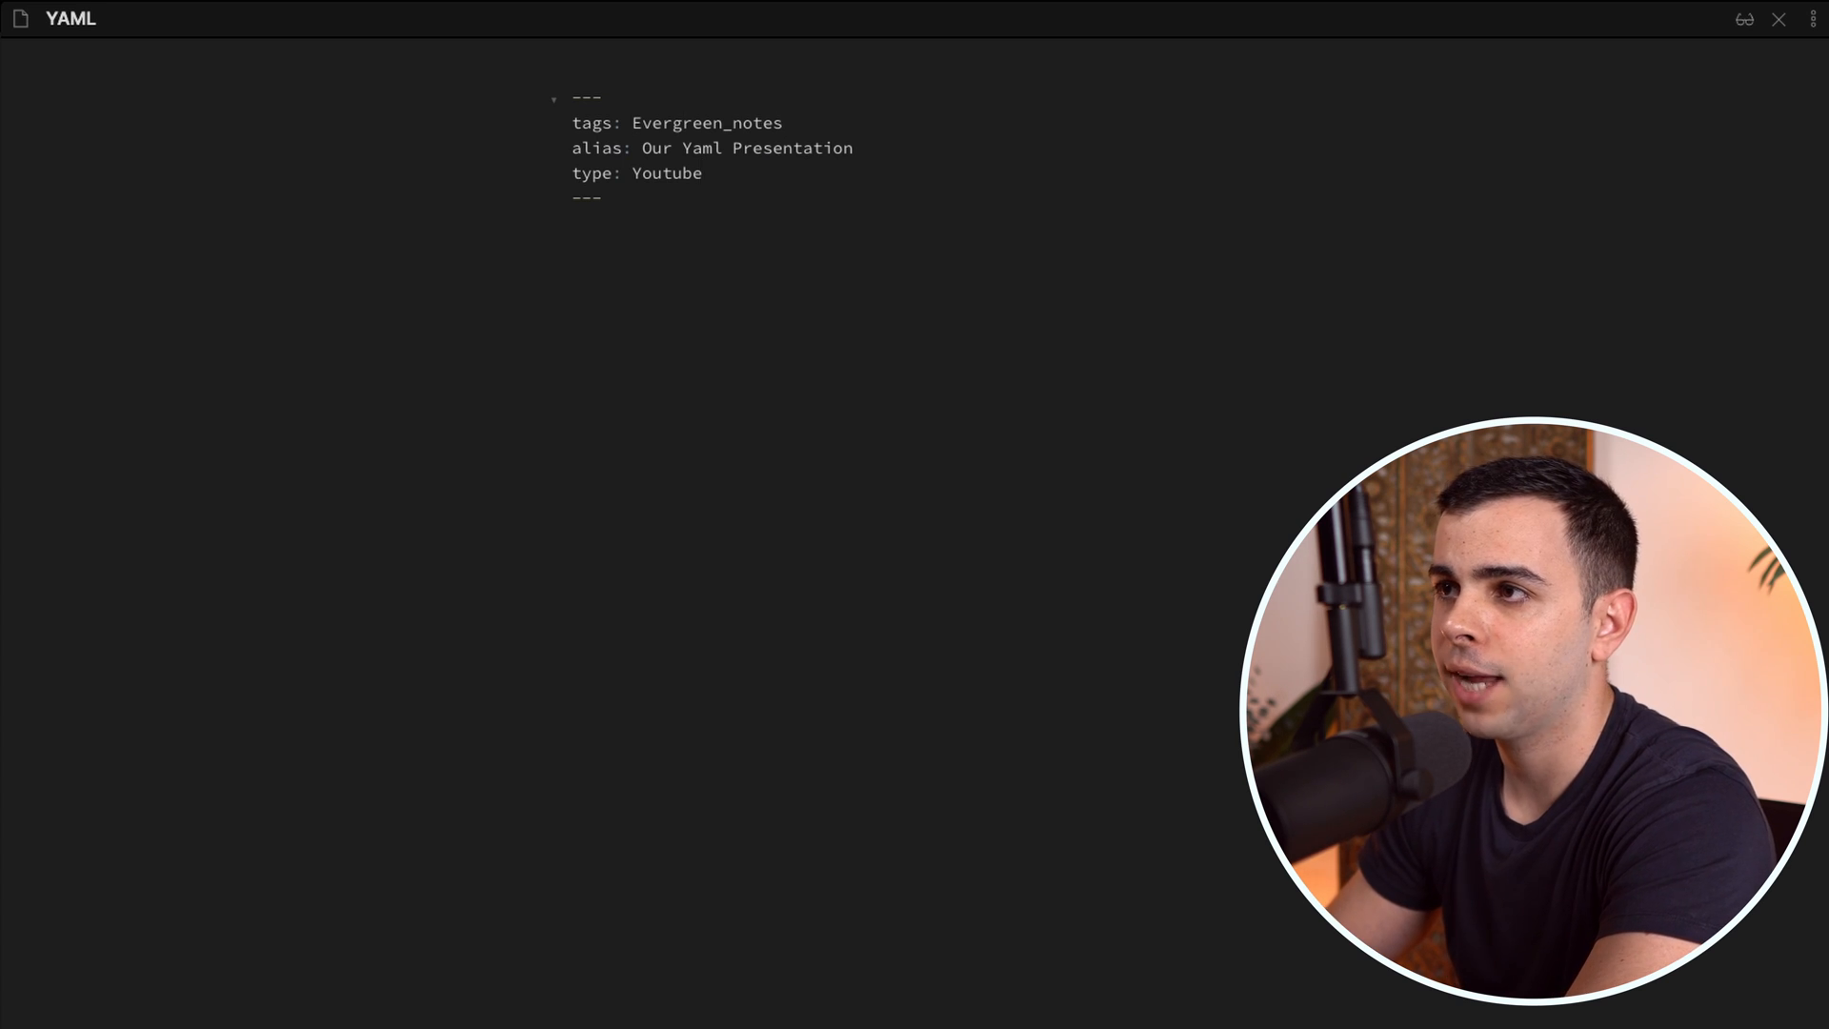
Append ', Recording' after Youtube on the type line, closing it with a square bracket.
left_click(703, 173)
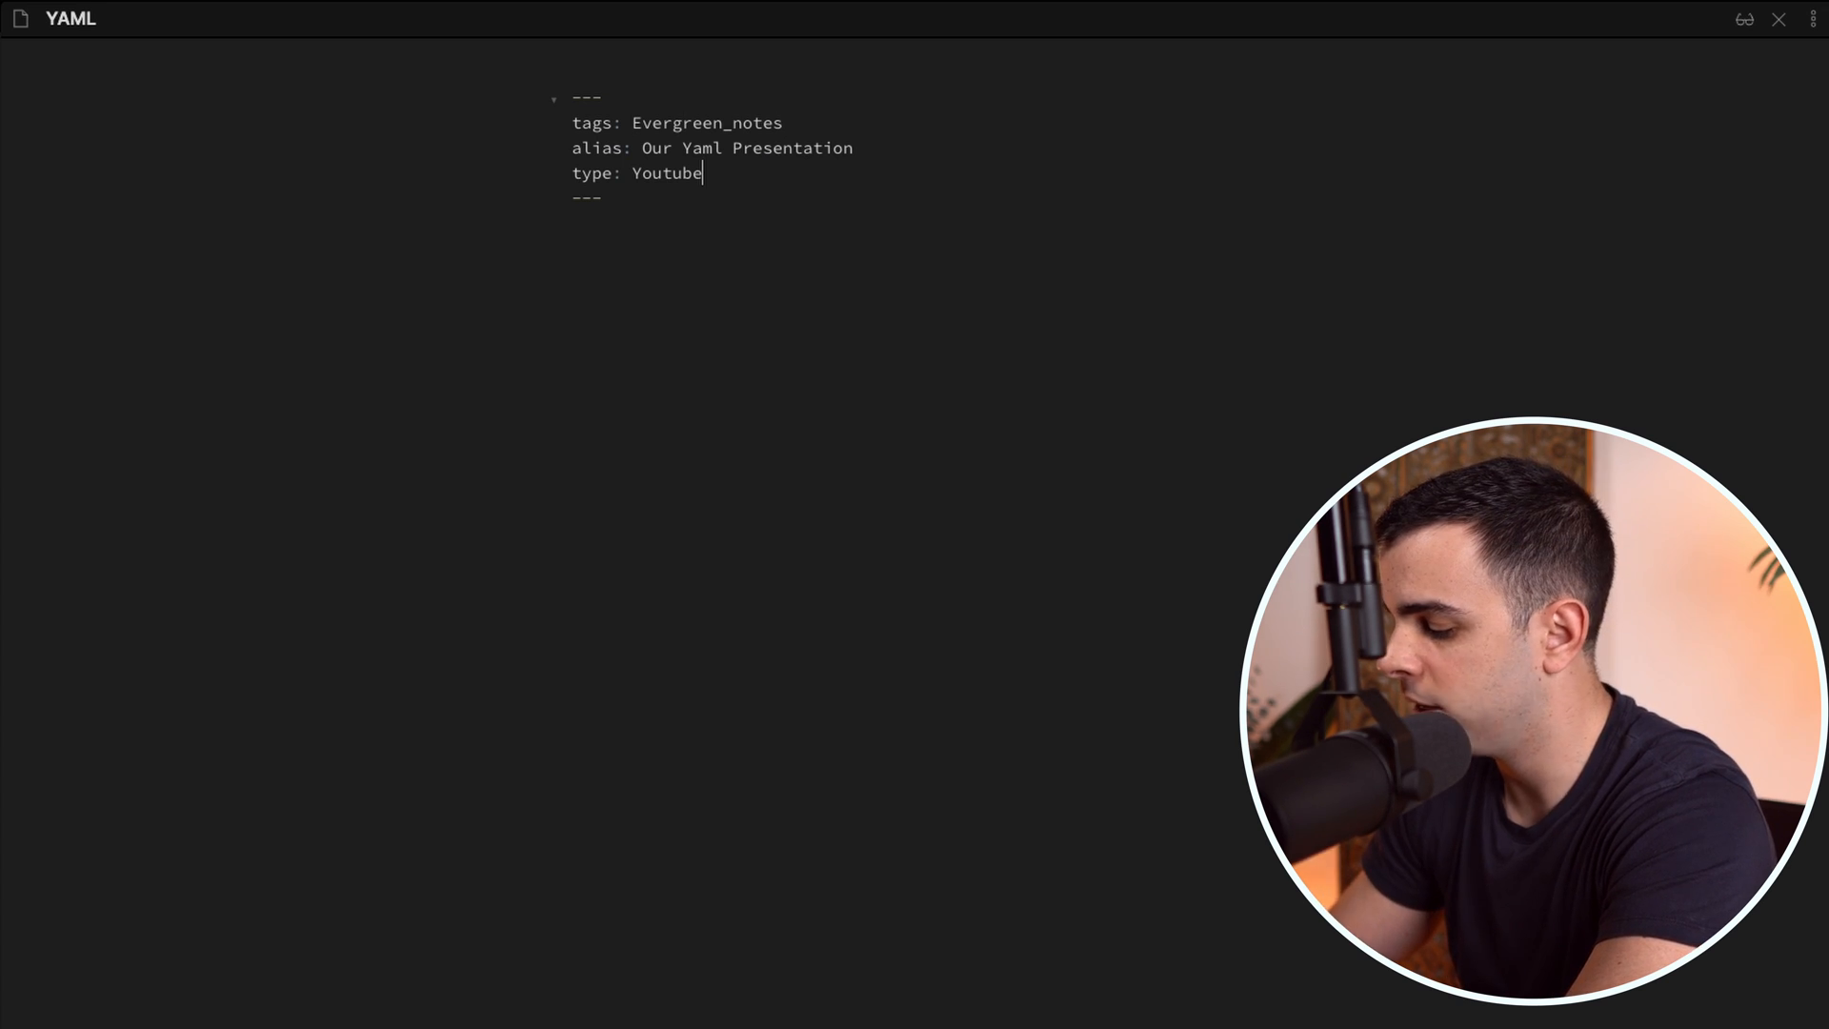
type(", Reco")
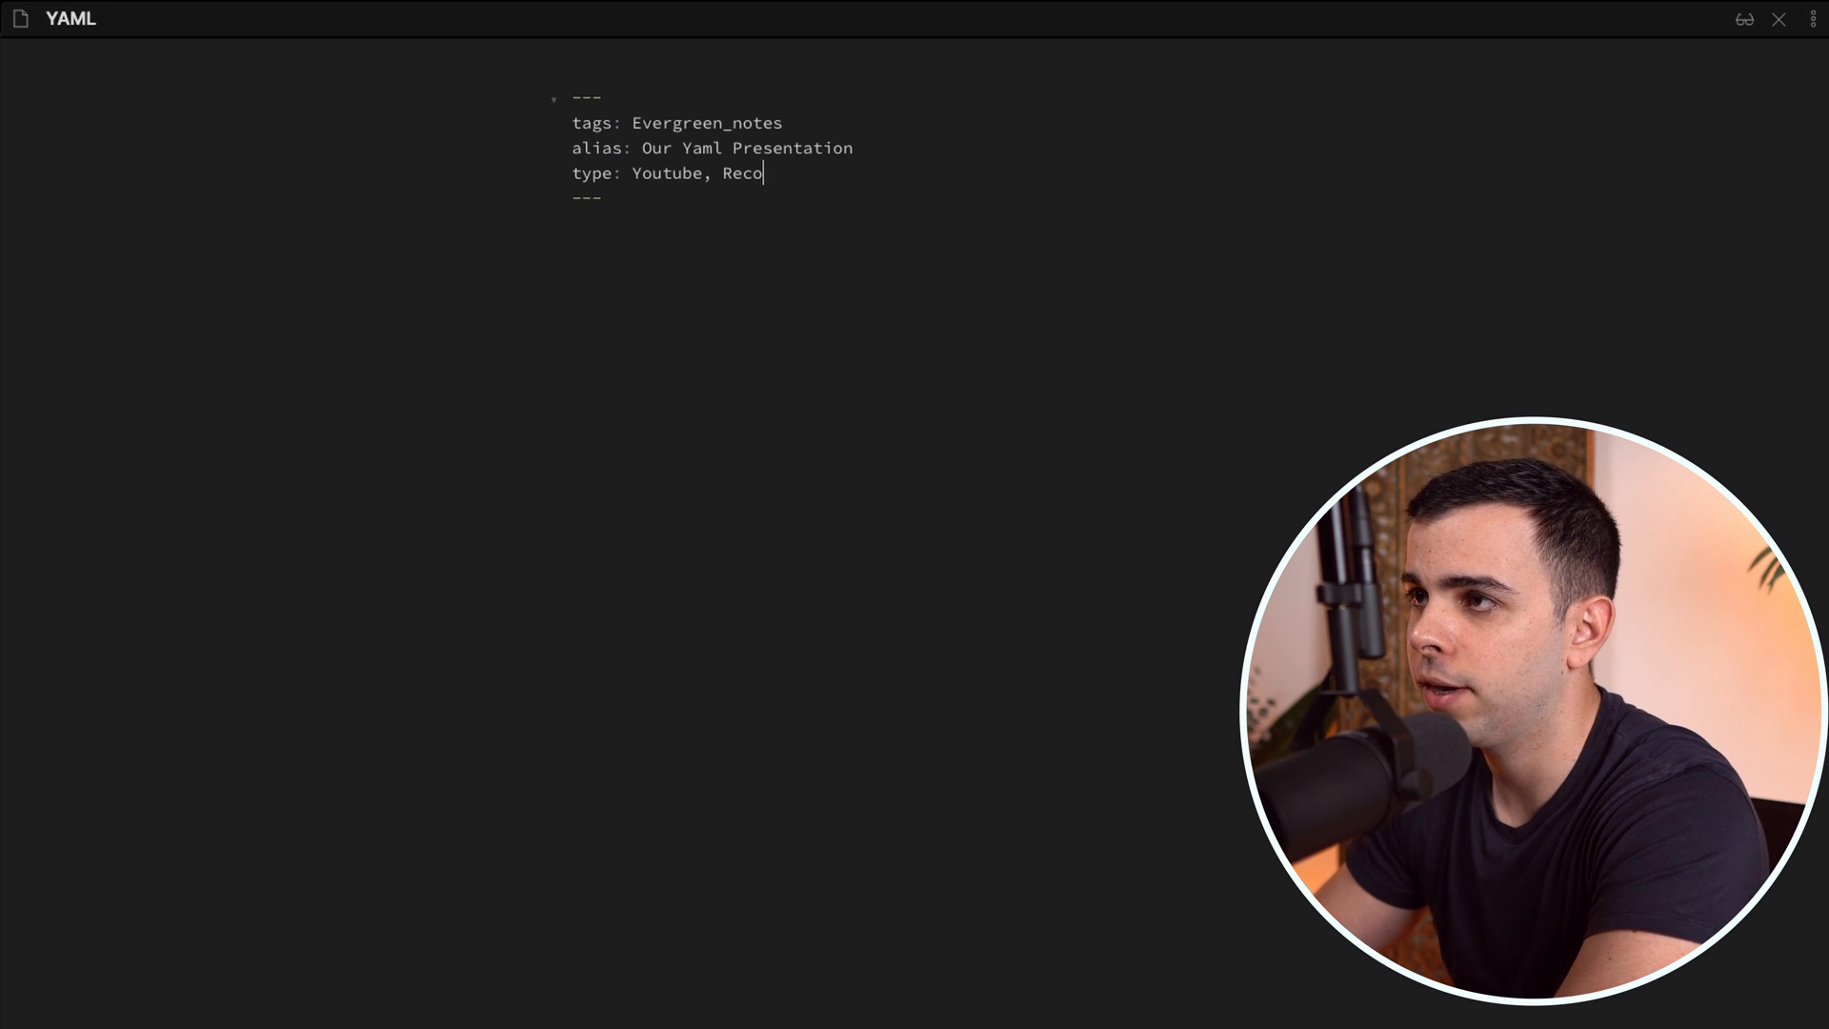
type("rding")
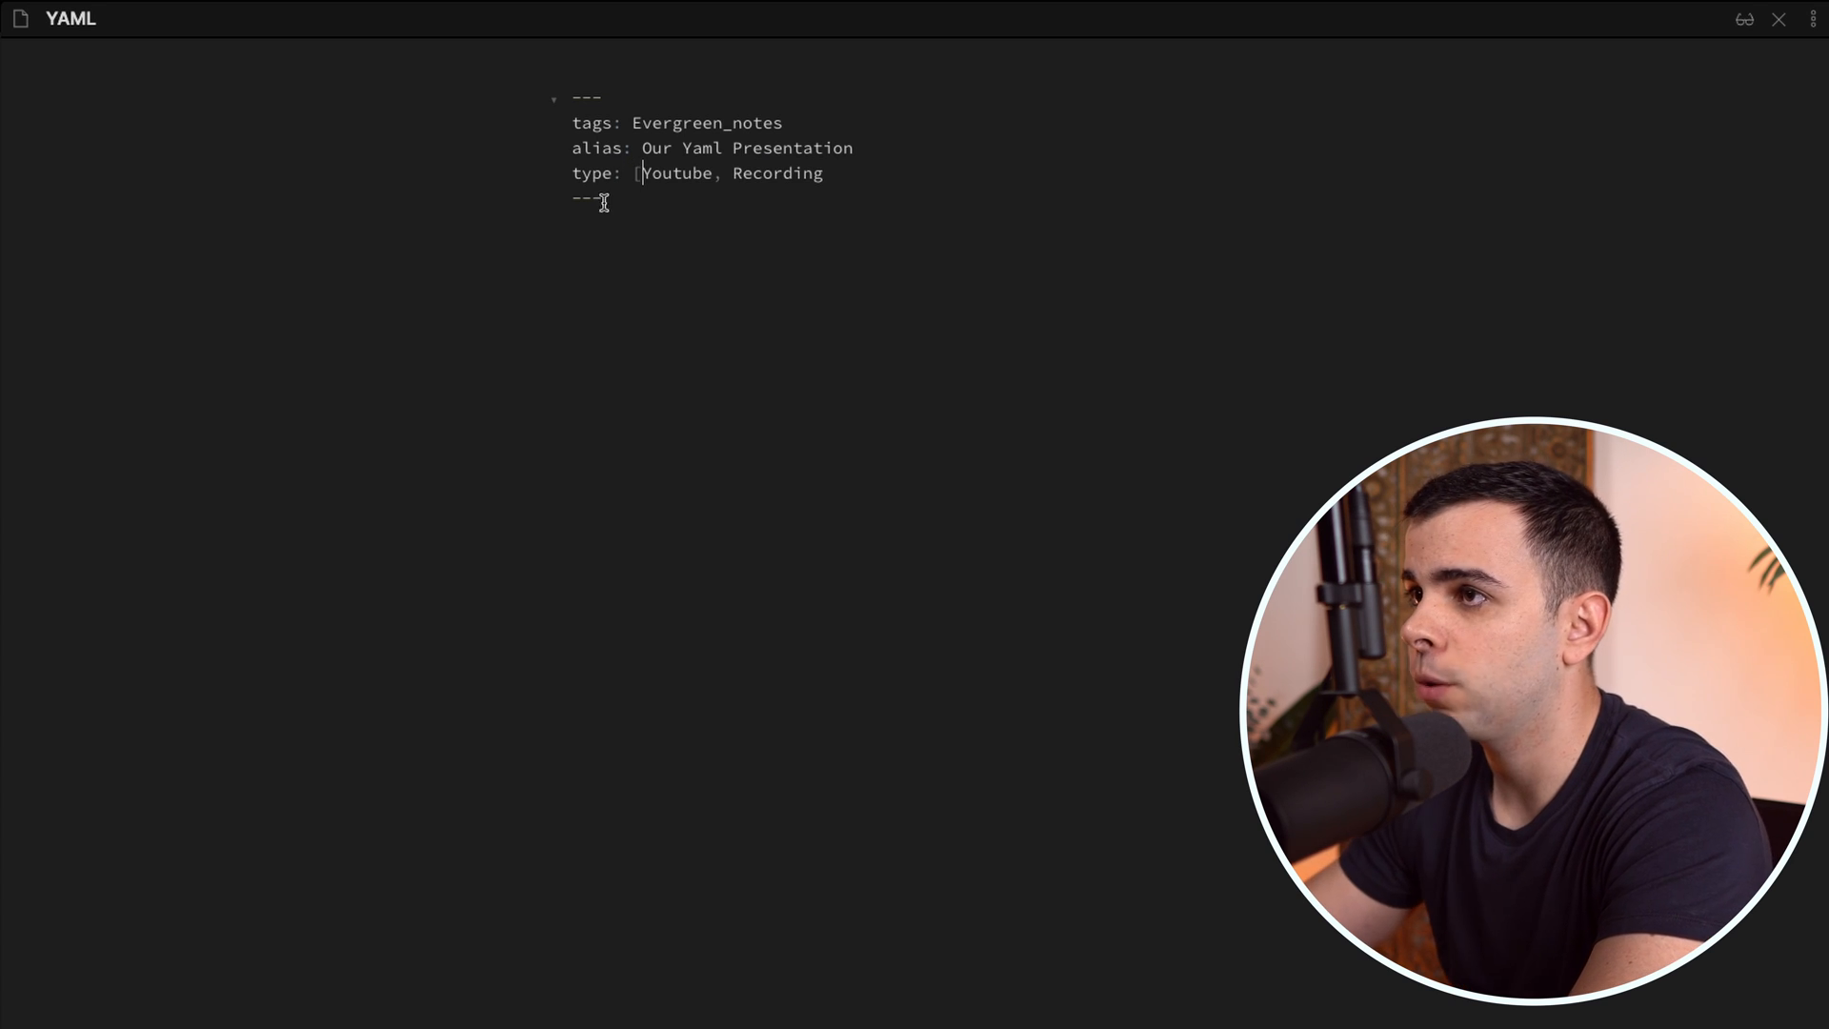
type("]")
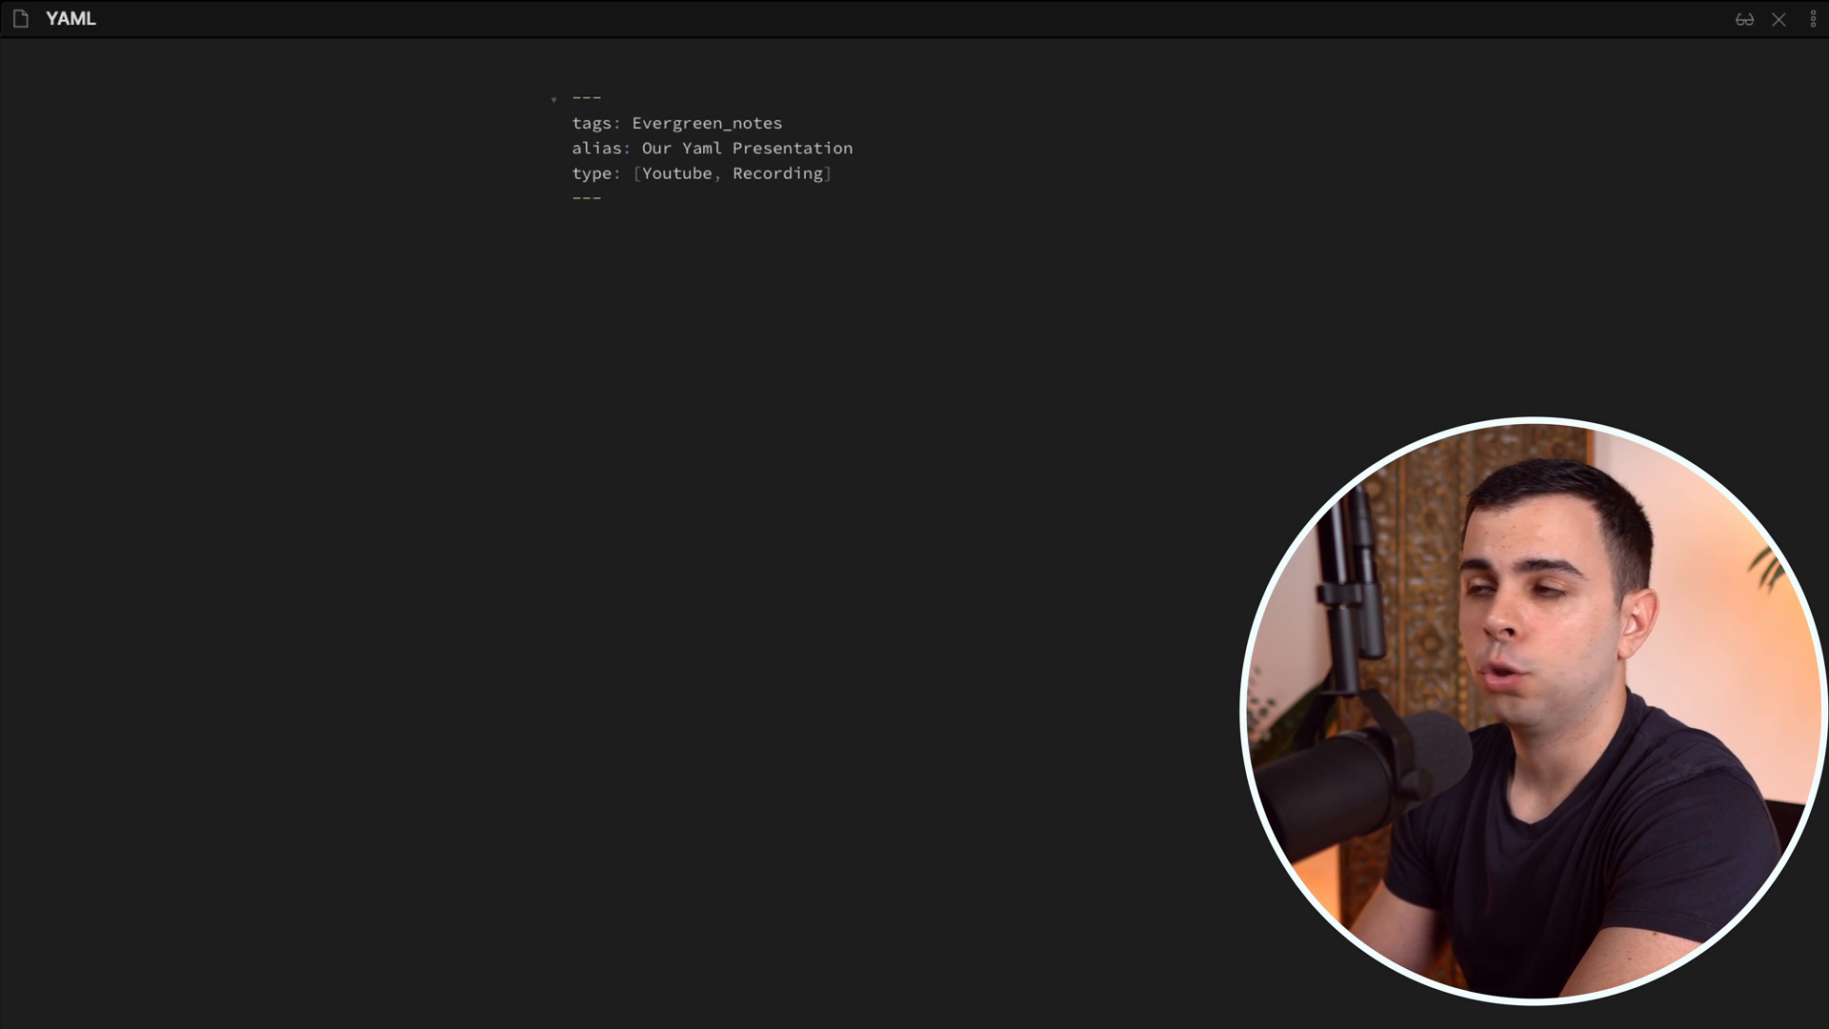
mouse_move(692, 229)
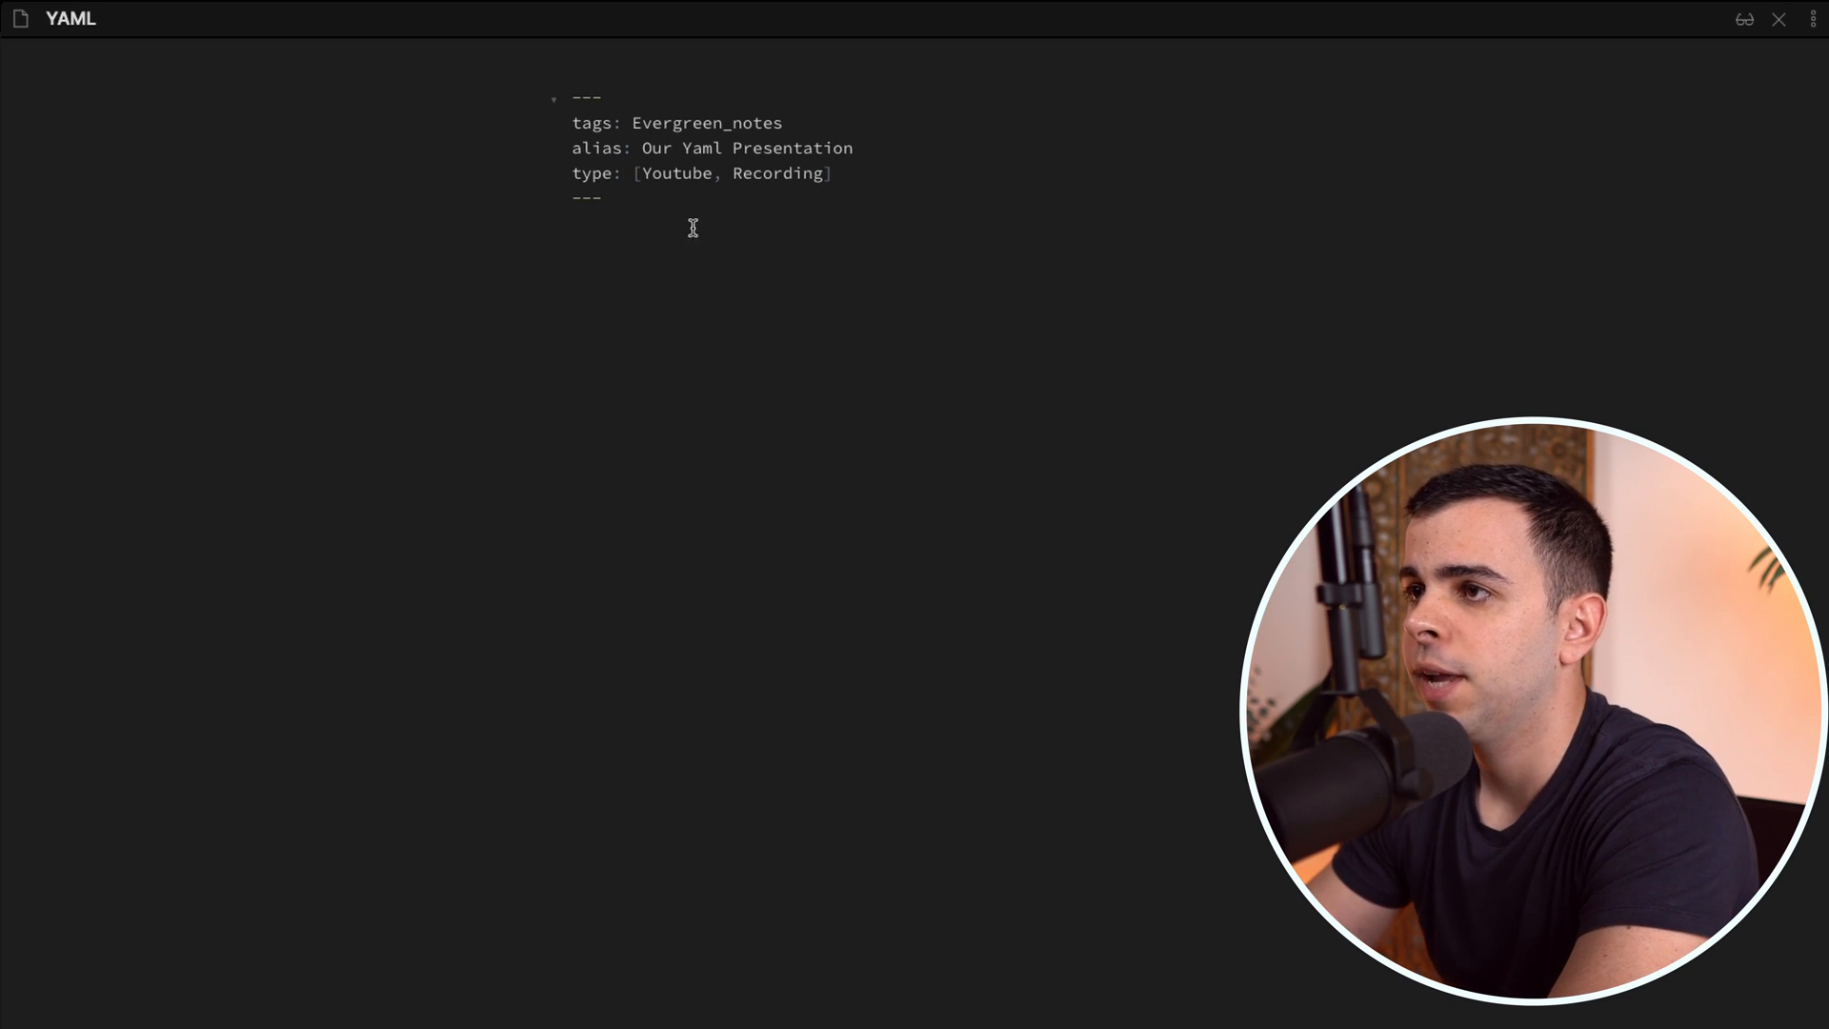
mouse_move(666, 172)
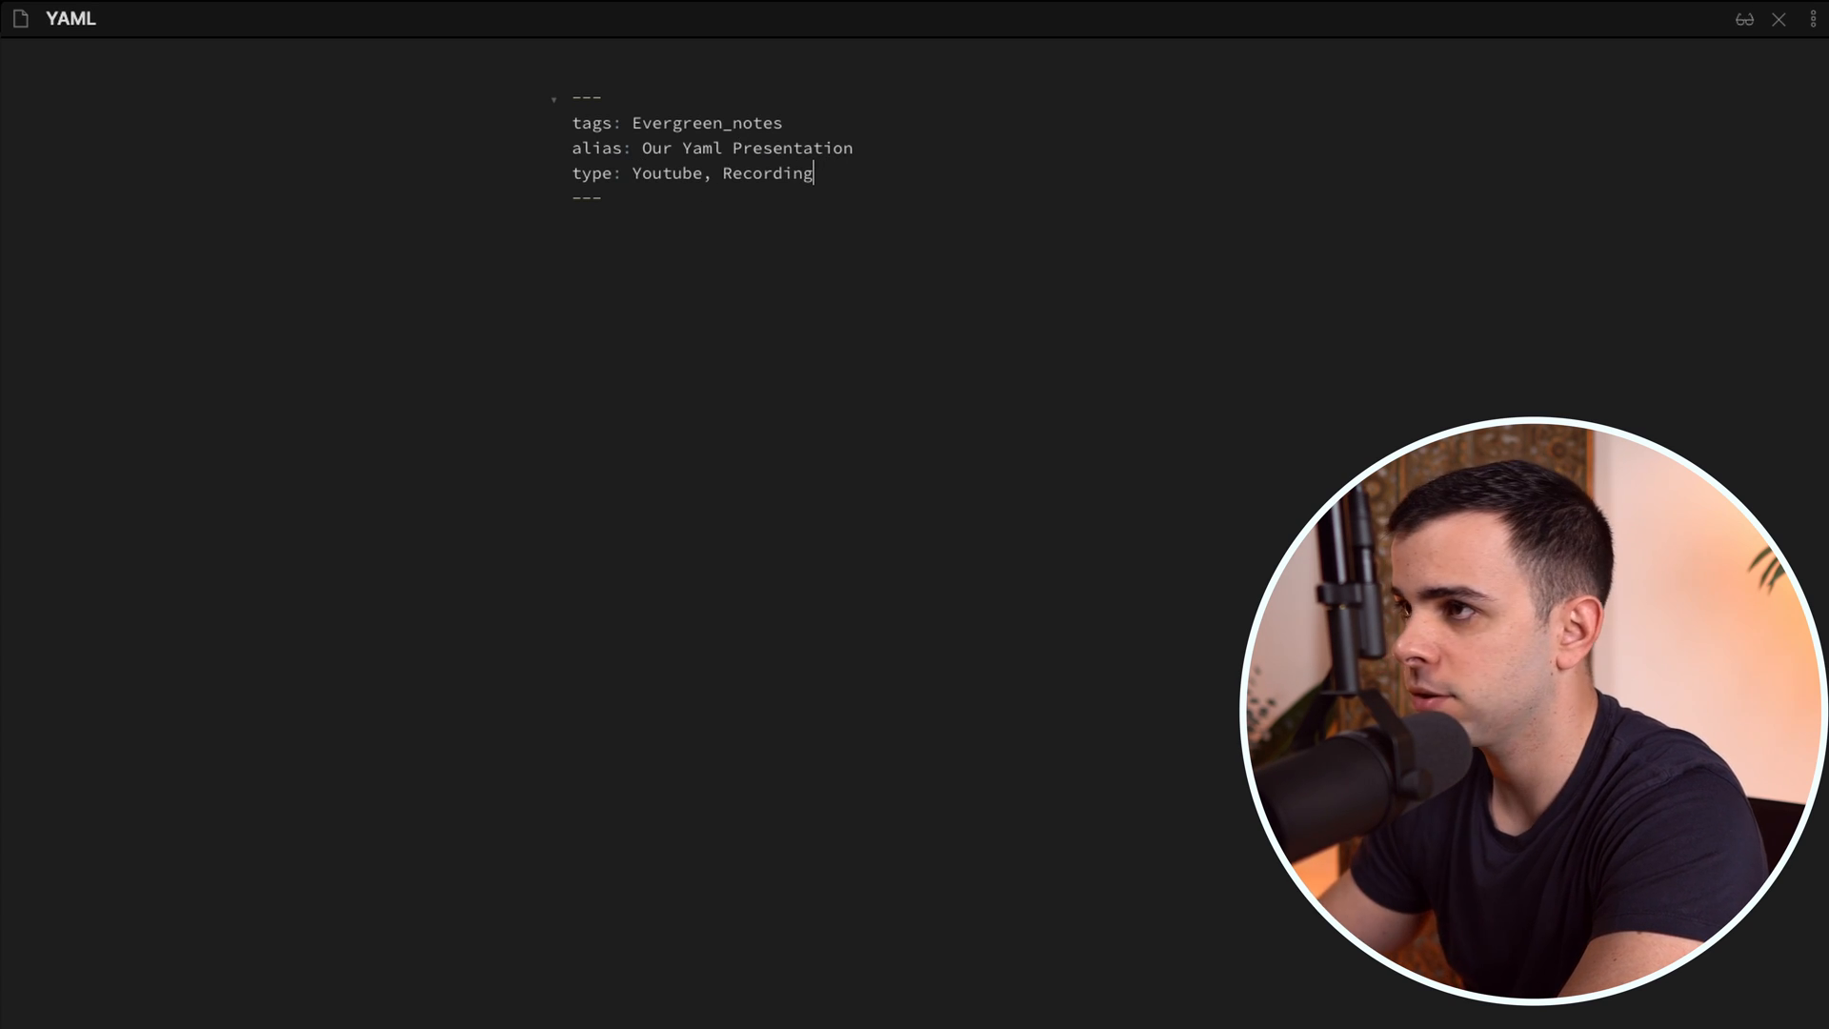
Switch to reading view to confirm the type list, alias and Evergreen_notes tag render as metadata.
key("Backspace")
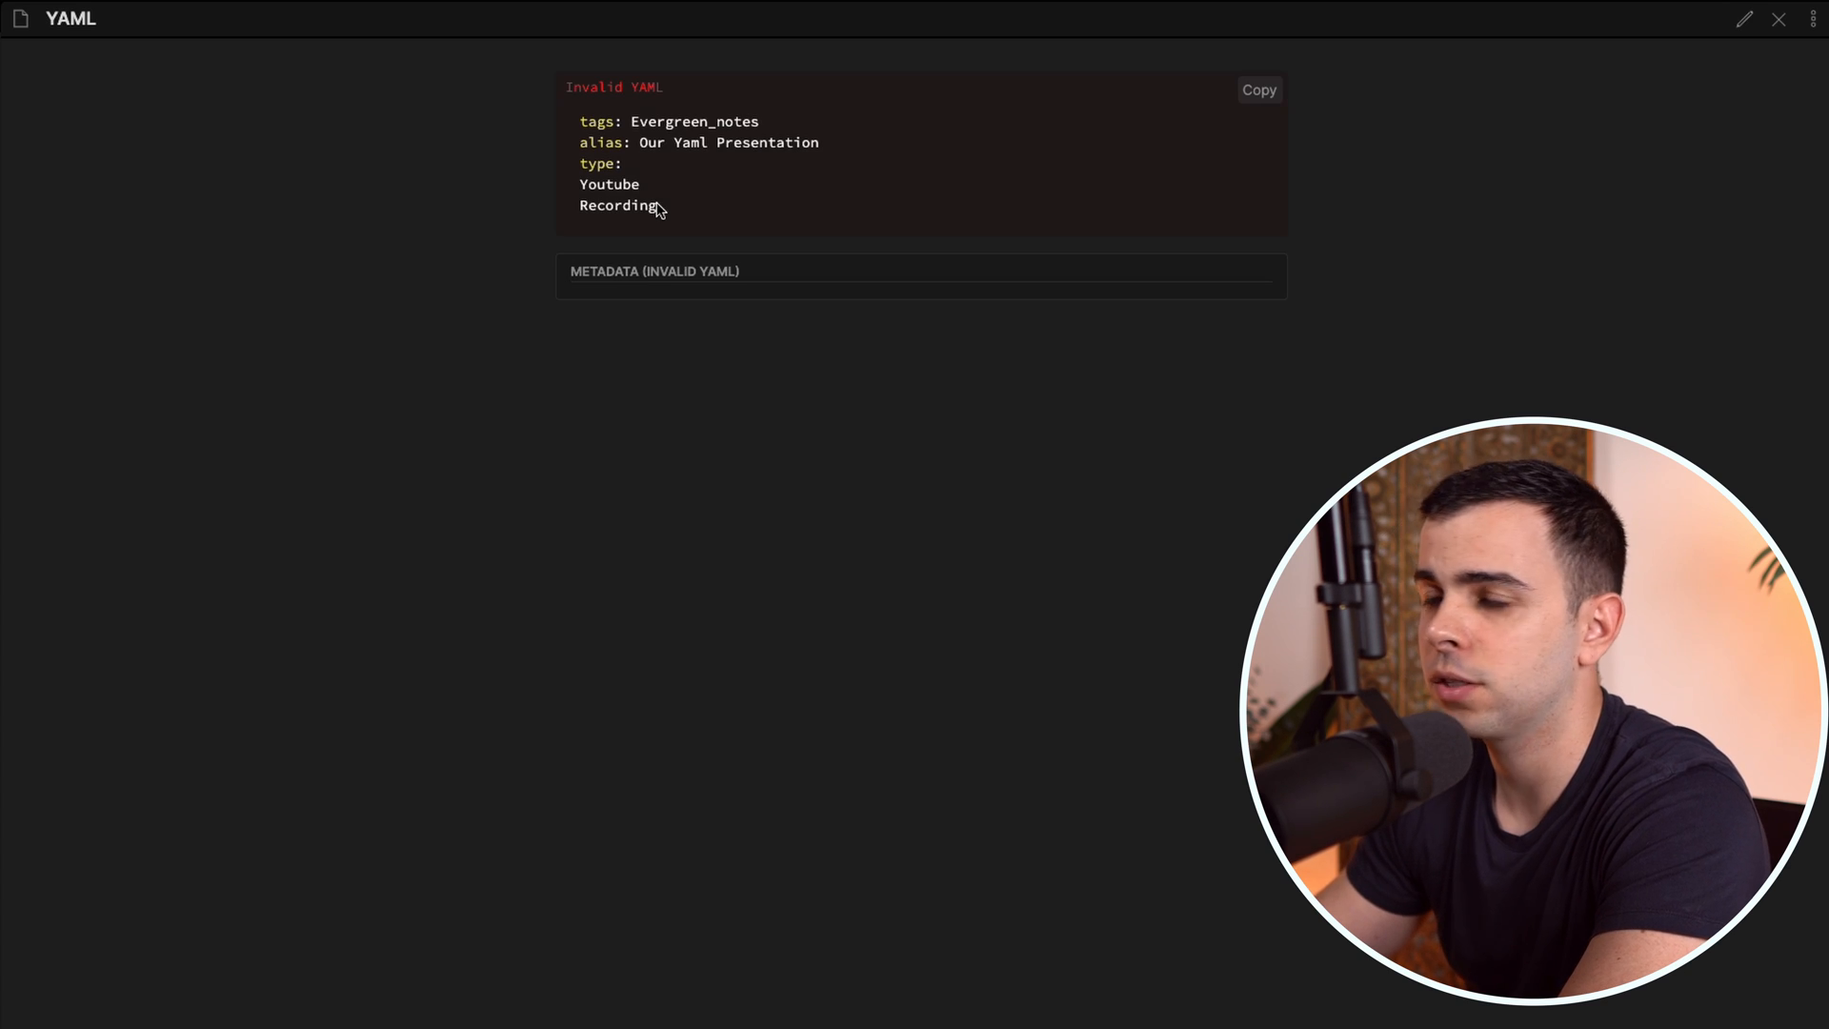
left_click(1744, 20)
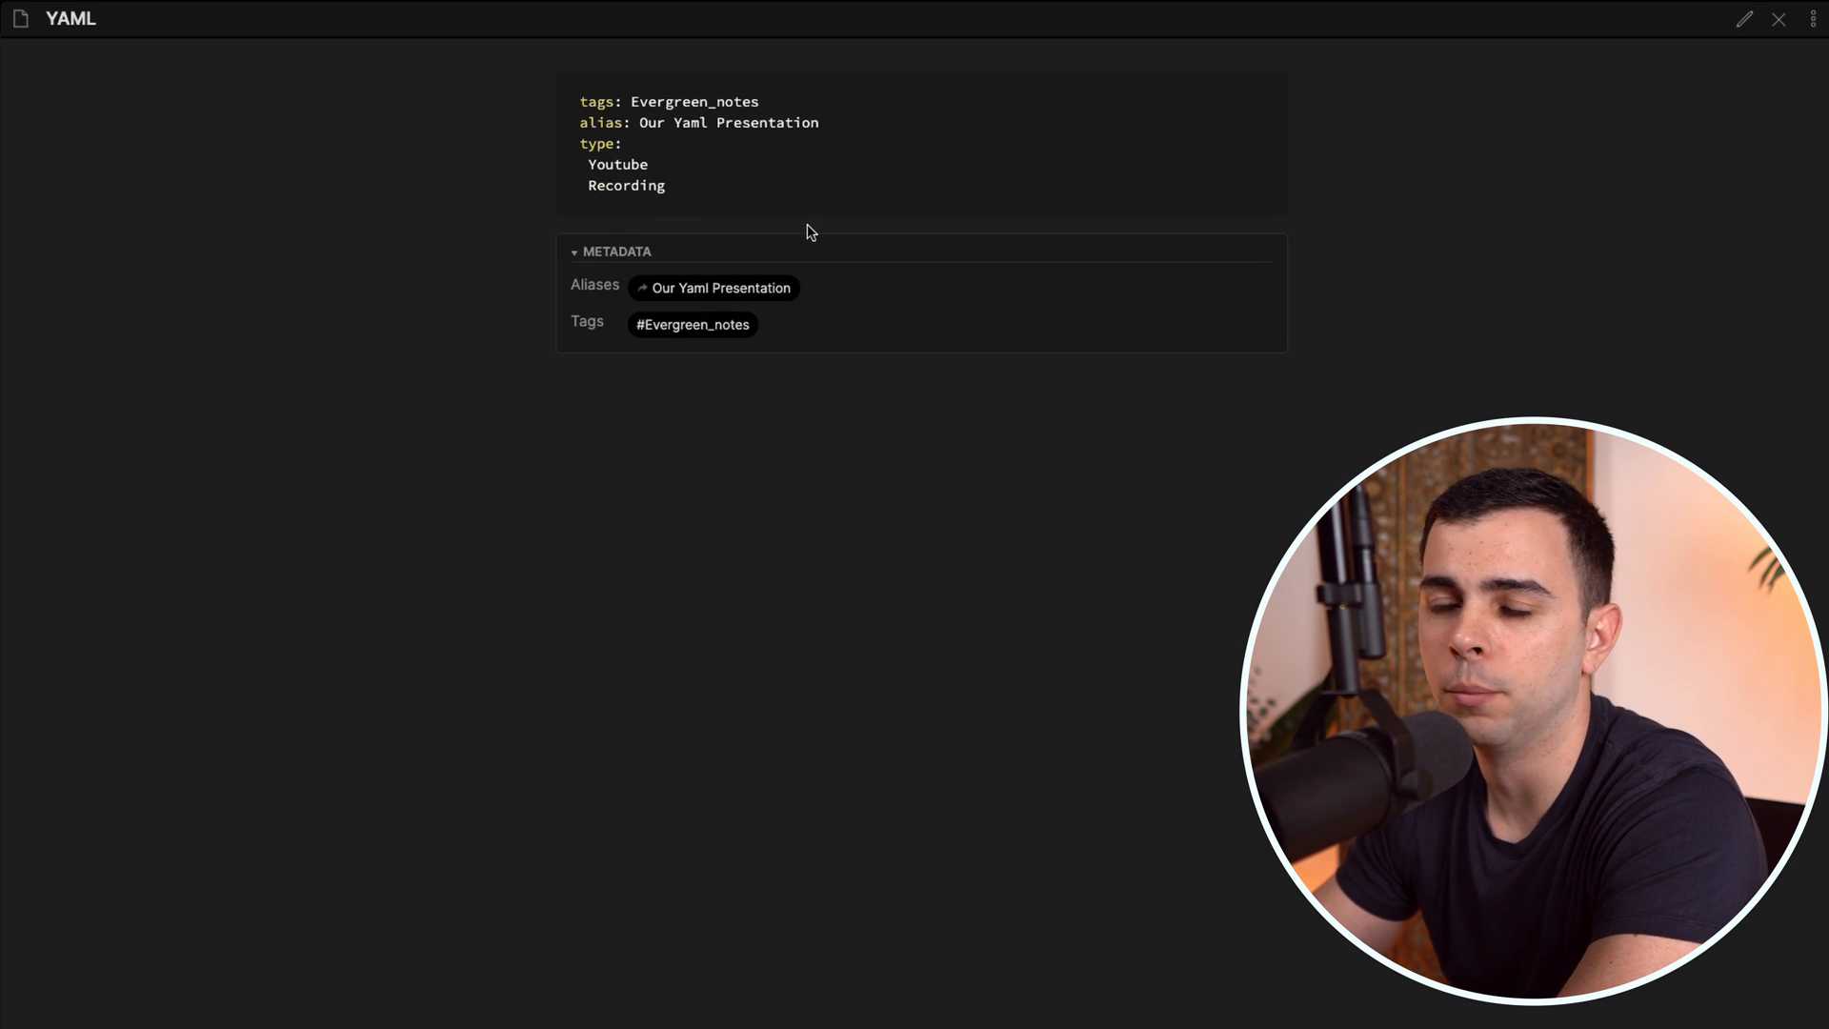
mouse_move(794, 149)
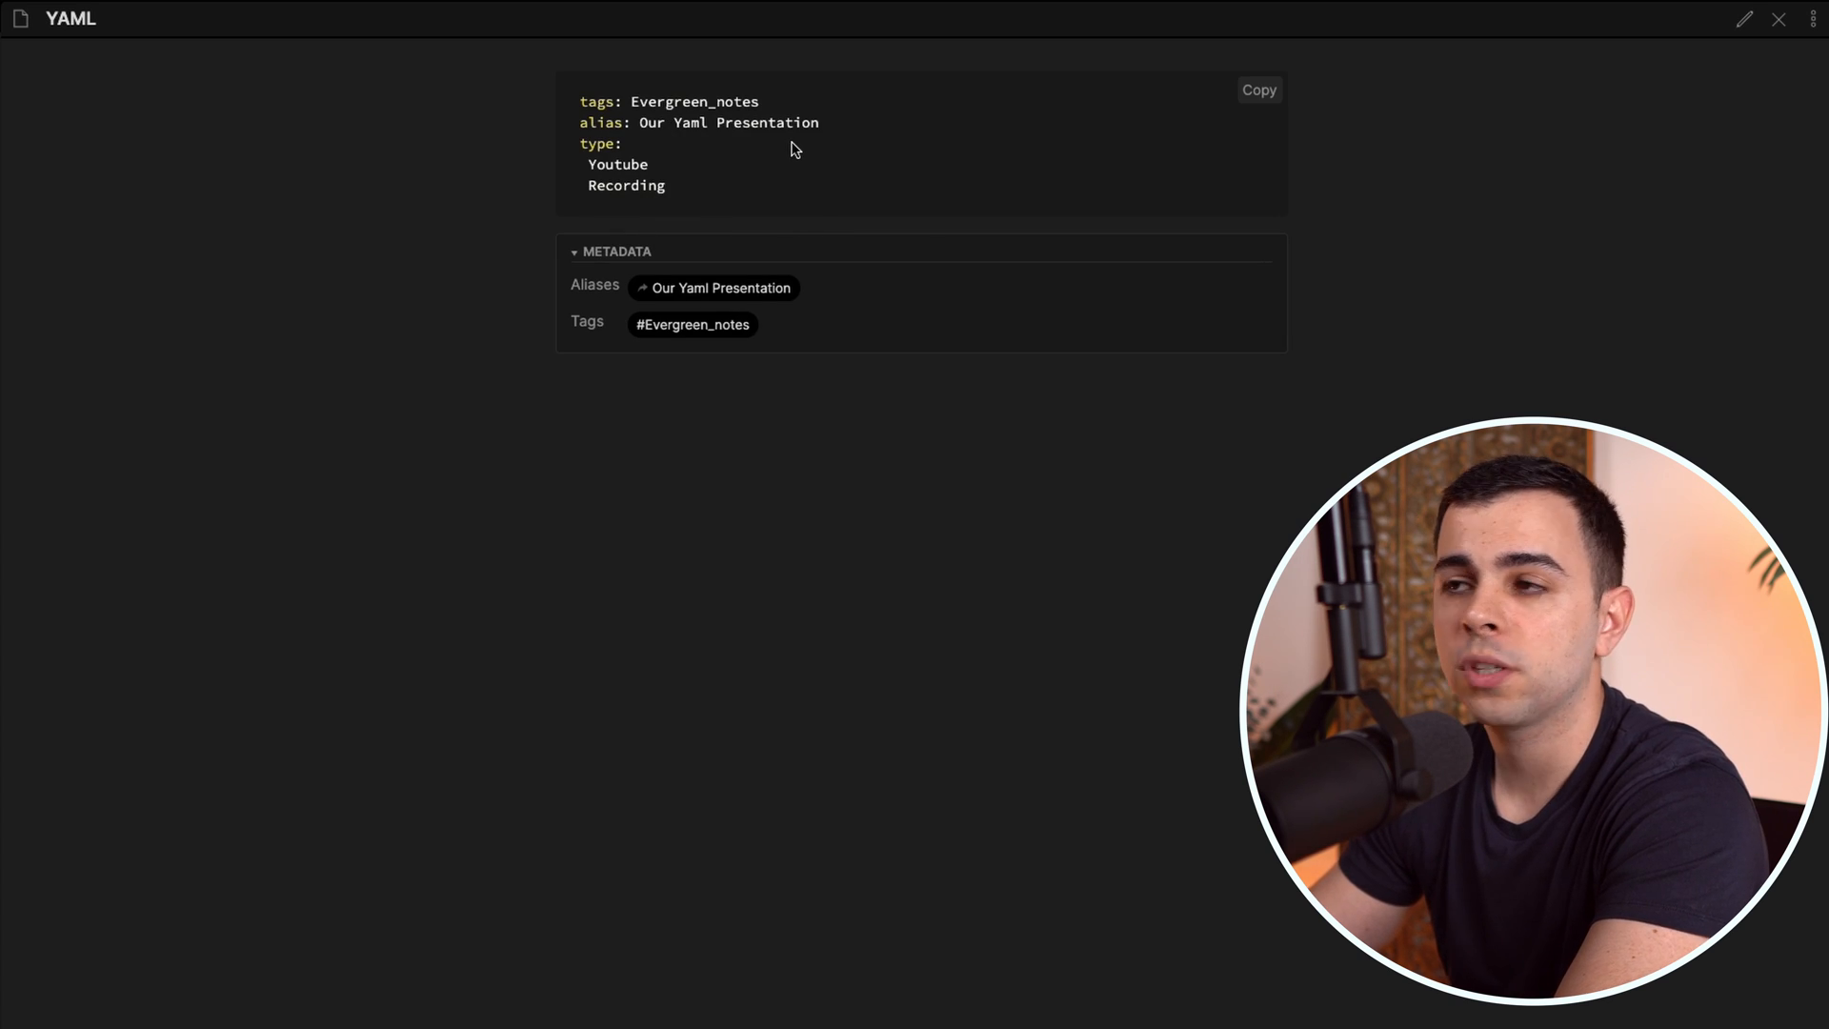
mouse_move(598, 318)
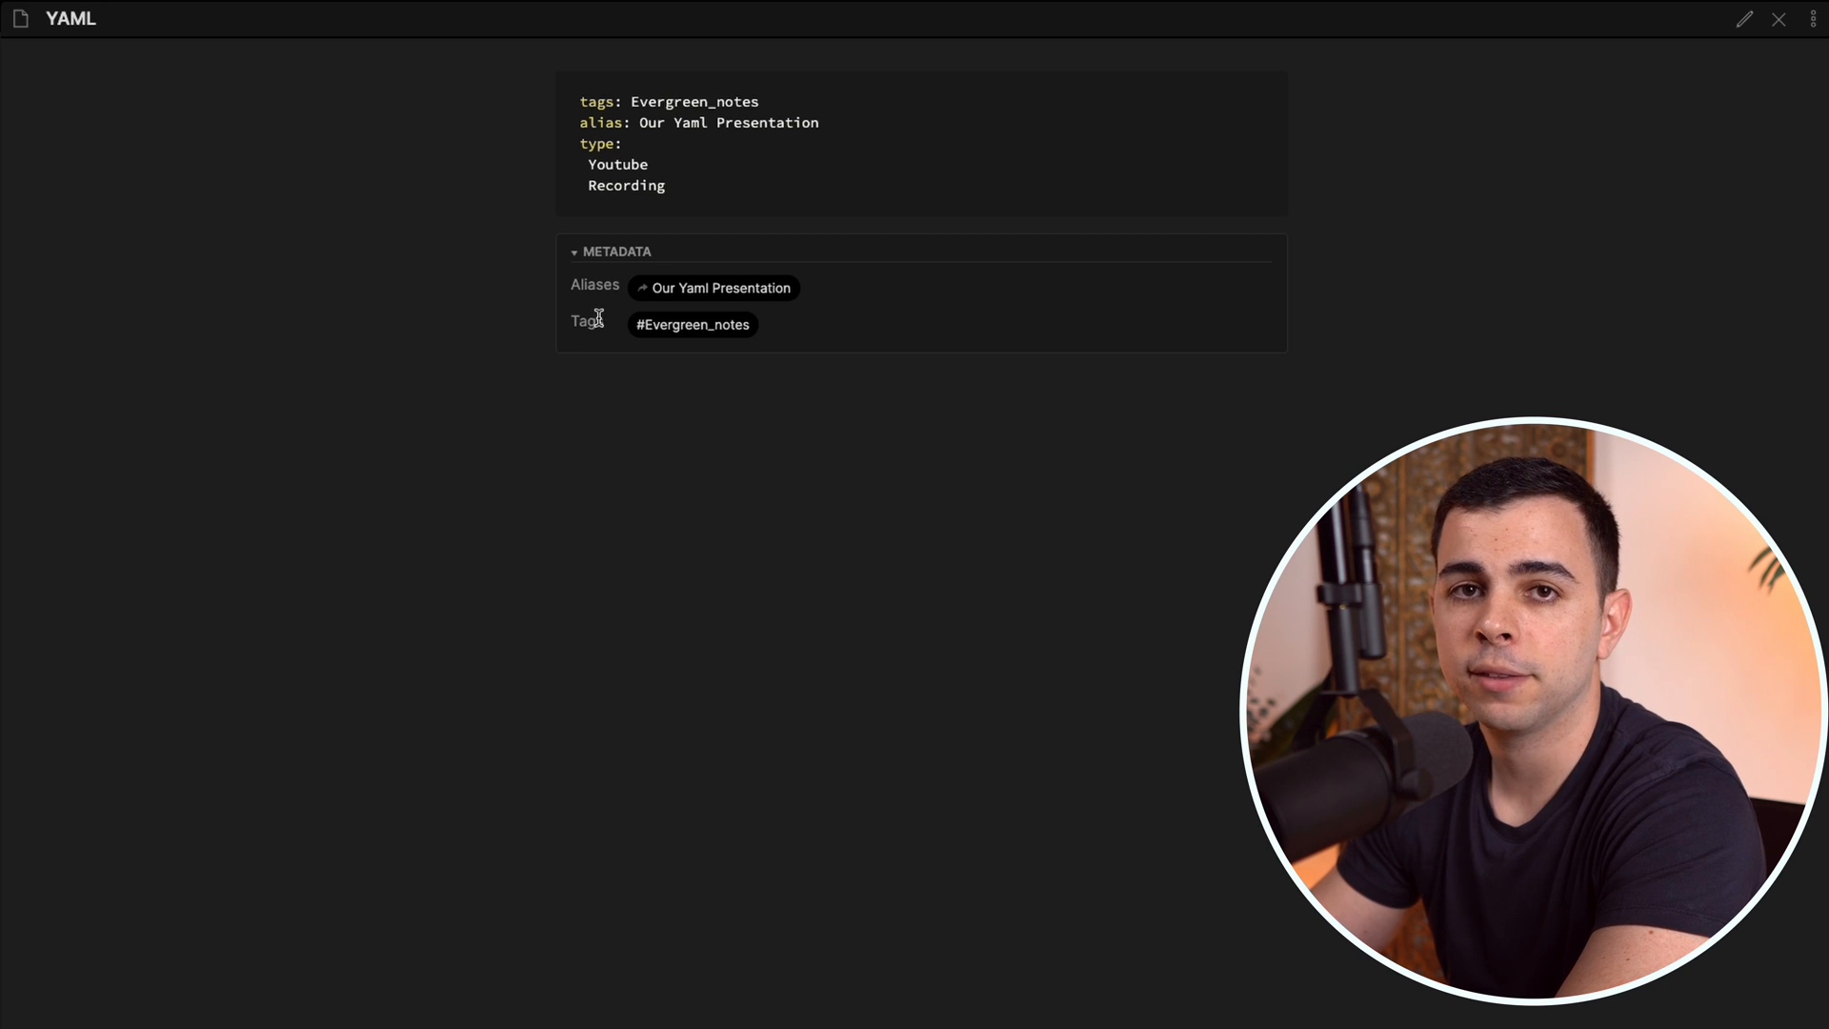
mouse_move(632, 272)
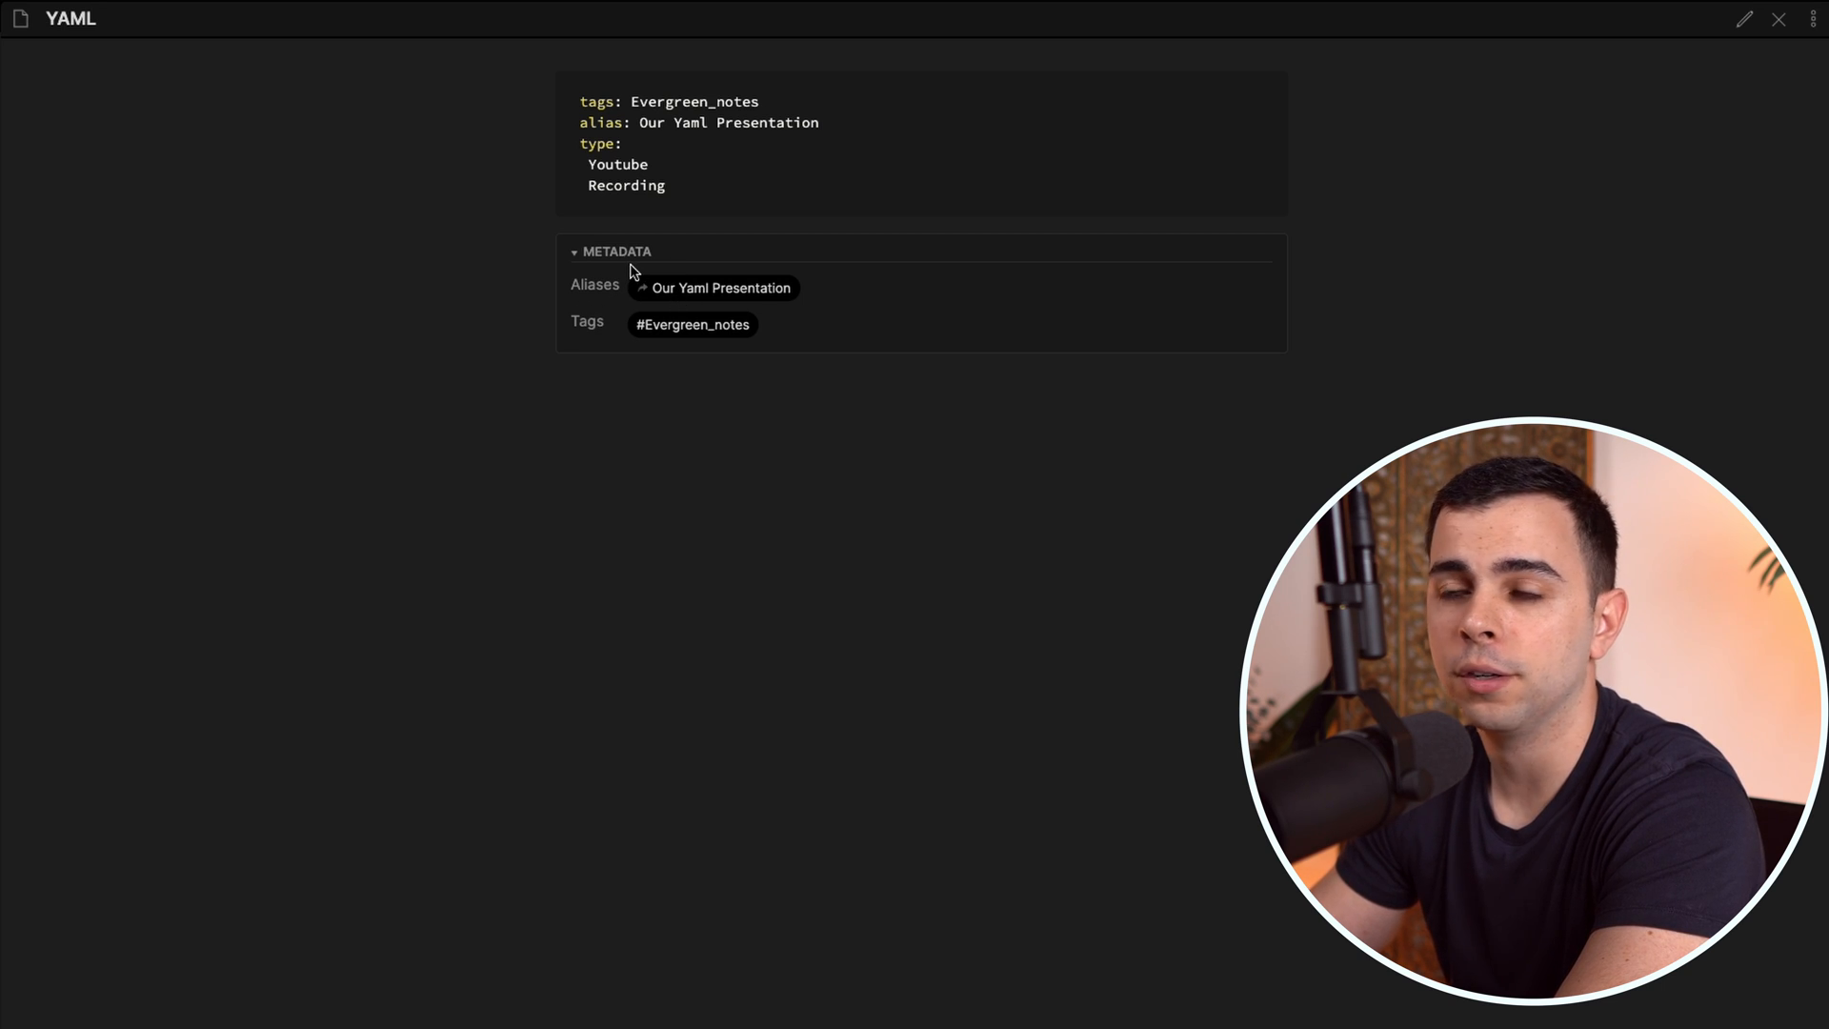
mouse_move(681, 190)
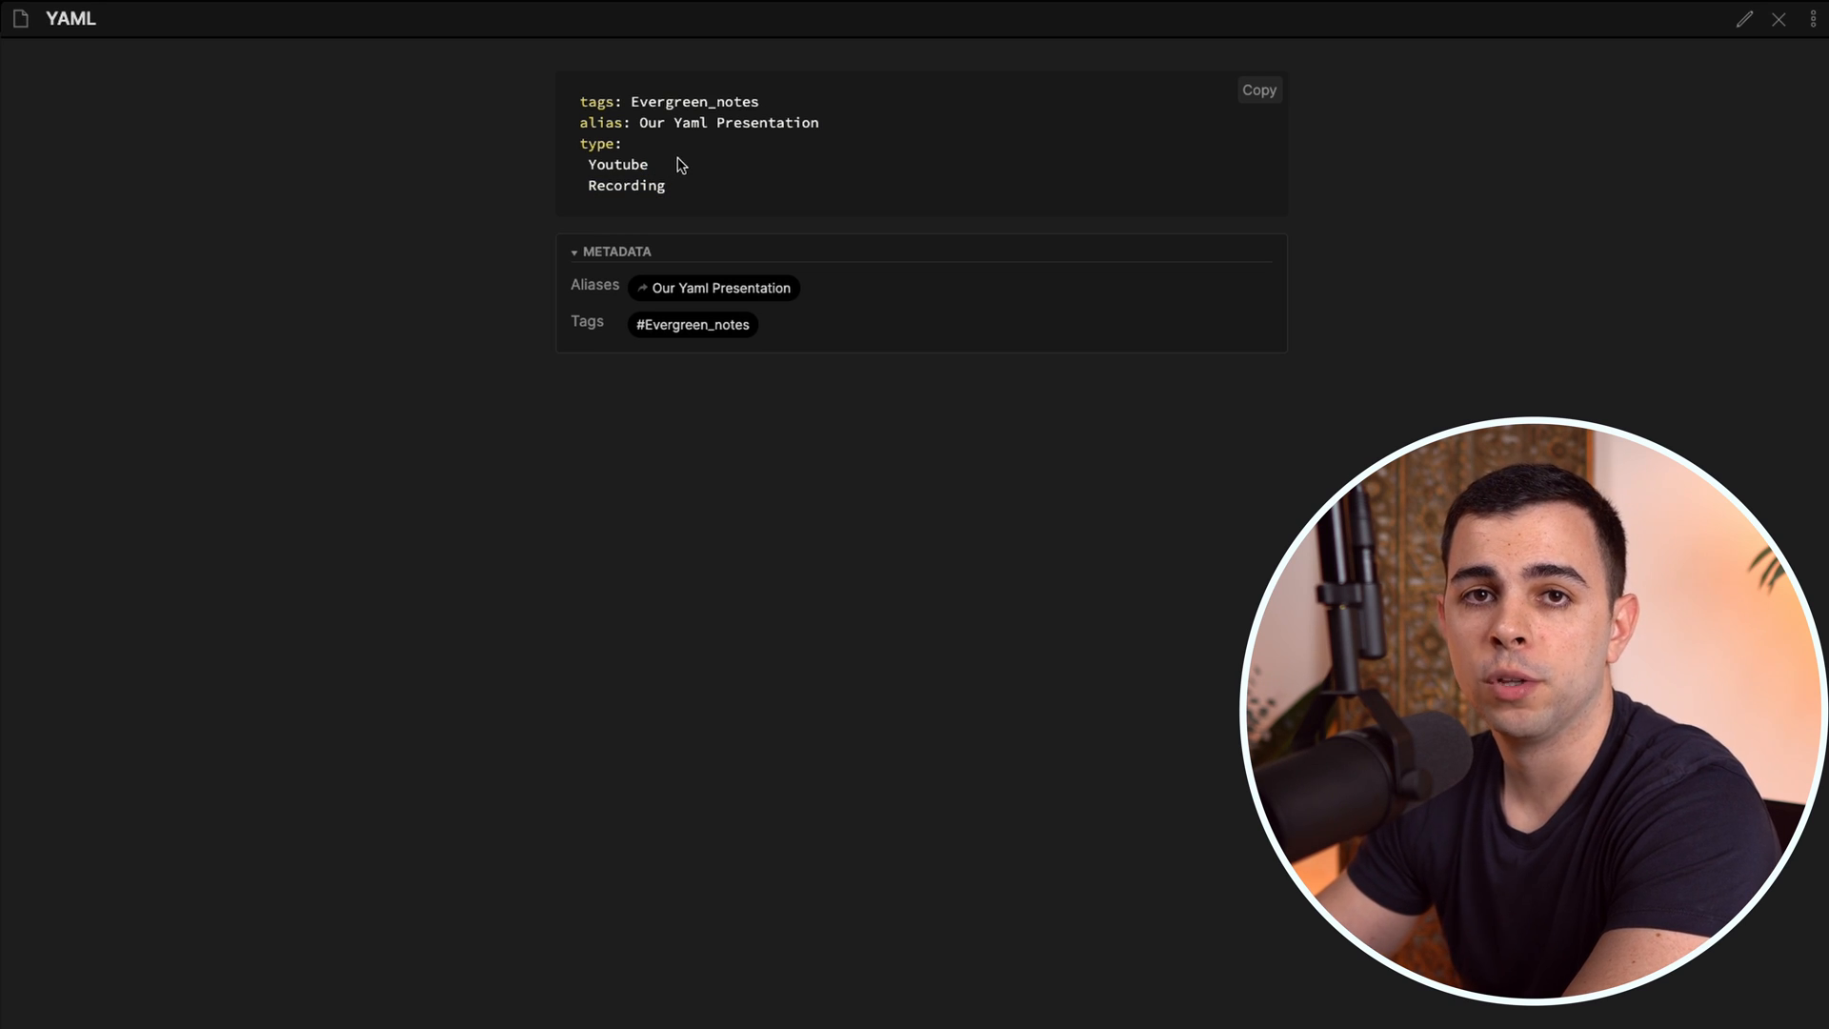
mouse_move(685, 154)
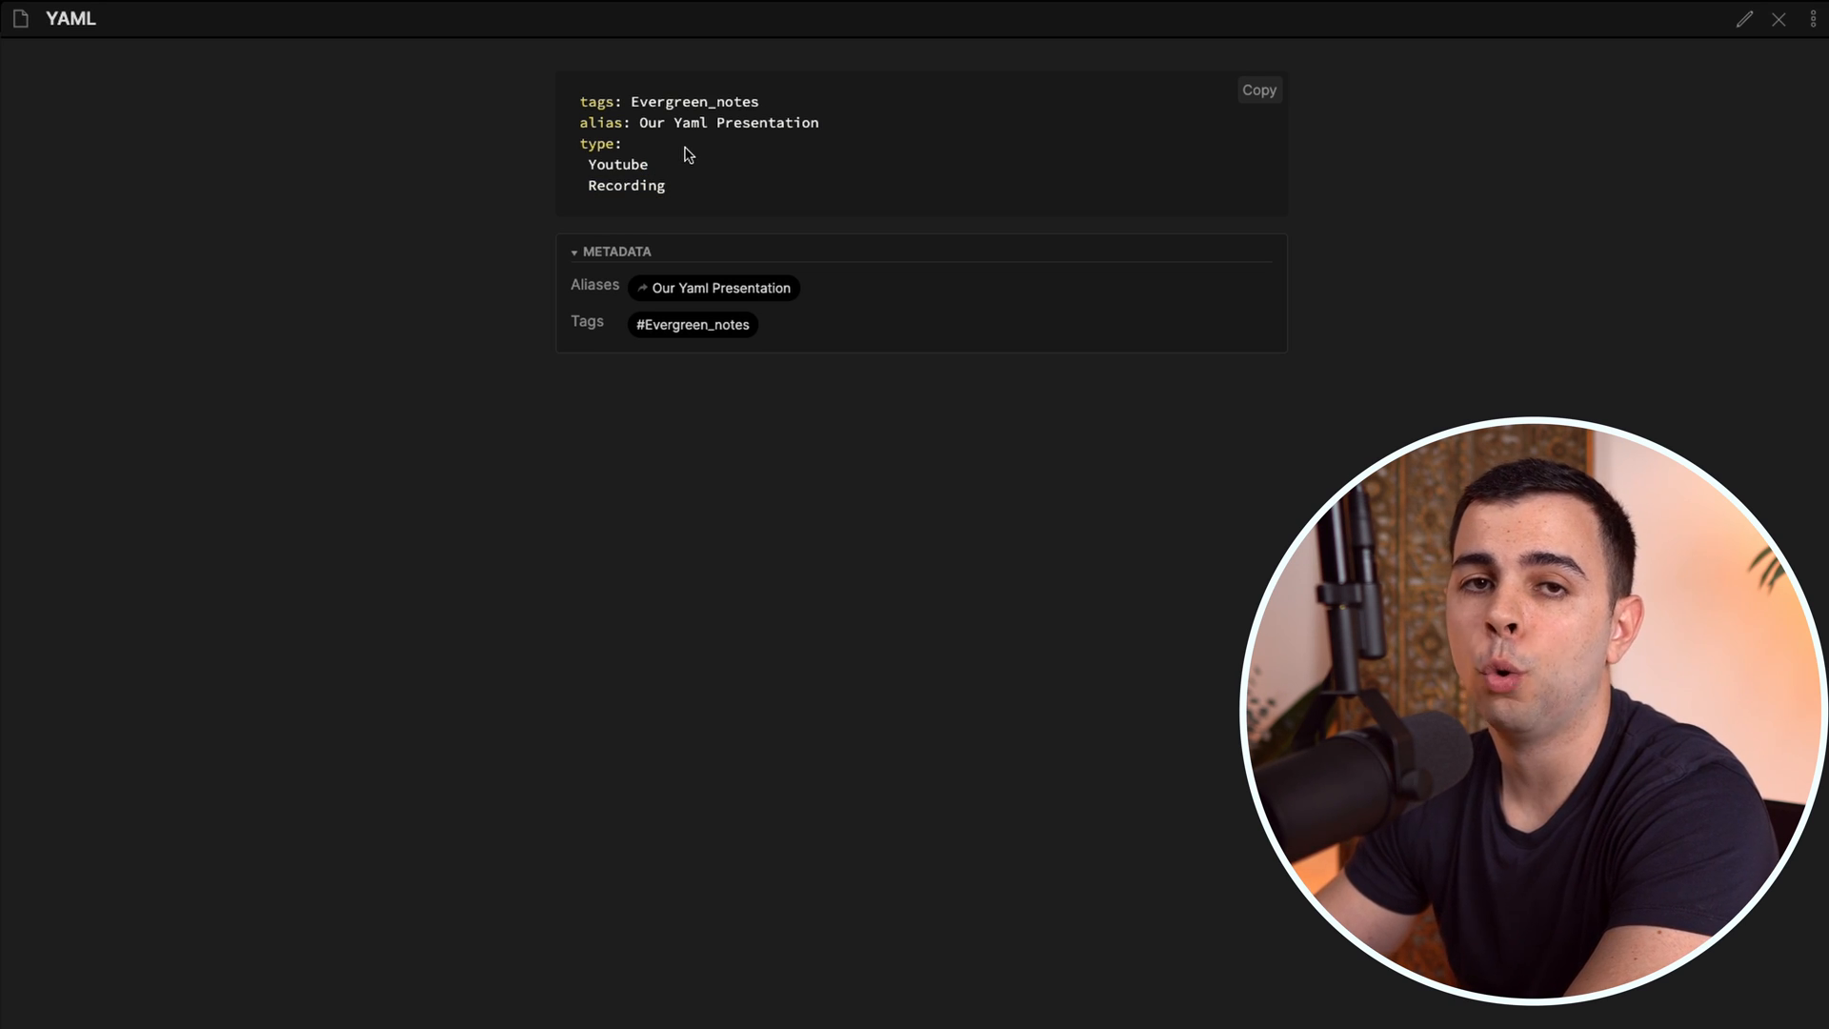
mouse_move(684, 141)
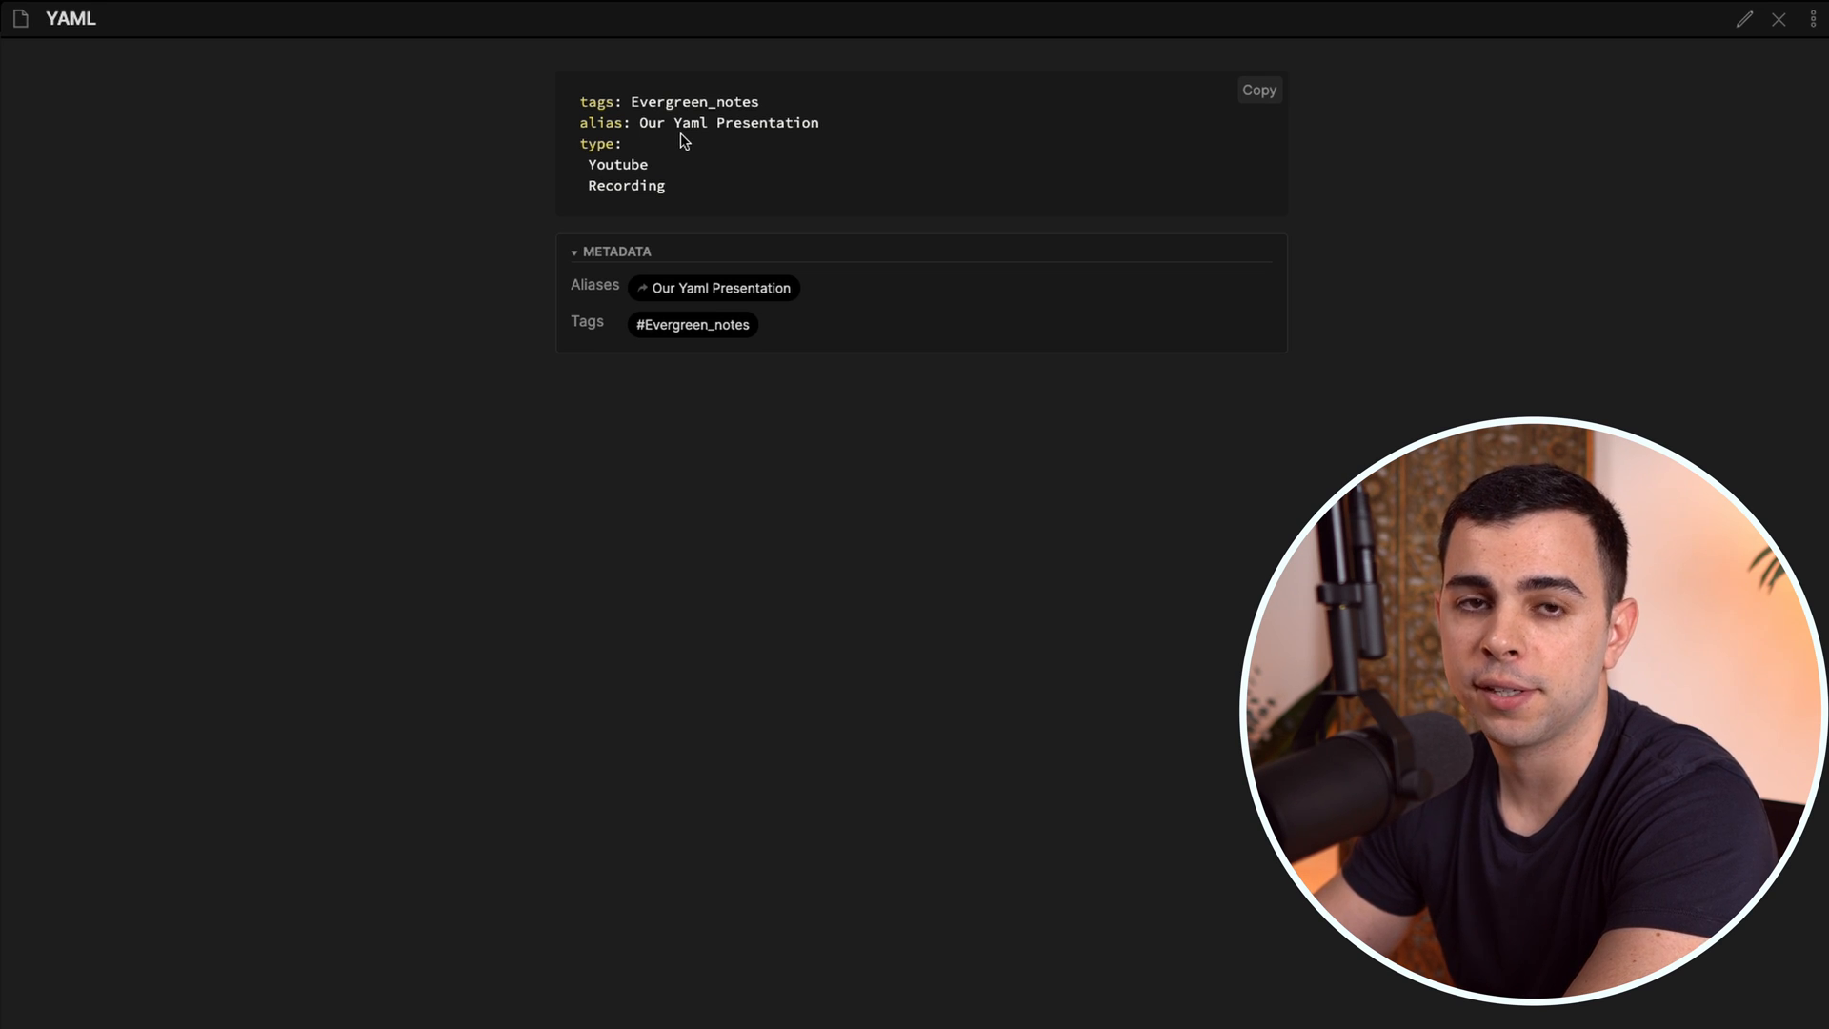
mouse_move(640, 218)
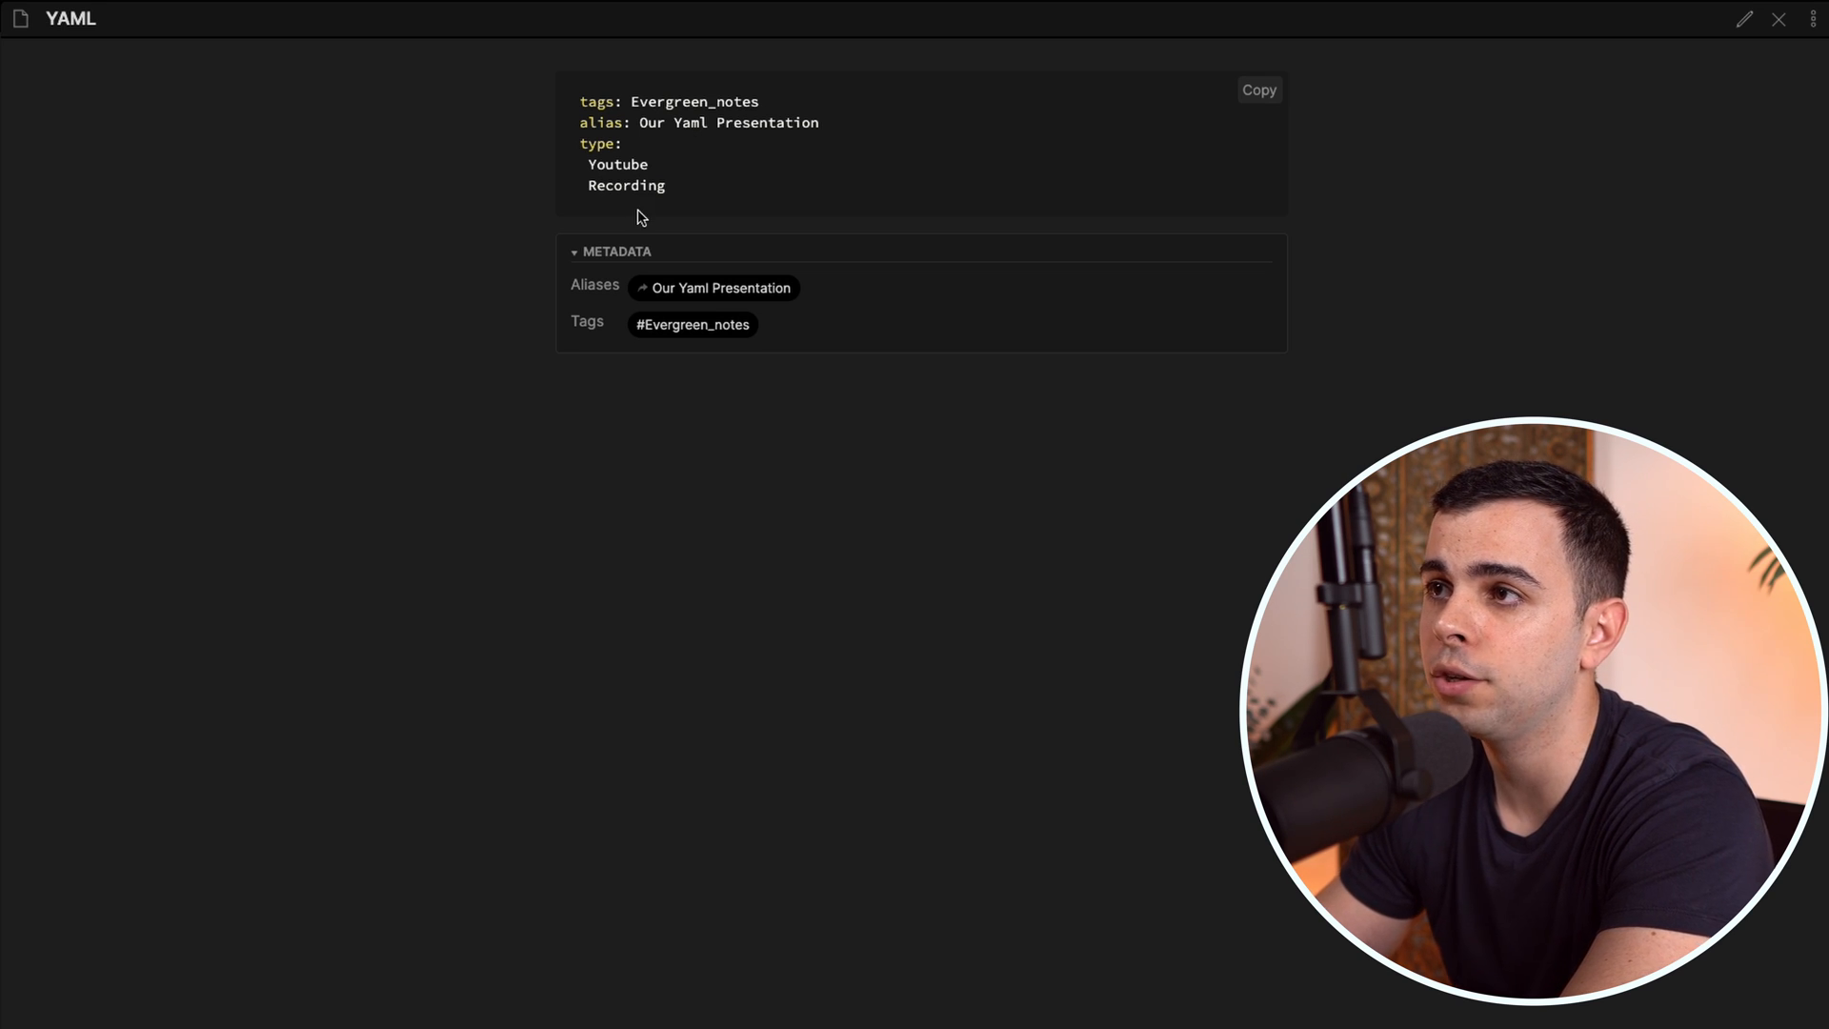
mouse_move(587, 317)
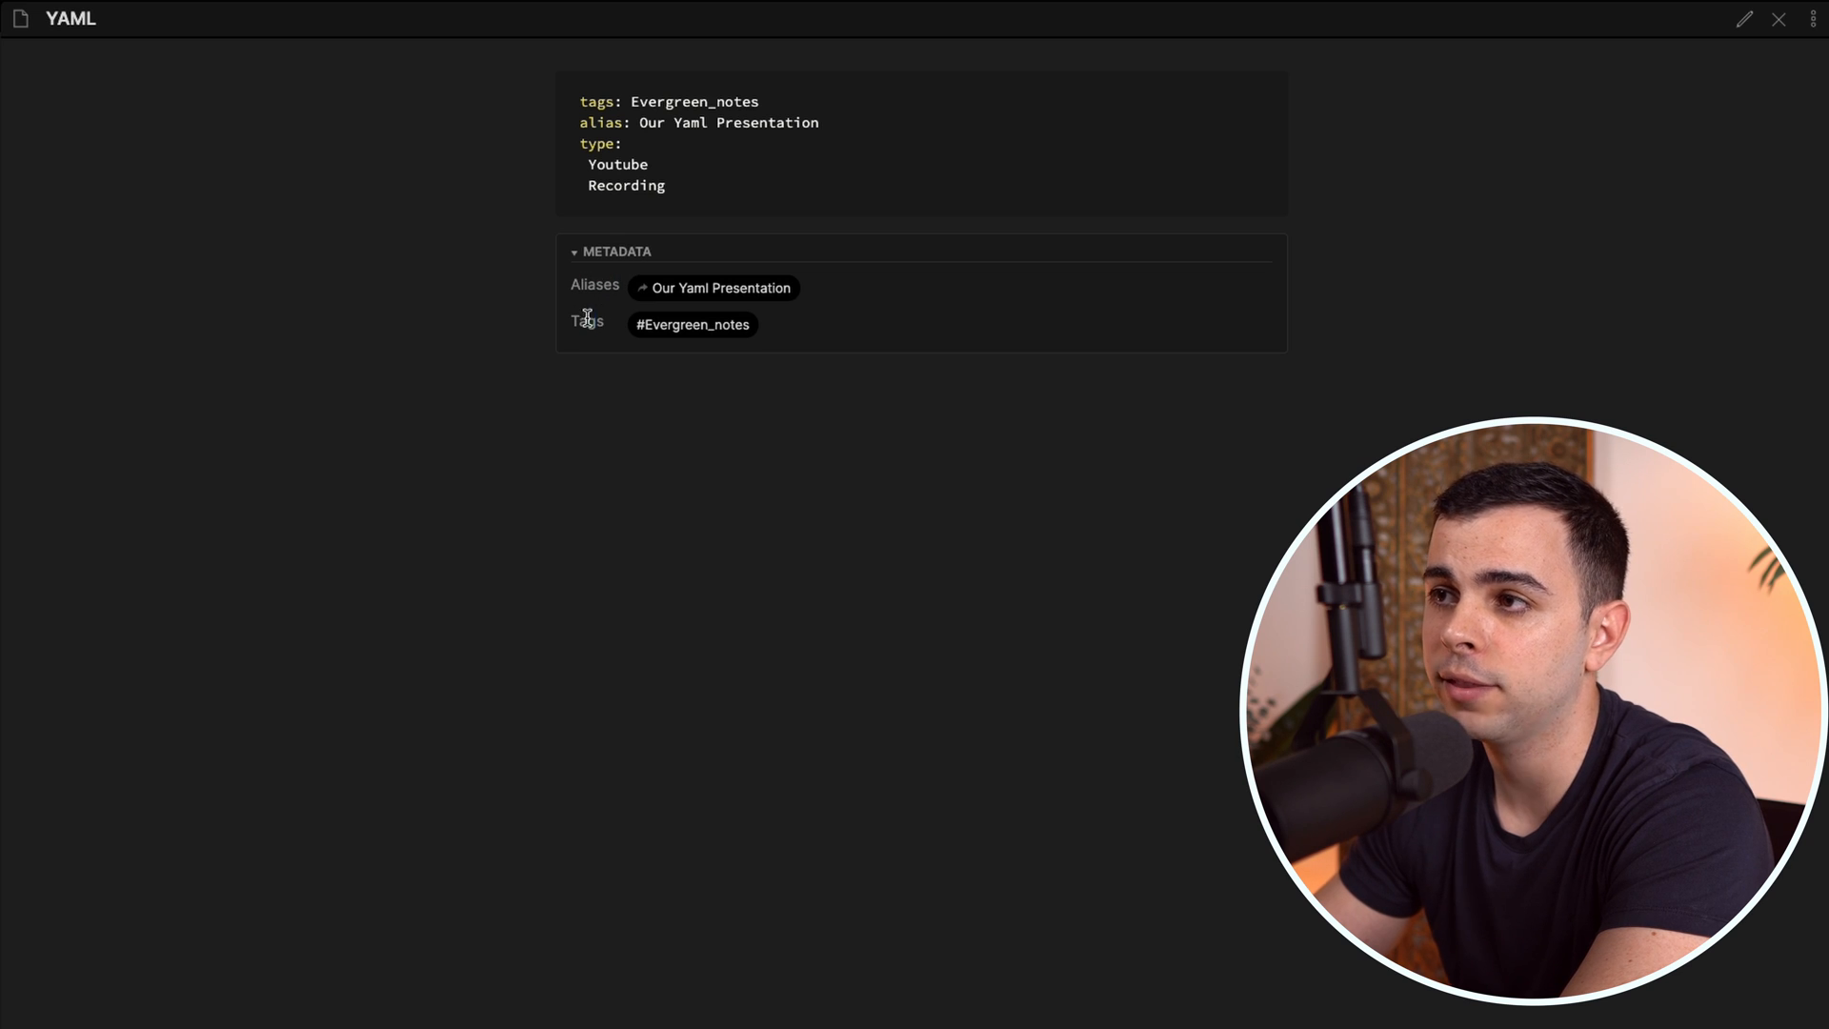
mouse_move(593, 157)
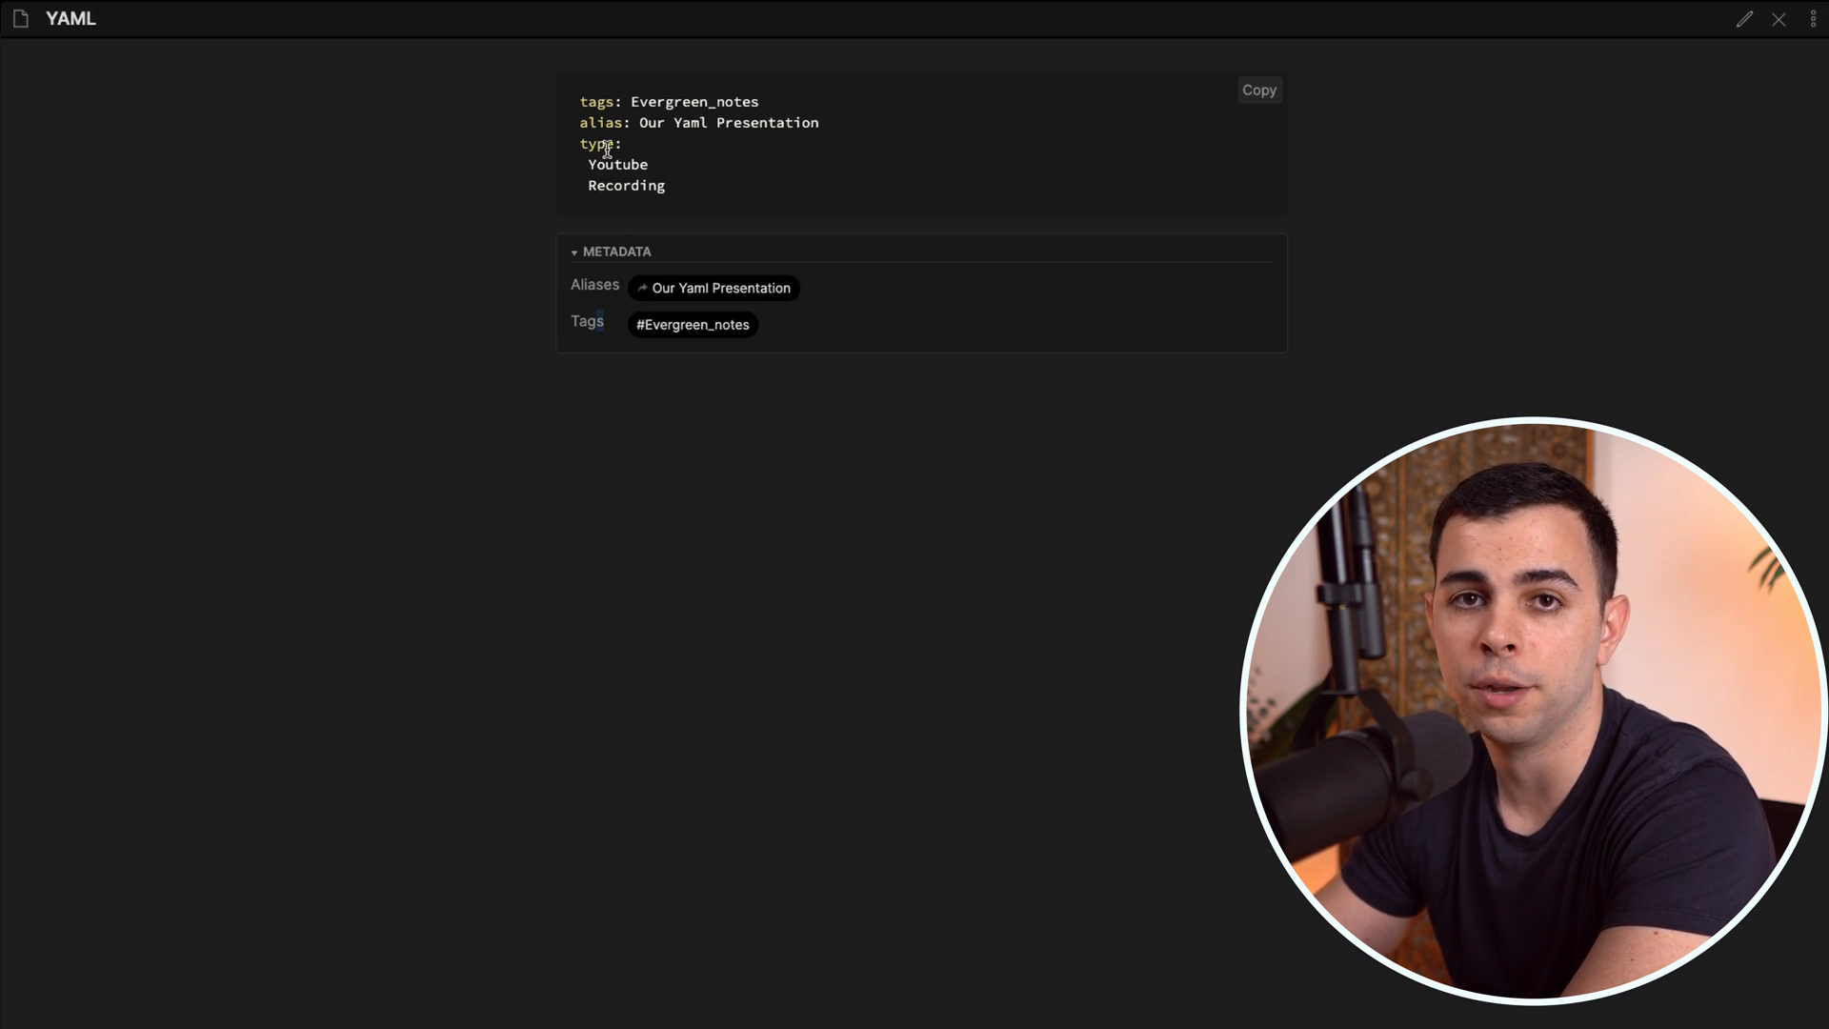
mouse_move(835, 350)
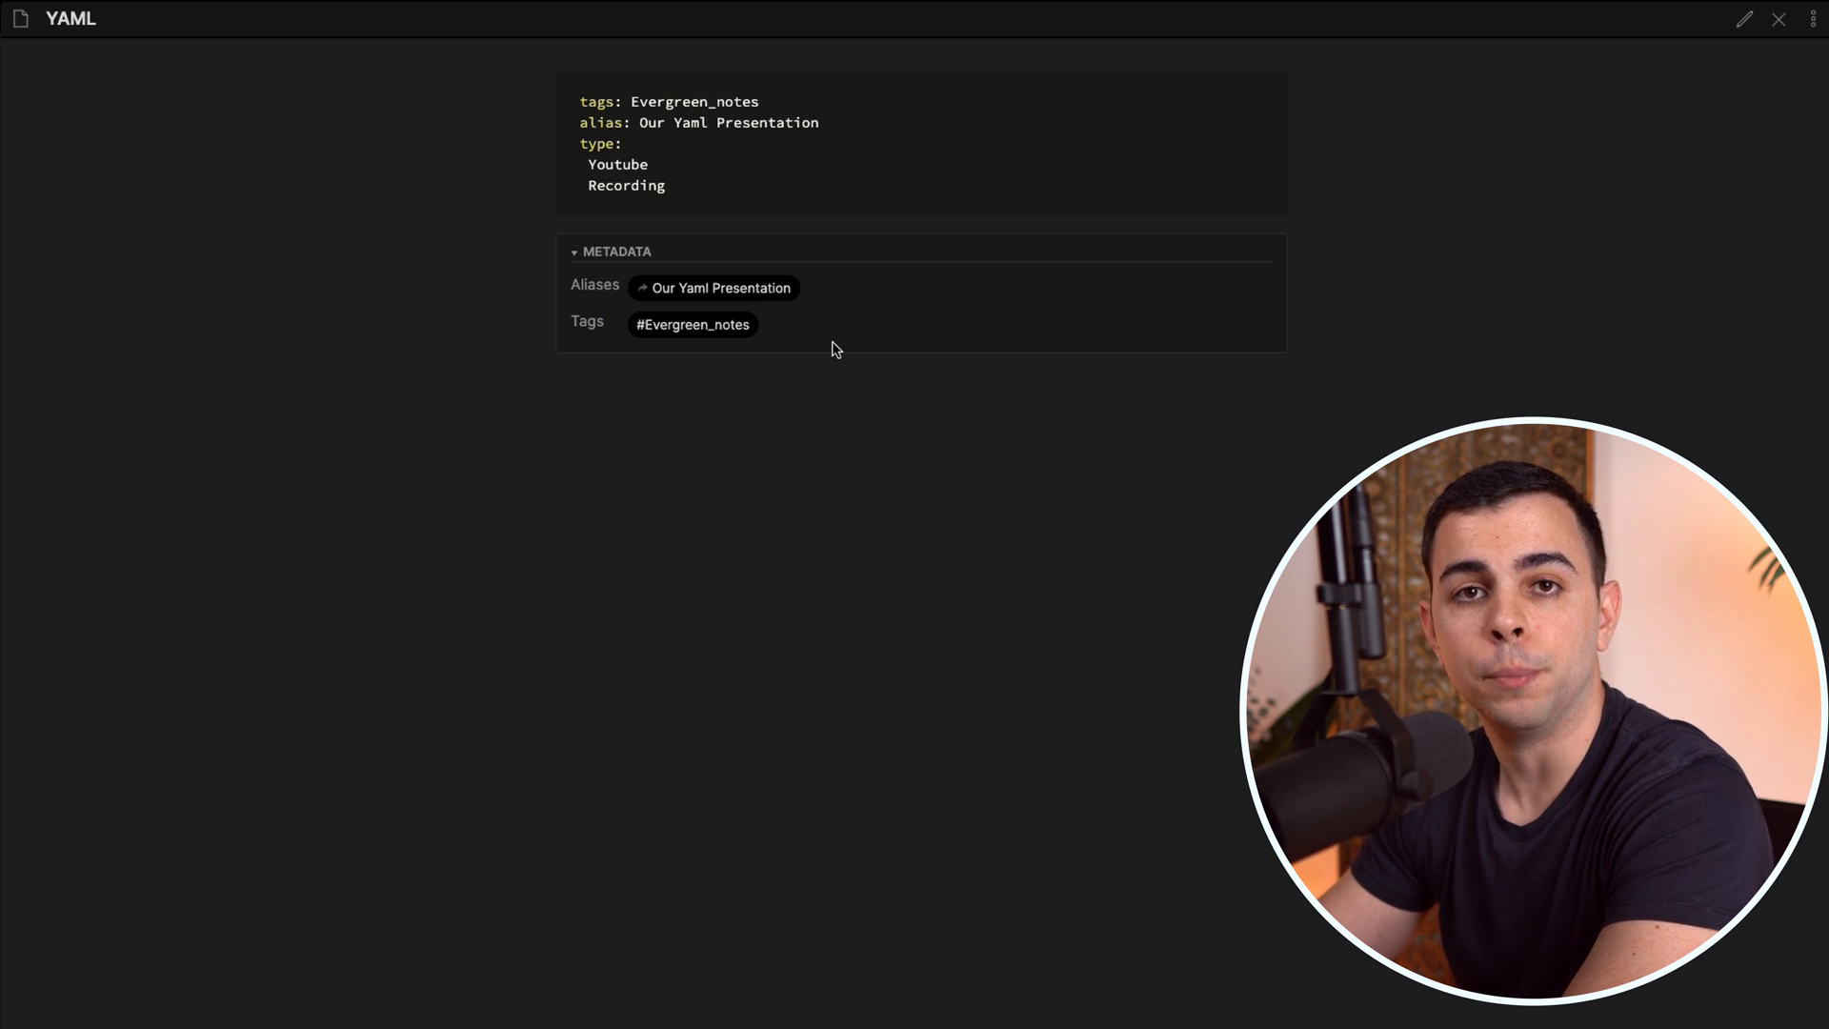